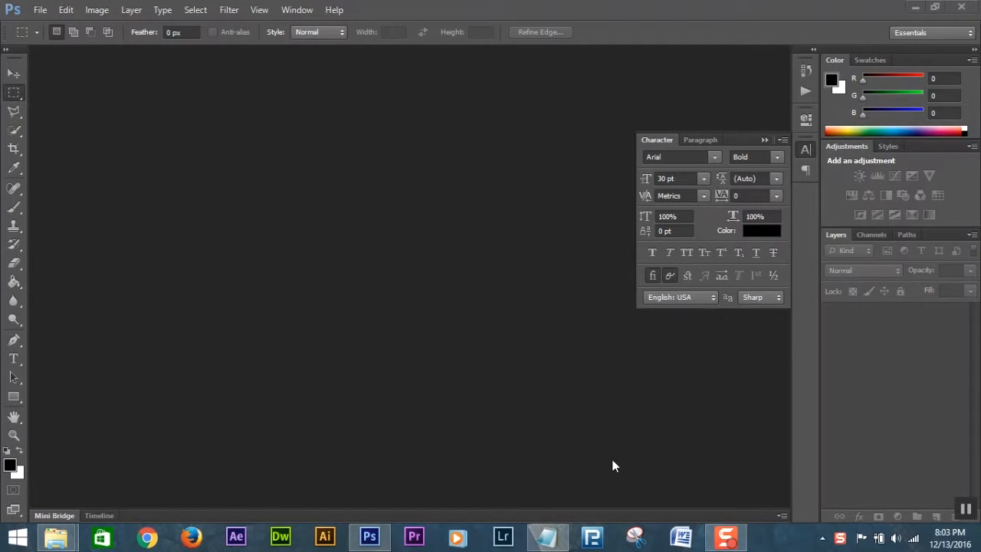
{"action": "mouse_move", "coordinate": [583, 472]}
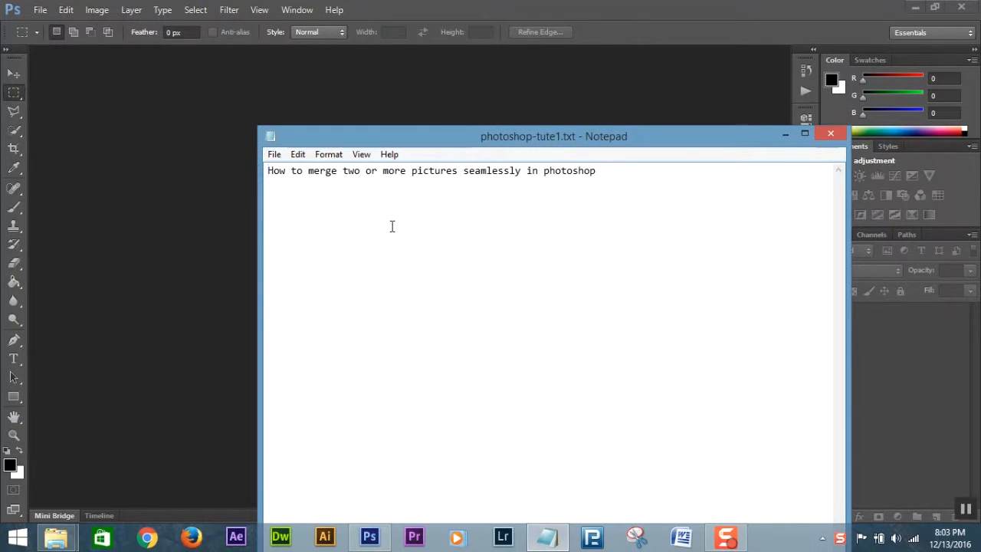
Put away the tutorial notes and bring the Pics folder of pictures to the front
{"action": "left_click_drag", "start_coordinate": [554, 135], "coordinate": [557, 157]}
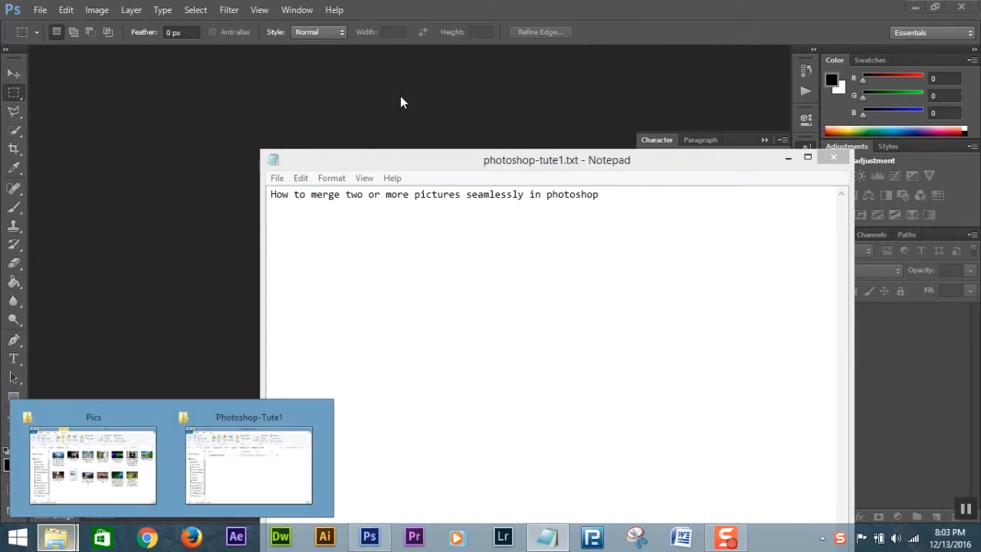
{"action": "left_click", "coordinate": [834, 156]}
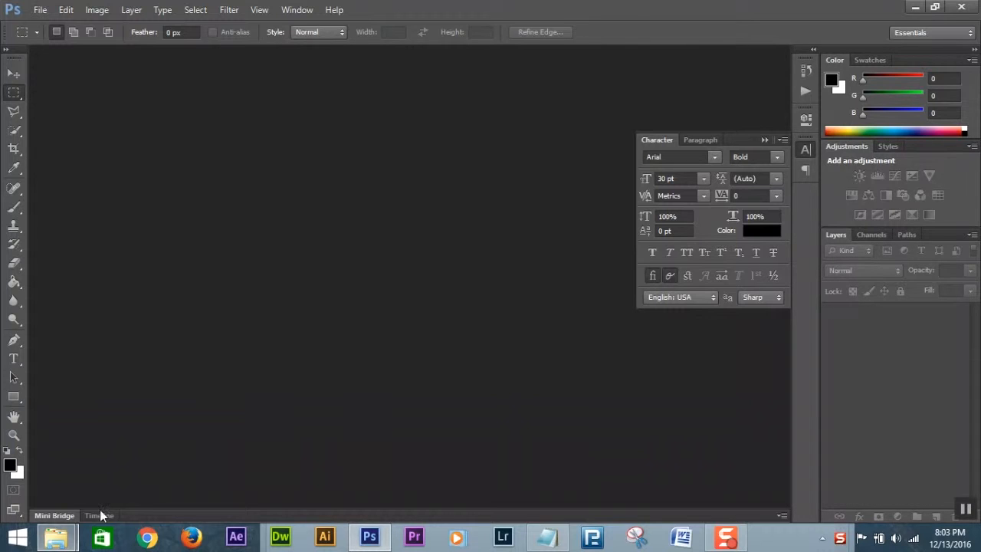
{"action": "mouse_move", "coordinate": [369, 537]}
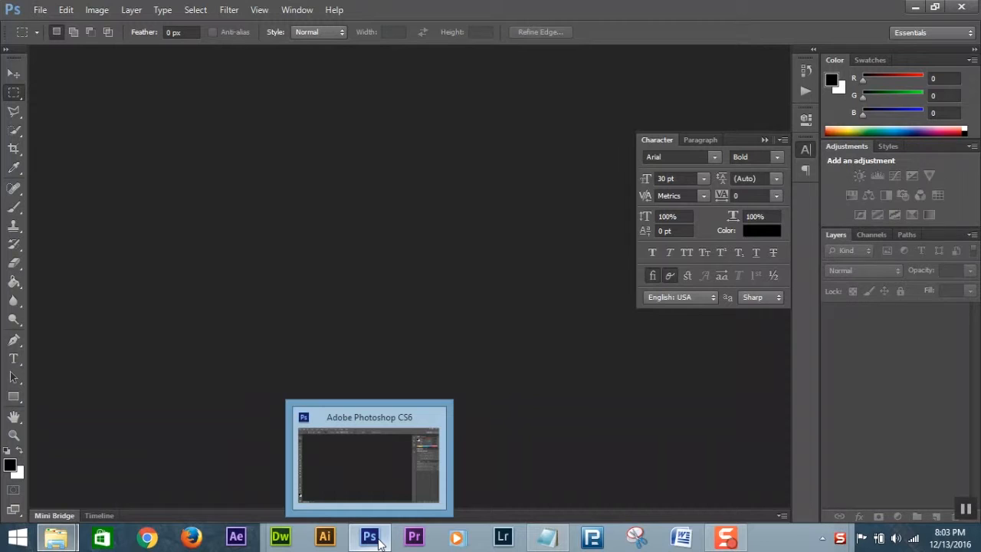
{"action": "mouse_move", "coordinate": [202, 392]}
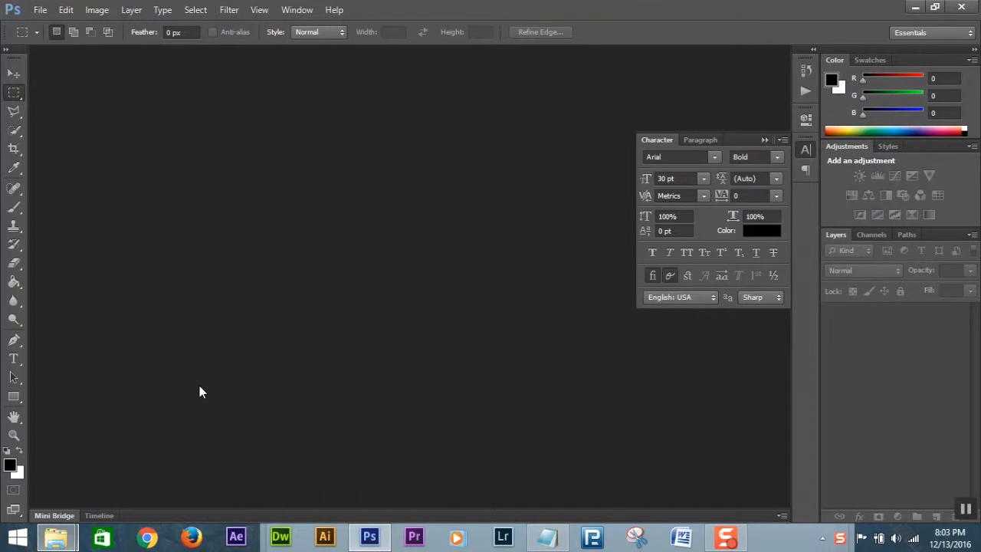
{"action": "mouse_move", "coordinate": [362, 460]}
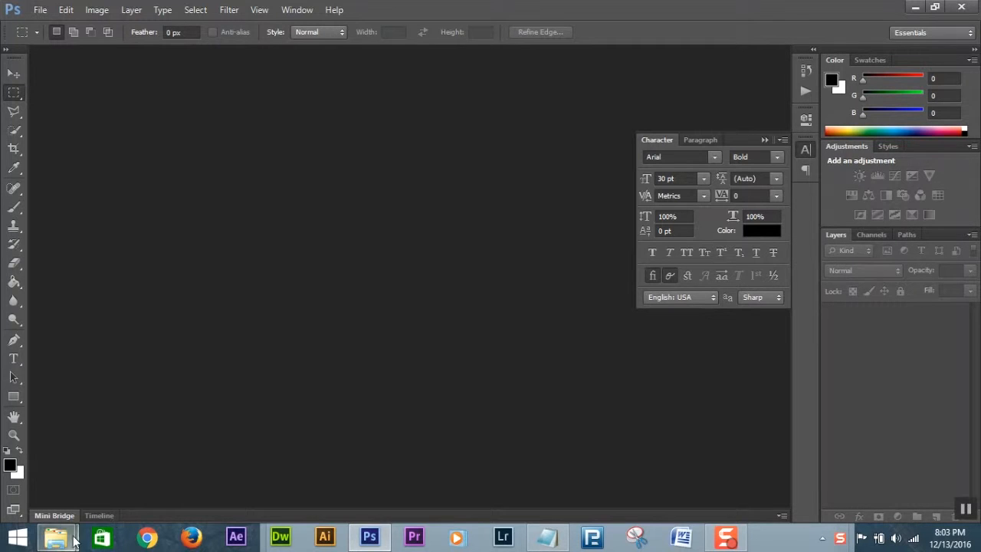
{"action": "left_click", "coordinate": [55, 536]}
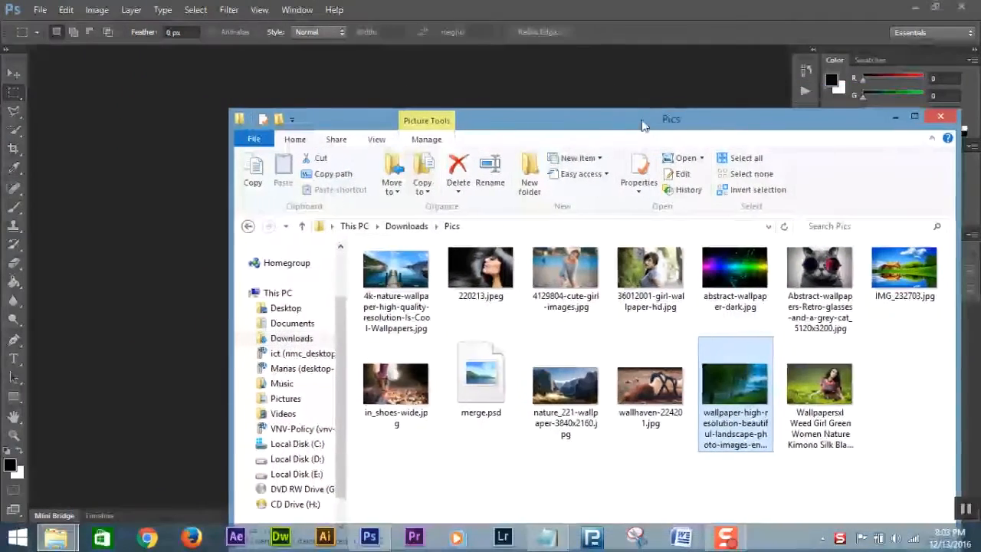
{"action": "left_click_drag", "start_coordinate": [672, 119], "coordinate": [625, 115]}
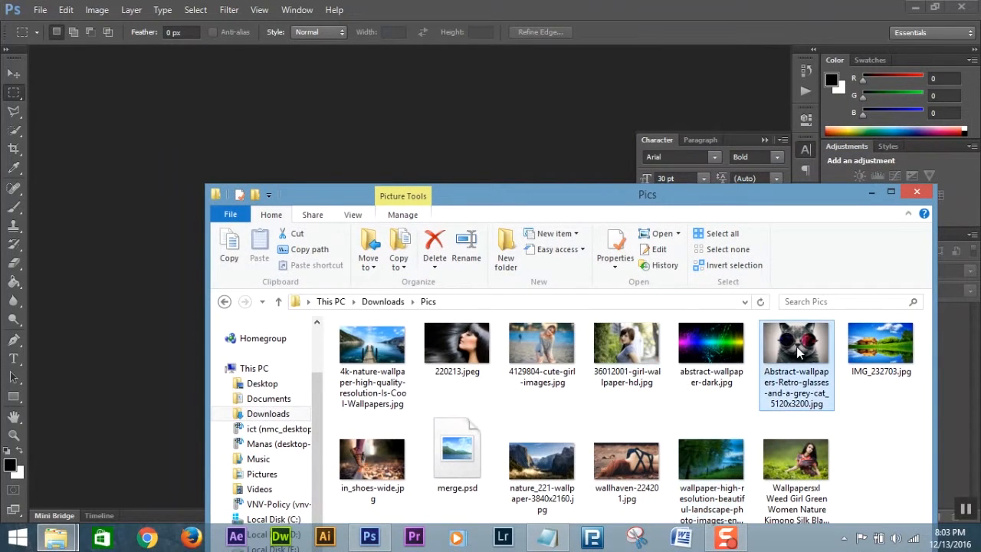
Open the grey cat with glasses wallpaper in Photoshop and drag the girl photo in as a second layer
{"action": "left_click", "coordinate": [917, 190]}
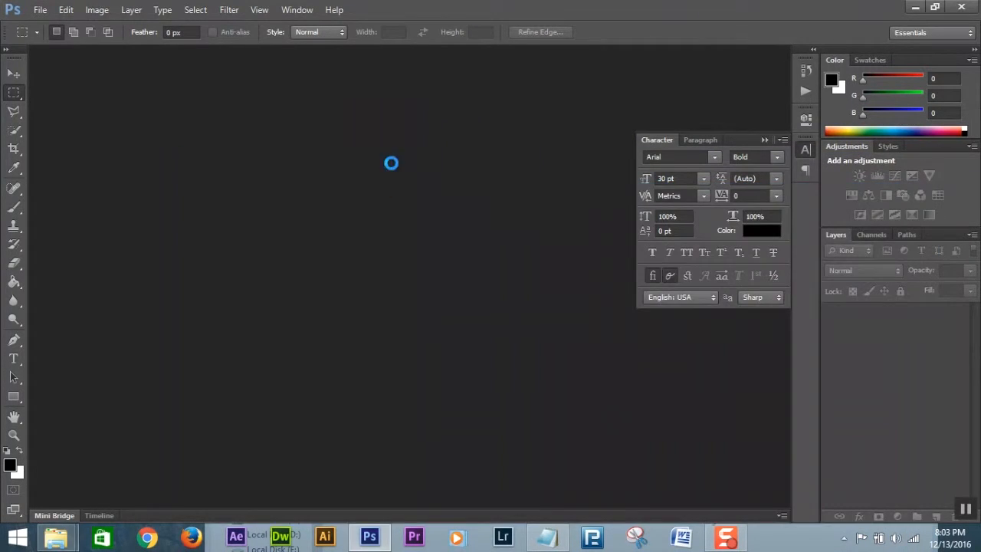
{"action": "left_click", "coordinate": [40, 9]}
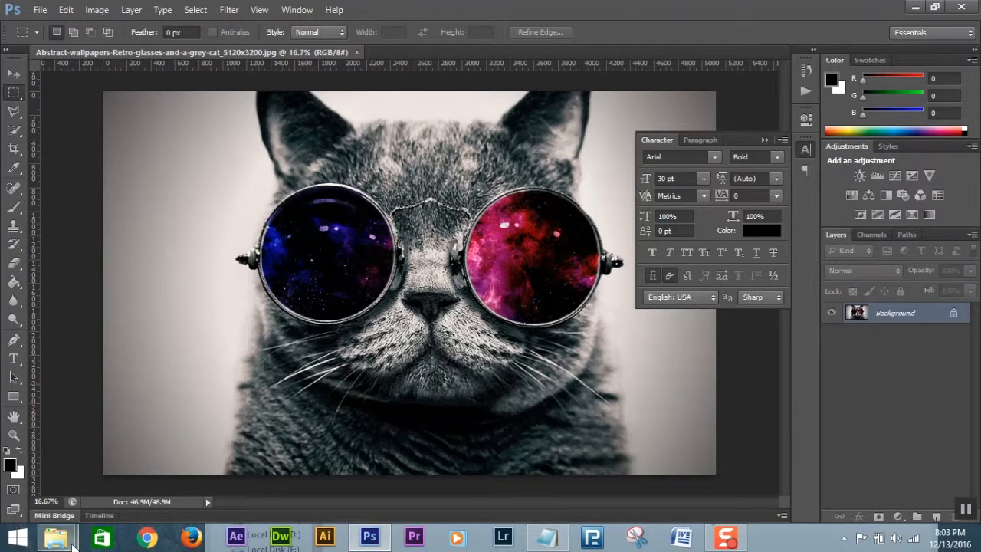
{"action": "left_click", "coordinate": [58, 536]}
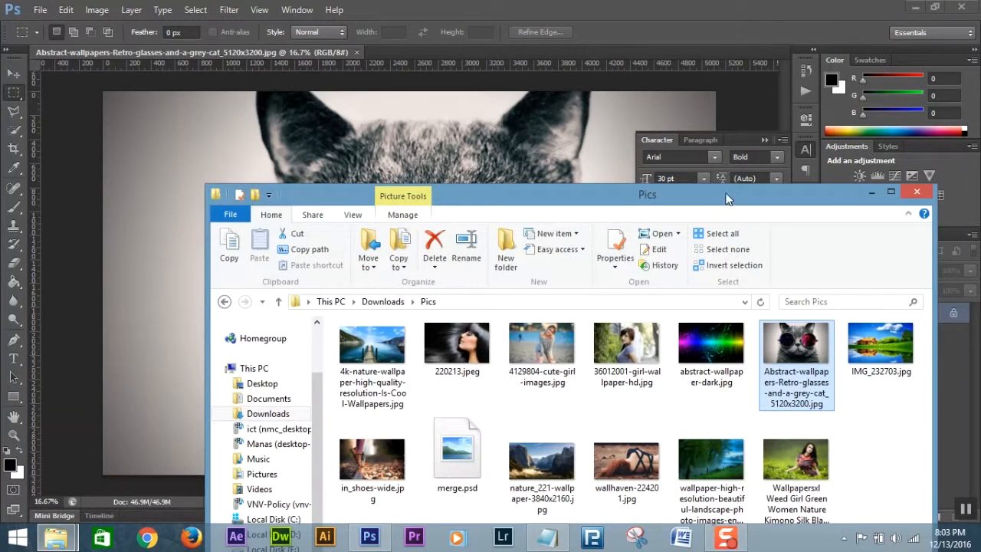
{"action": "left_click_drag", "start_coordinate": [647, 193], "coordinate": [687, 252]}
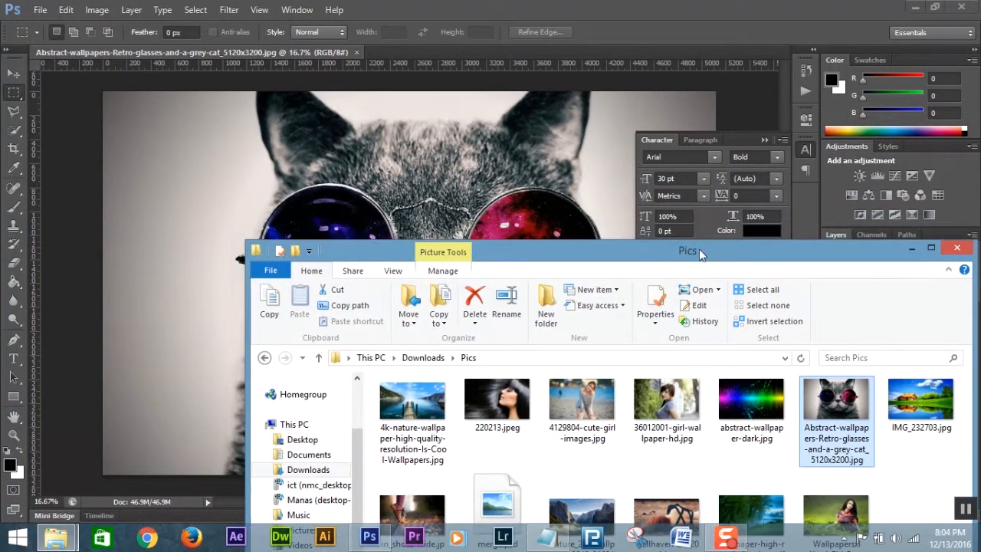
{"action": "left_click", "coordinate": [665, 402]}
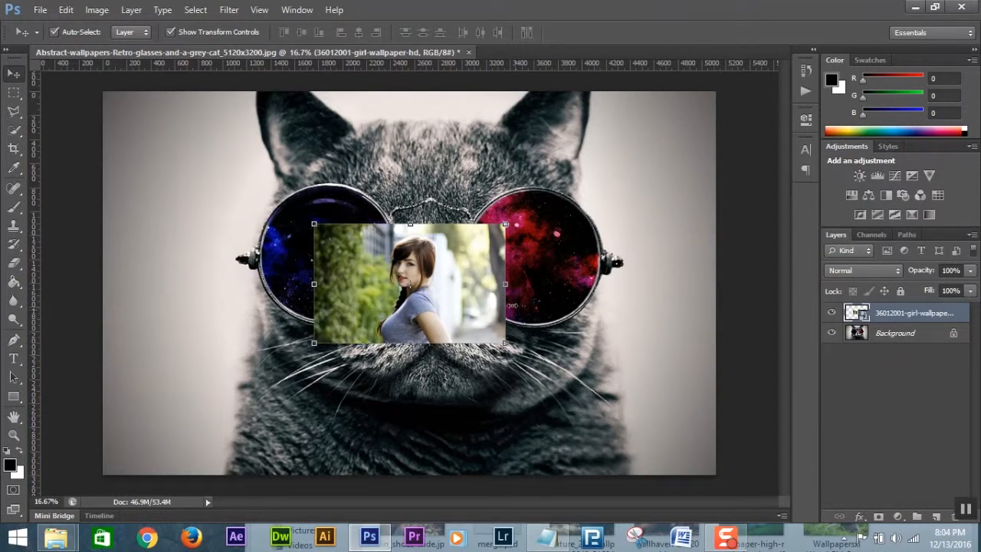
{"action": "mouse_move", "coordinate": [460, 267]}
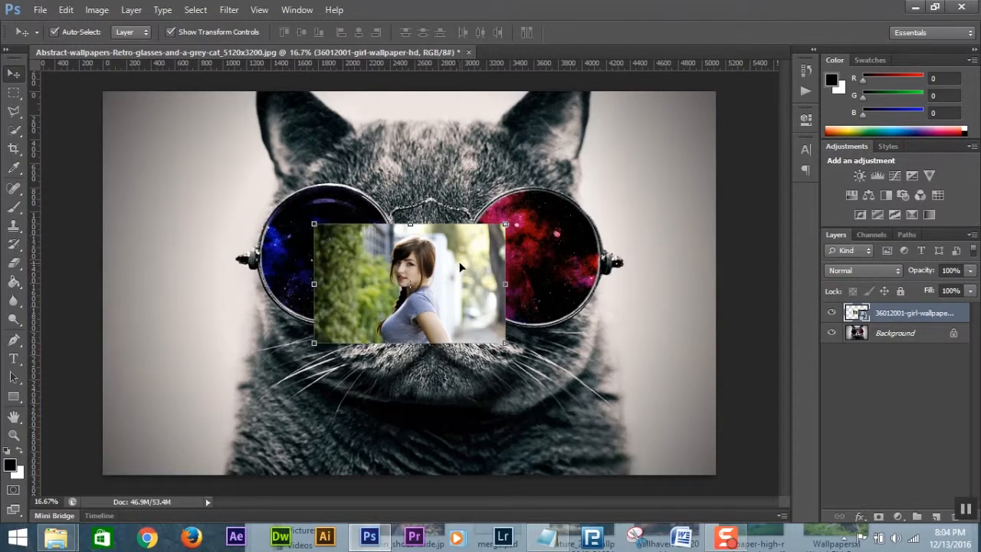
{"action": "mouse_move", "coordinate": [498, 275]}
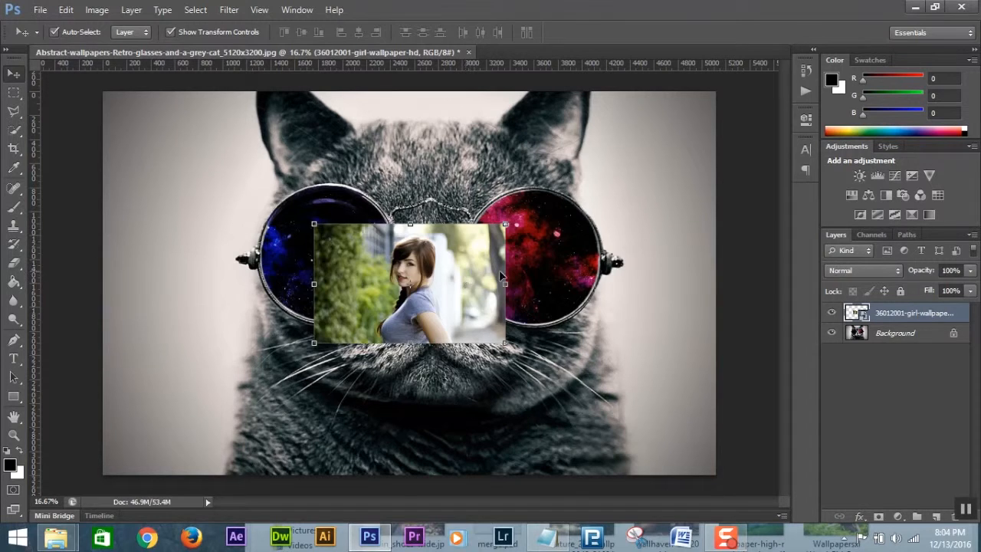
Move the girl portrait to the right over the cat's right lens and check the Window panel list
{"action": "left_click_drag", "start_coordinate": [411, 284], "coordinate": [635, 276]}
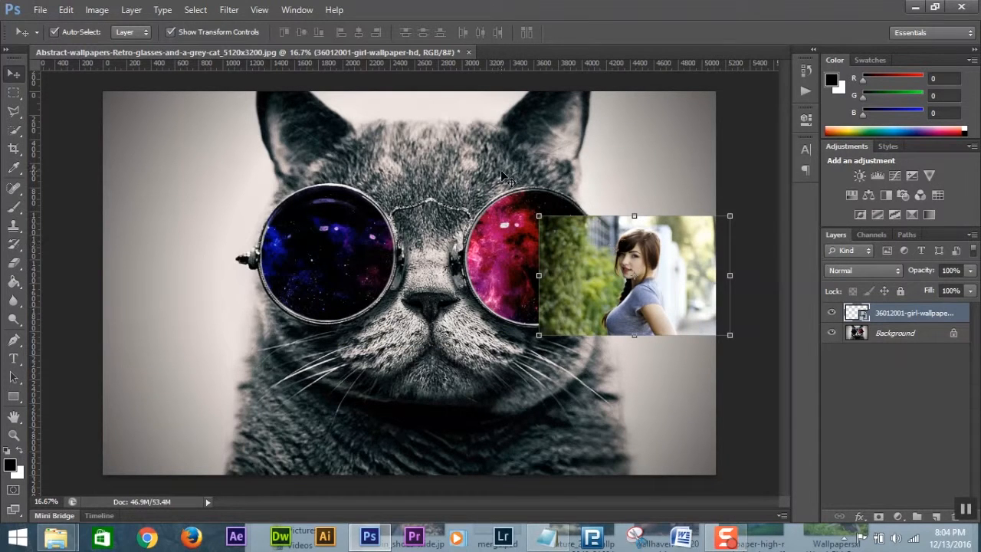
{"action": "mouse_move", "coordinate": [514, 233]}
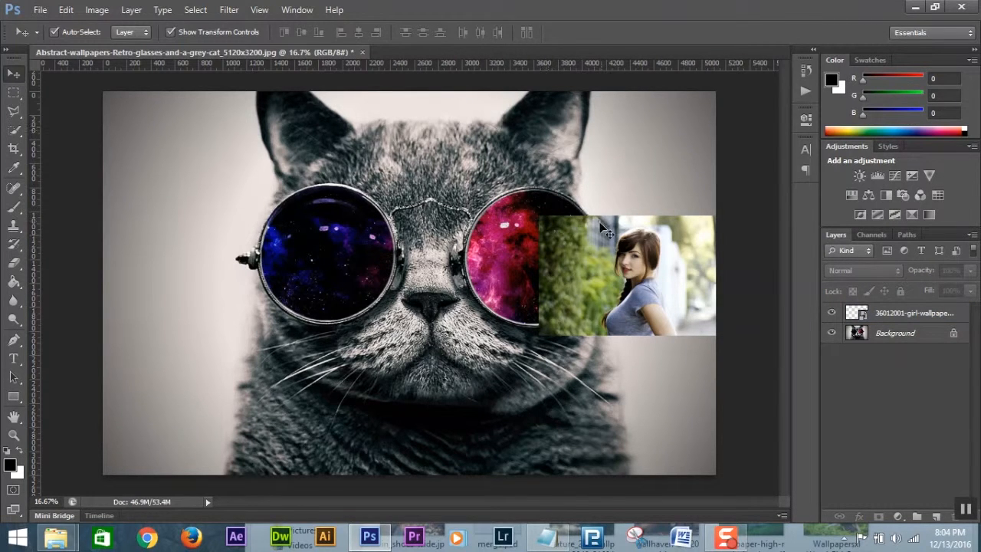
{"action": "mouse_move", "coordinate": [552, 260]}
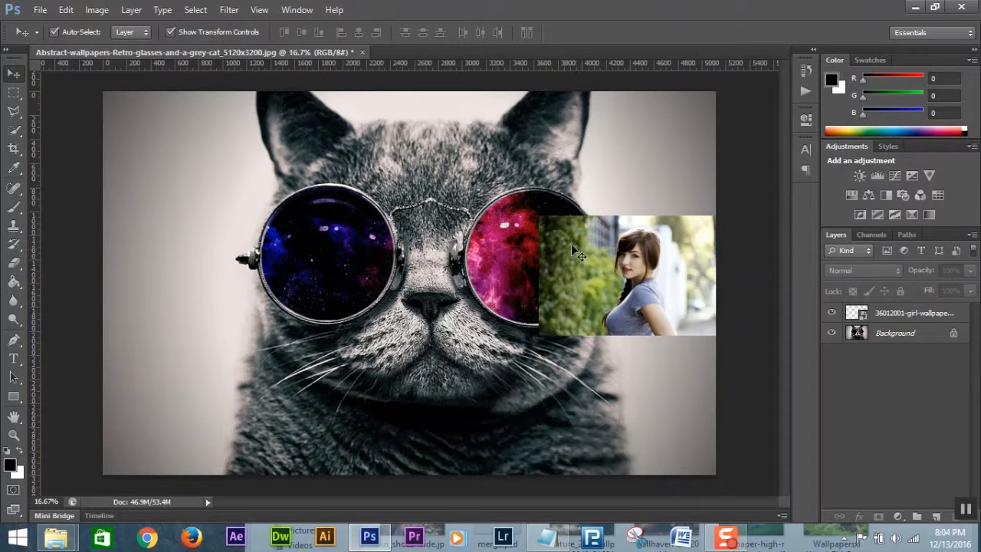
{"action": "left_click", "coordinate": [912, 313]}
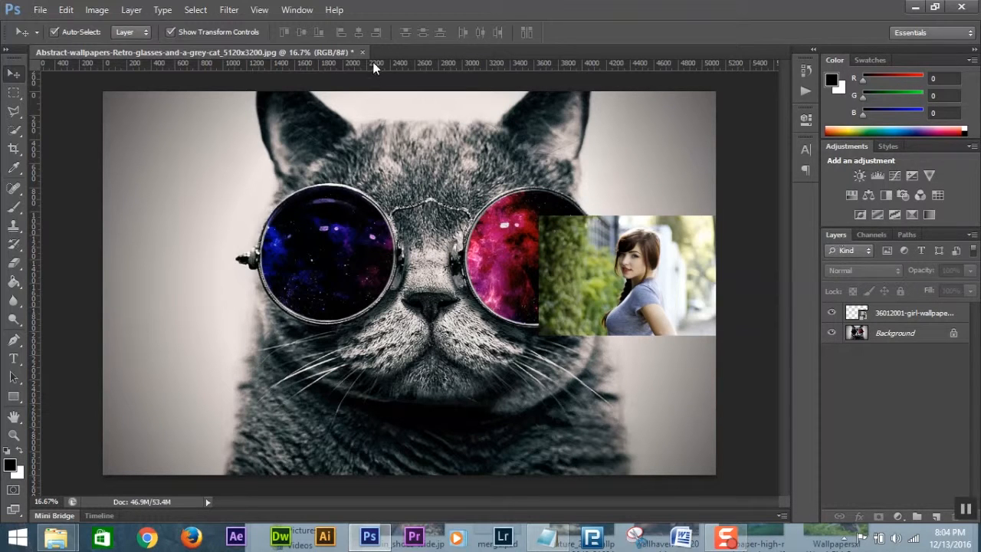
{"action": "left_click", "coordinate": [297, 10]}
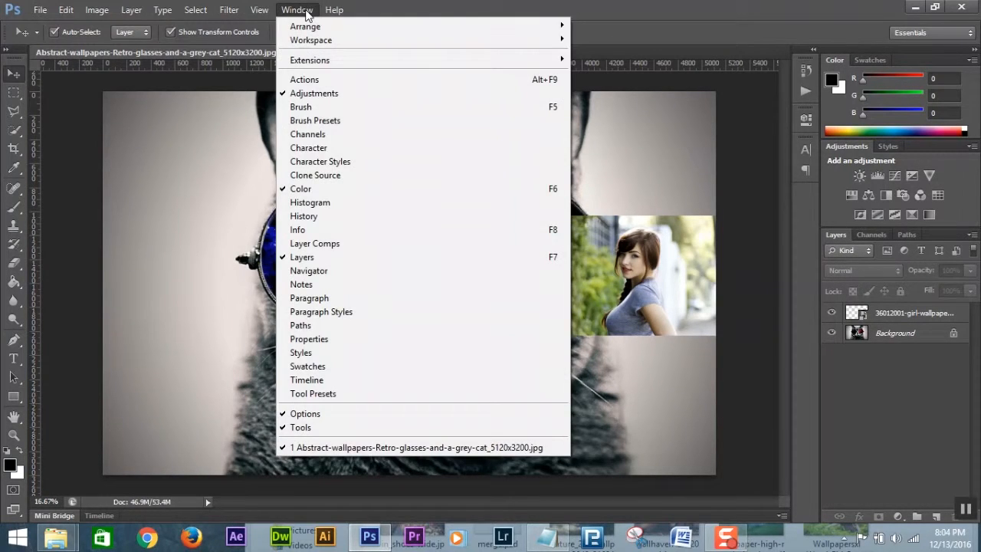
{"action": "mouse_move", "coordinate": [337, 257]}
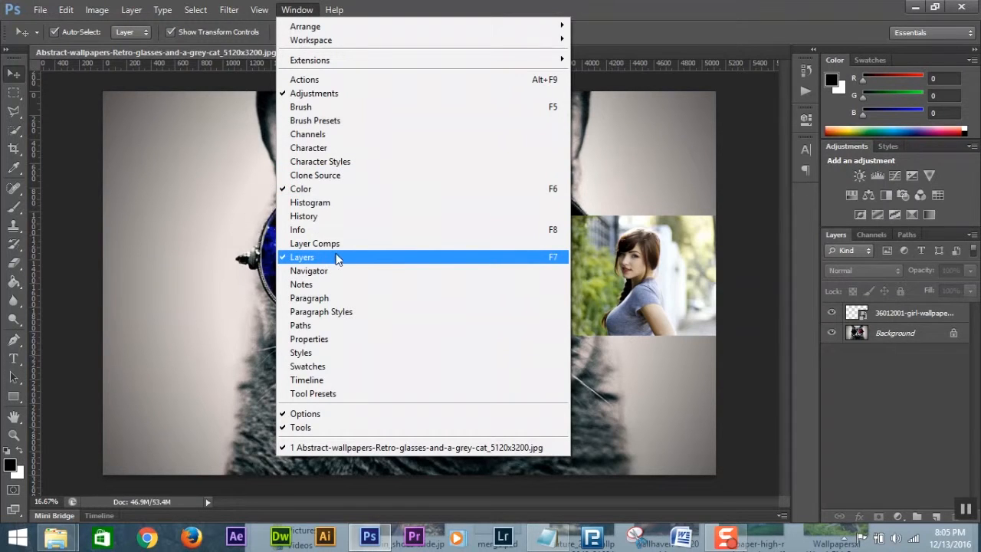
{"action": "mouse_move", "coordinate": [774, 254]}
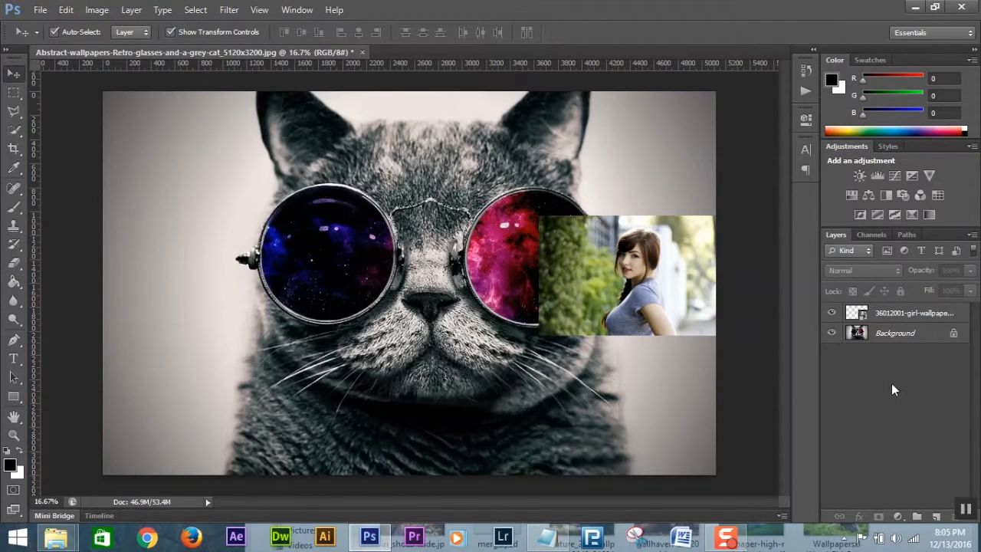
{"action": "left_click", "coordinate": [912, 313]}
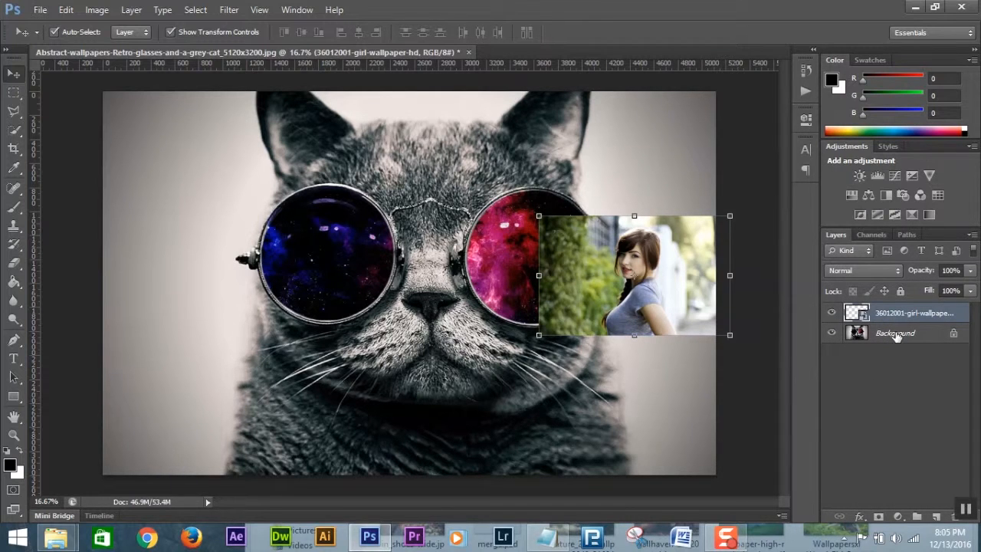
{"action": "mouse_move", "coordinate": [904, 346]}
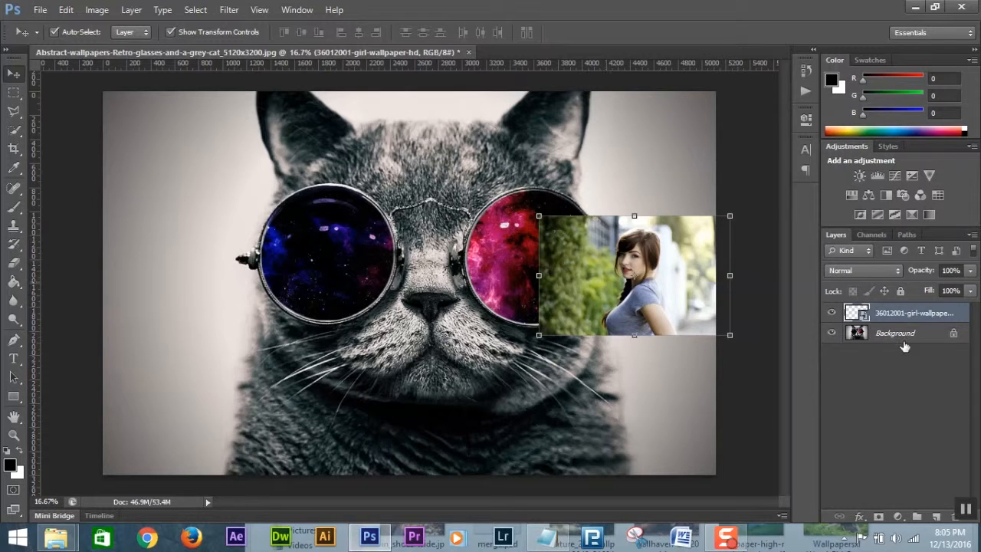
{"action": "left_click", "coordinate": [896, 332]}
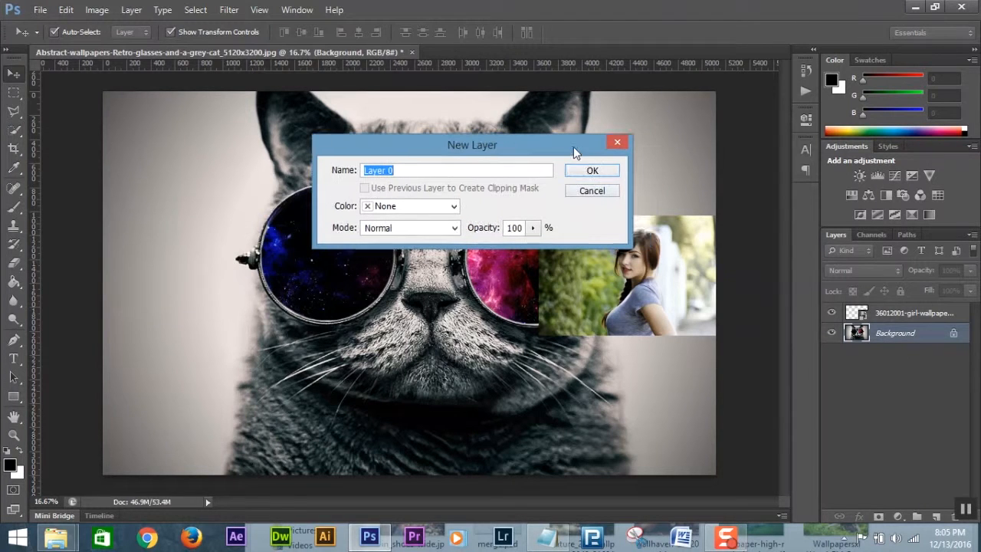
{"action": "left_click", "coordinate": [591, 168]}
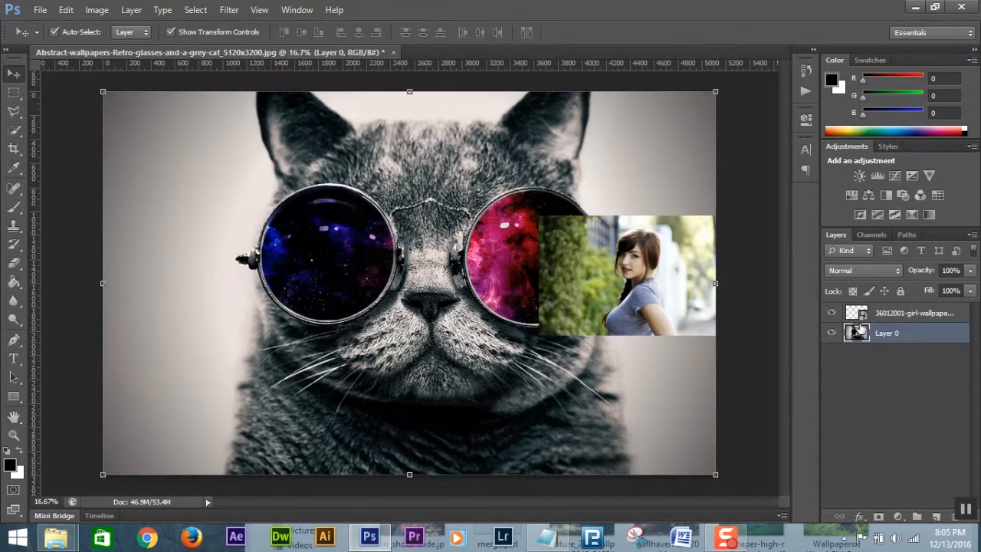
{"action": "left_click", "coordinate": [912, 313]}
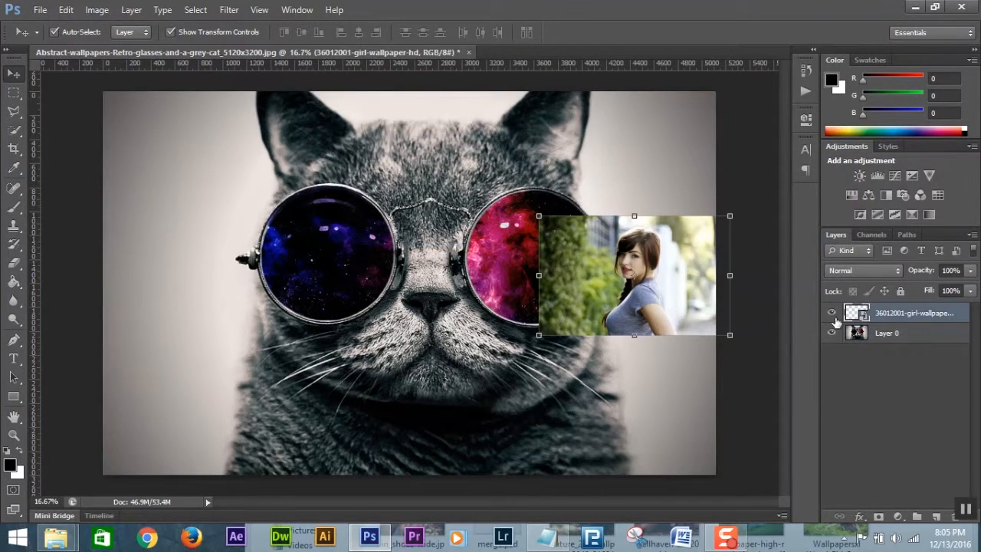
{"action": "left_click", "coordinate": [830, 313]}
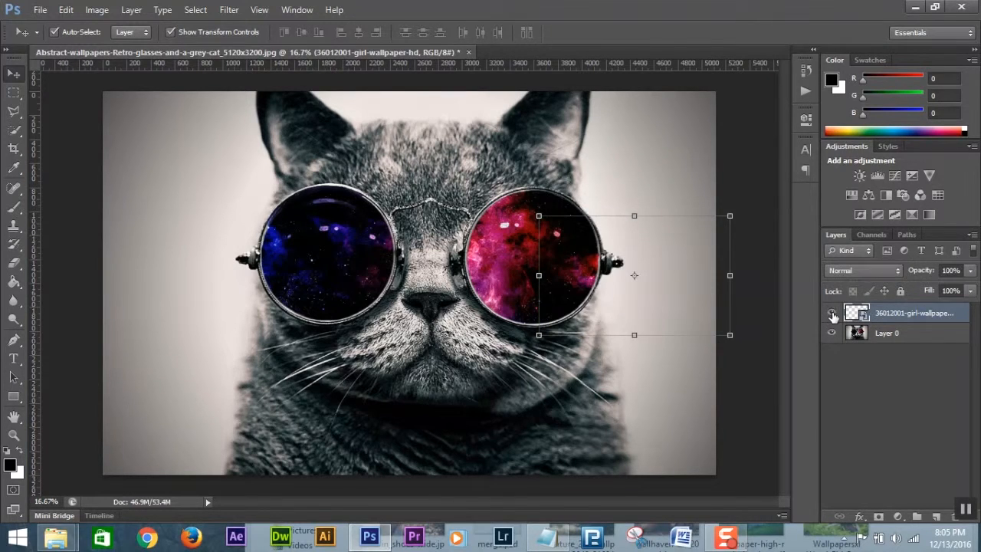
{"action": "left_click", "coordinate": [831, 333]}
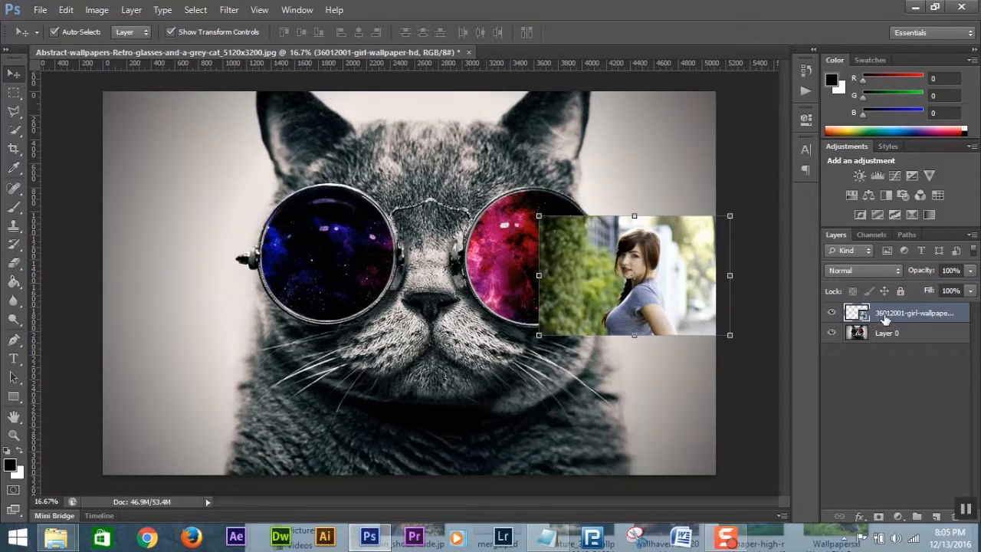
{"action": "mouse_move", "coordinate": [601, 254]}
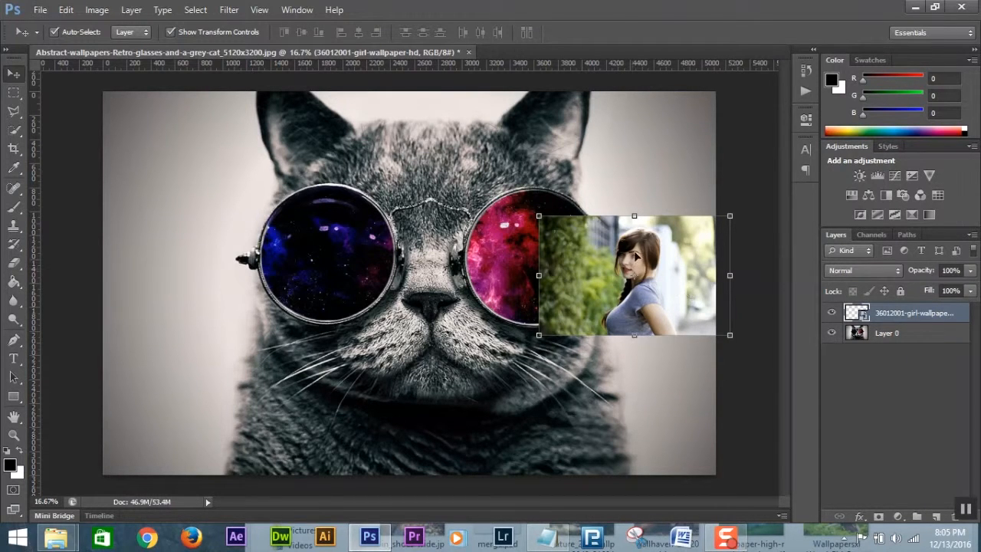
{"action": "left_click", "coordinate": [886, 332]}
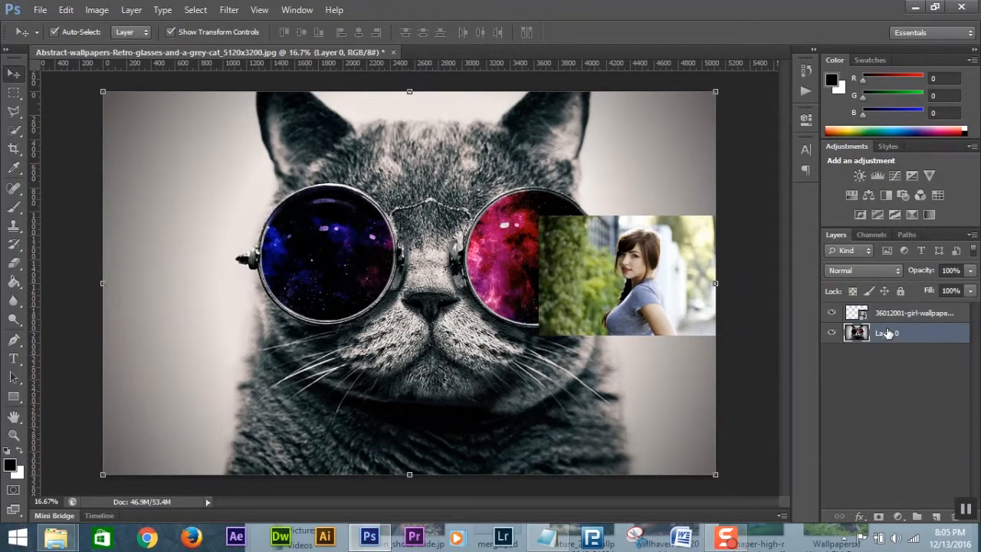
{"action": "left_click", "coordinate": [912, 313]}
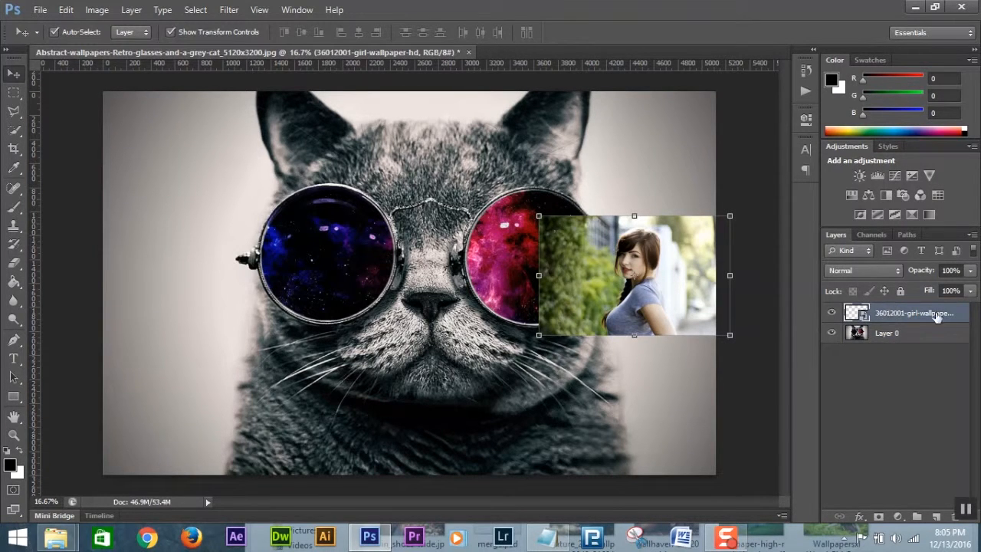
{"action": "mouse_move", "coordinate": [551, 232]}
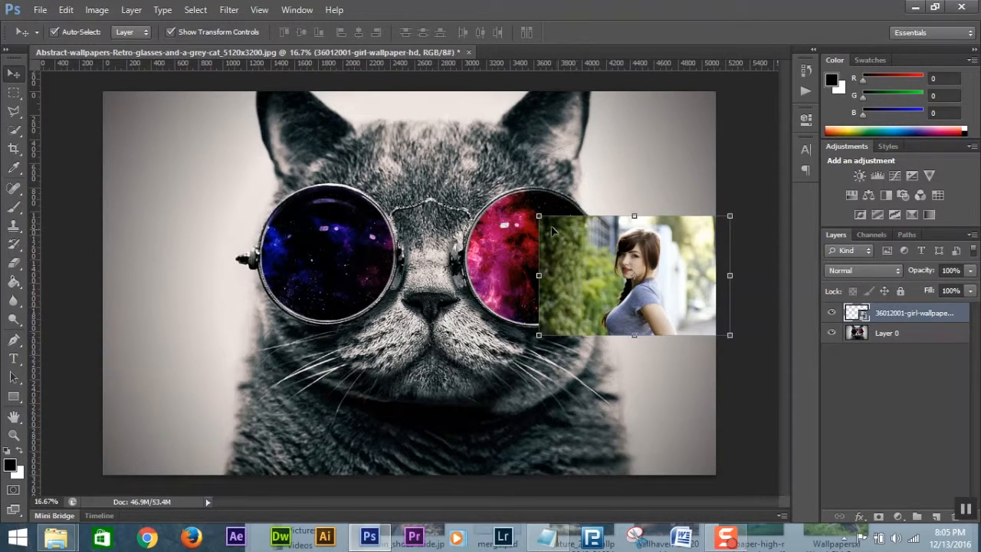
Free Transform the girl photo larger to cover most of the canvas, shifted right, and commit
{"action": "left_click", "coordinate": [97, 9]}
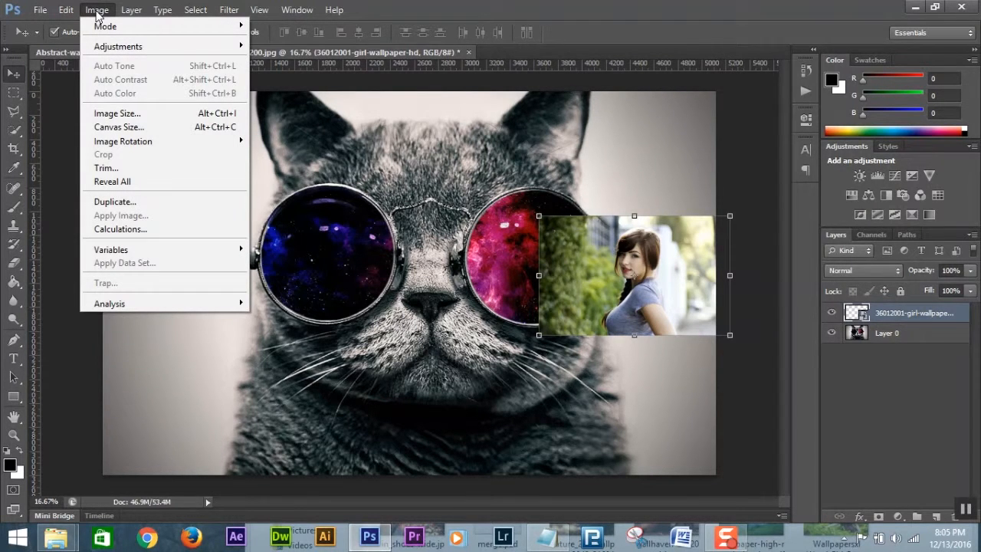
{"action": "left_click", "coordinate": [66, 9]}
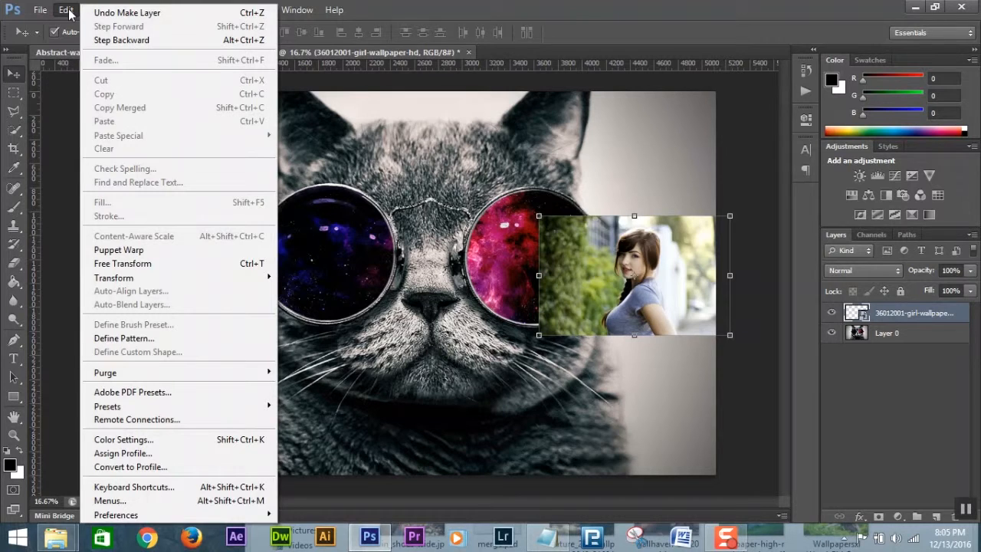
{"action": "mouse_move", "coordinate": [122, 264]}
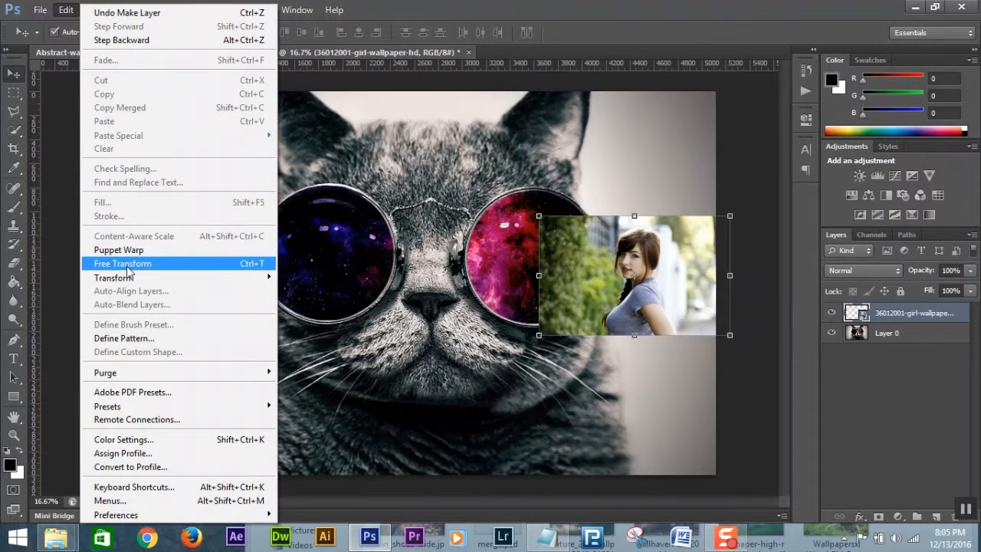
{"action": "left_click", "coordinate": [122, 264]}
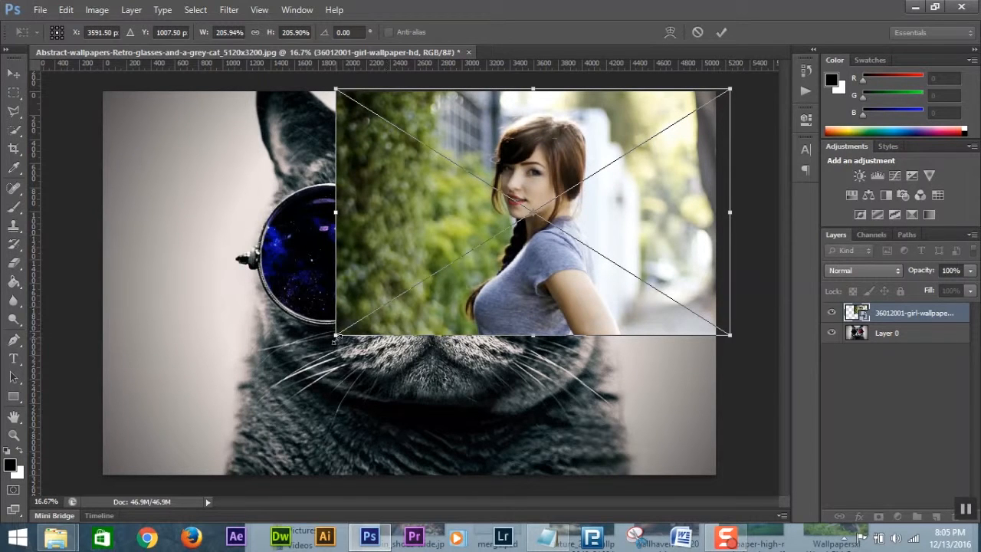
{"action": "left_click_drag", "start_coordinate": [334, 339], "coordinate": [221, 472]}
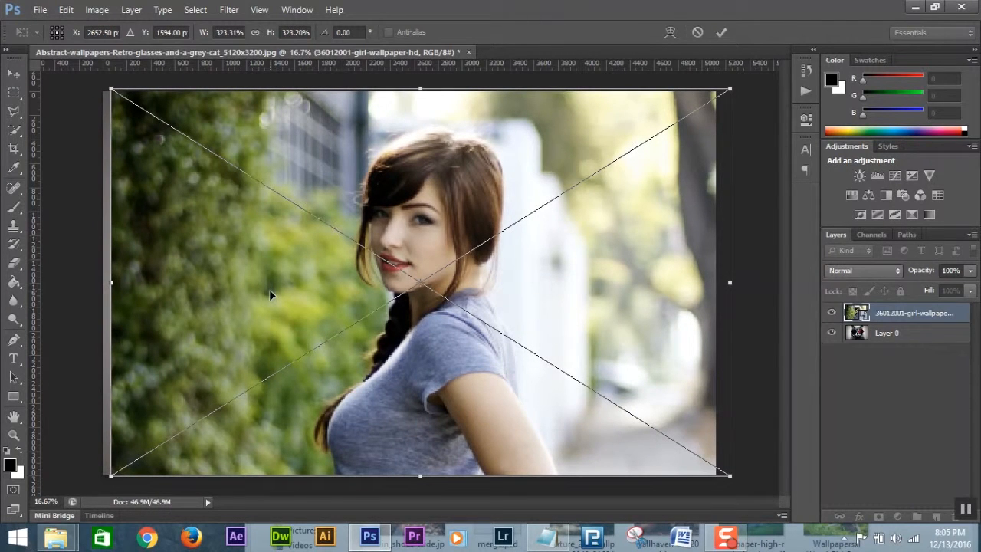
{"action": "mouse_move", "coordinate": [255, 331]}
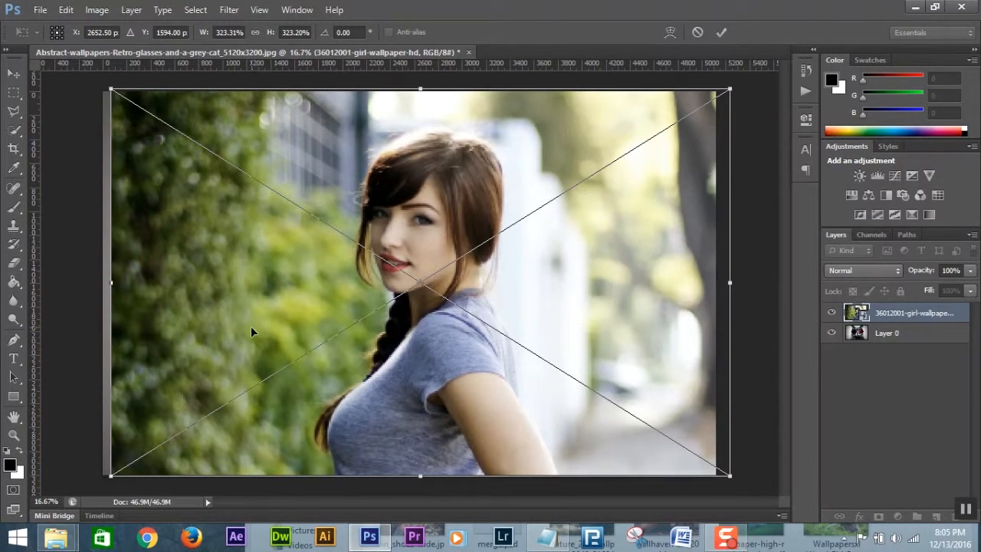
{"action": "mouse_move", "coordinate": [258, 287]}
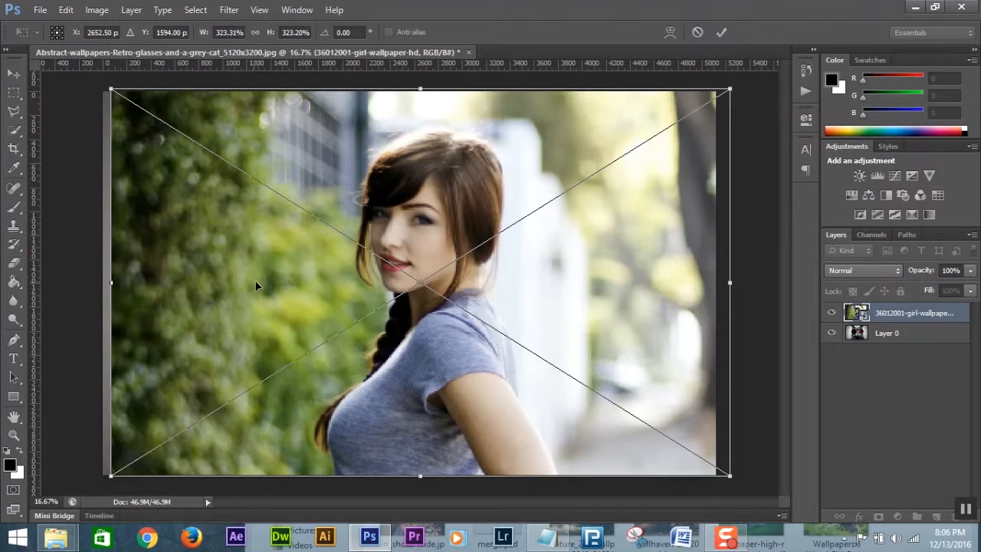
{"action": "left_click_drag", "start_coordinate": [258, 289], "coordinate": [413, 297]}
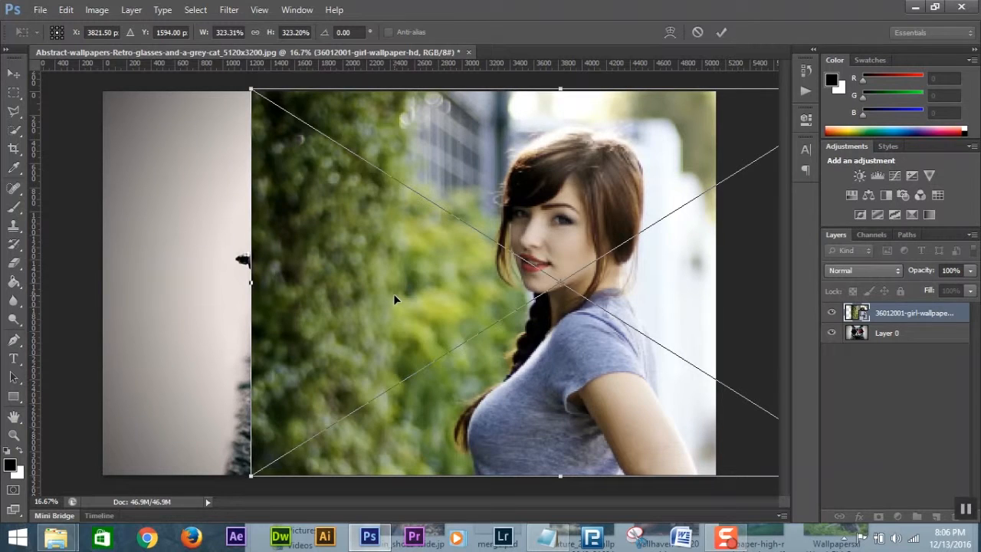
{"action": "left_click", "coordinate": [721, 32]}
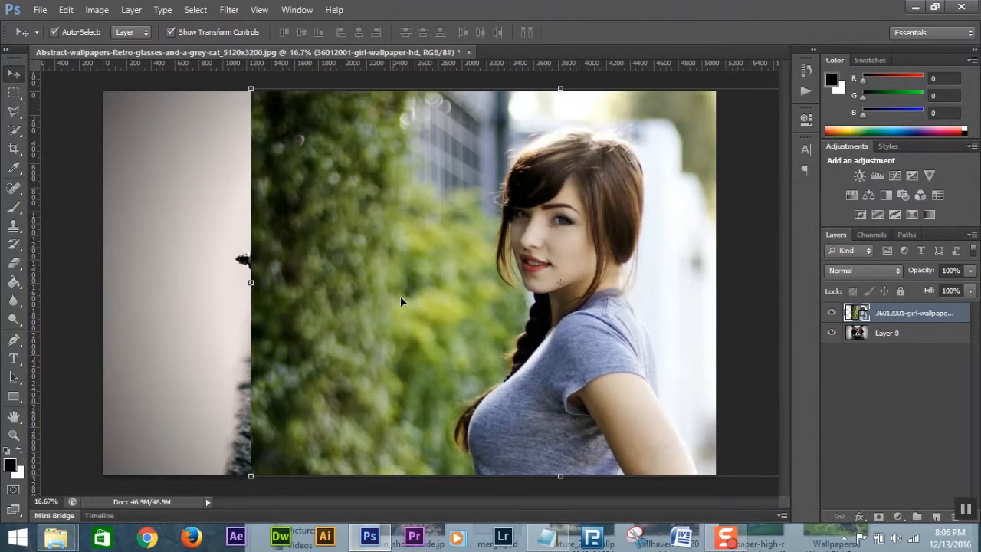
Hide the girl photo layer to reveal the cat underneath
{"action": "left_click", "coordinate": [831, 313]}
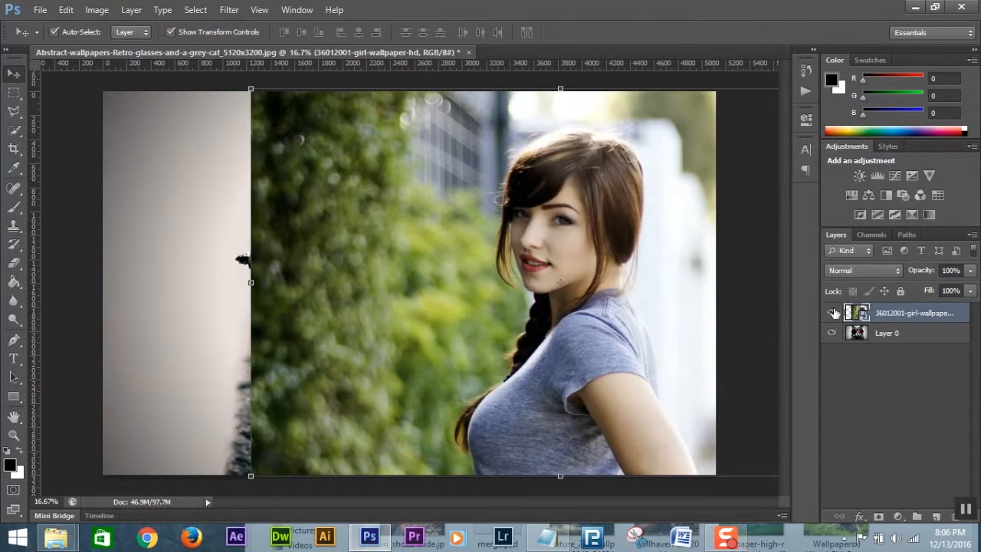
{"action": "left_click", "coordinate": [832, 312]}
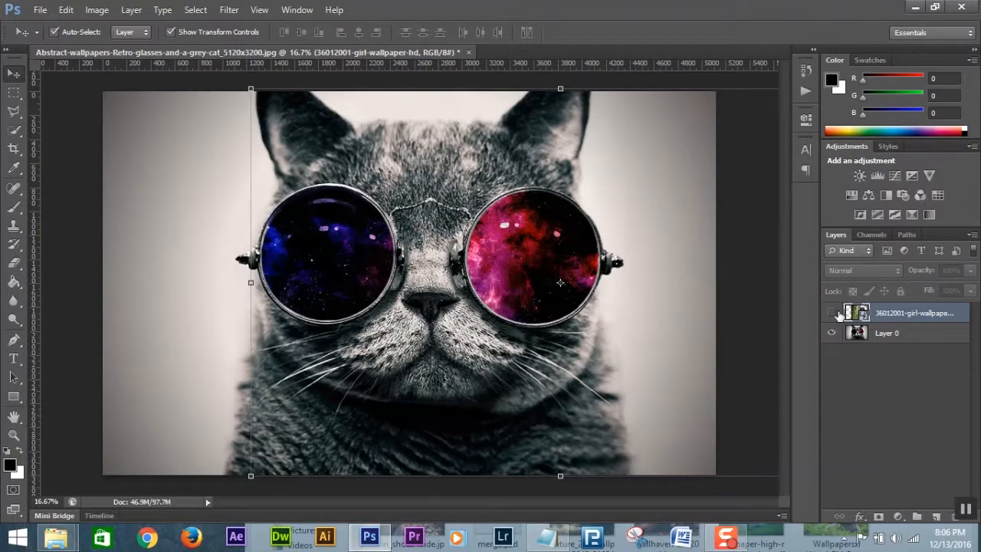
Show the girl photo, select Layer 0 and drag the cat image to the left
{"action": "left_click", "coordinate": [831, 312]}
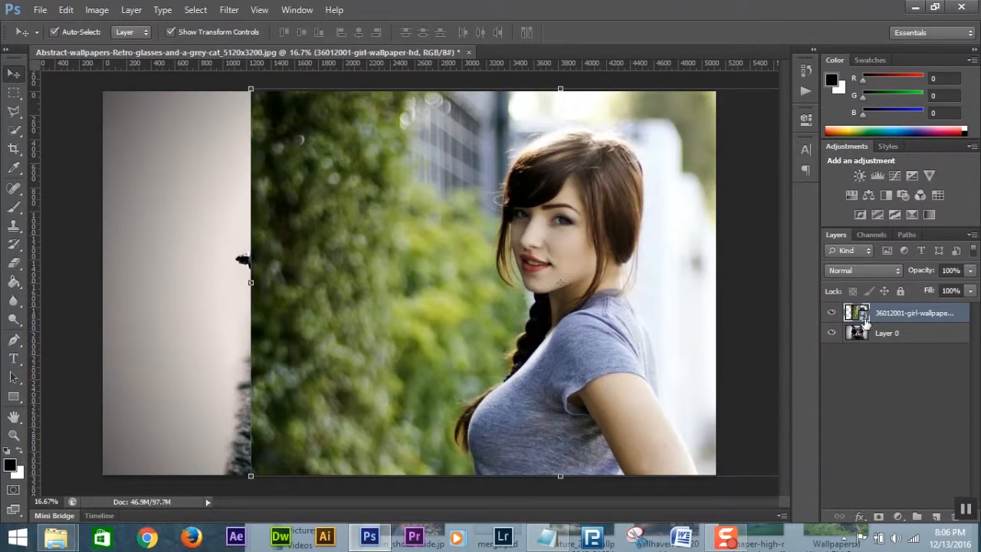
{"action": "left_click", "coordinate": [886, 331]}
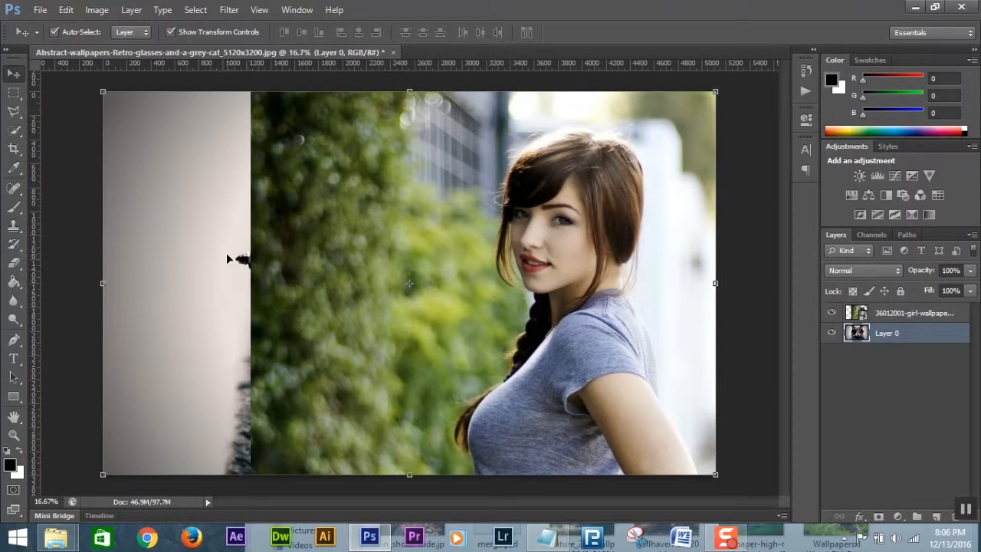
{"action": "left_click_drag", "start_coordinate": [229, 257], "coordinate": [217, 257]}
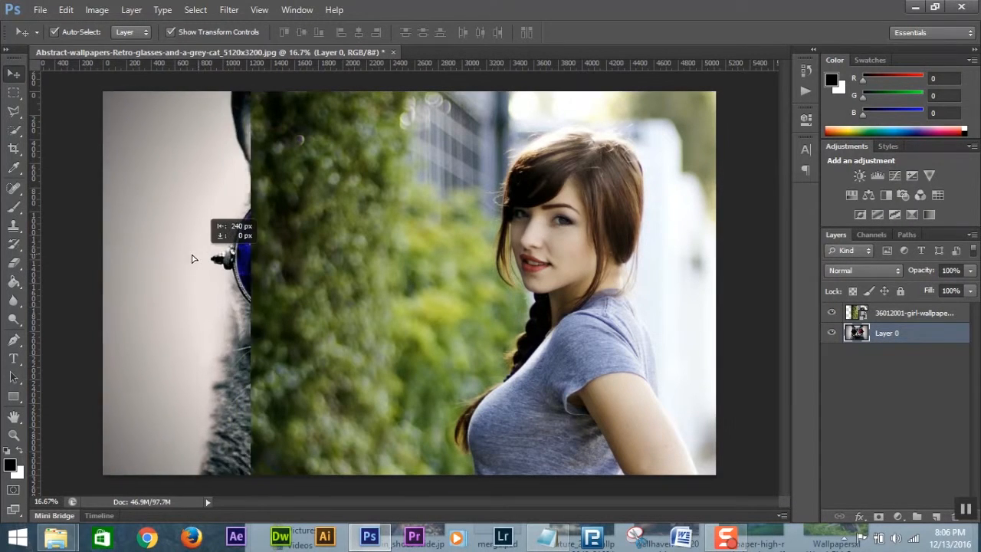
{"action": "left_click_drag", "start_coordinate": [222, 260], "coordinate": [153, 263]}
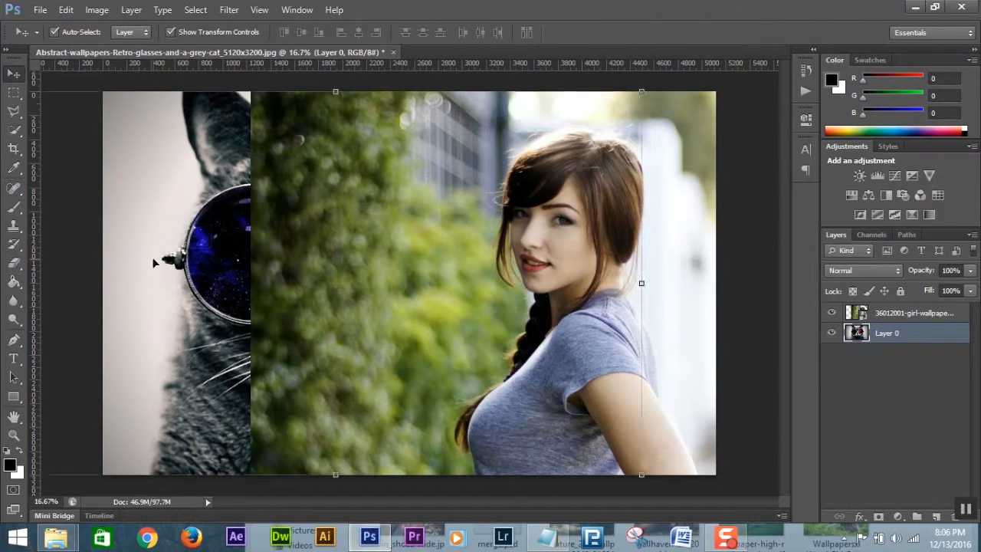
Toggle the girl photo's visibility to check the lens peeks out, then show it again
{"action": "left_click", "coordinate": [831, 313]}
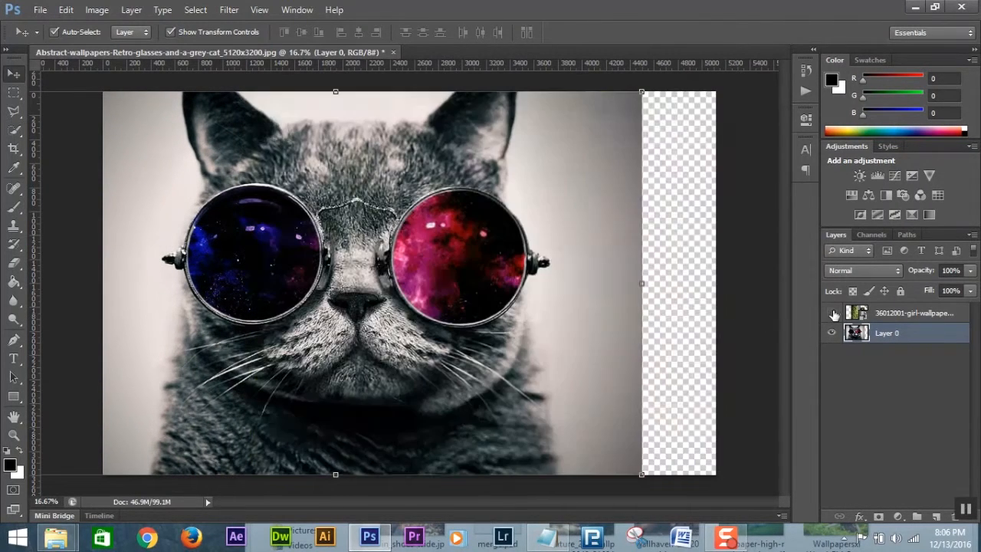
{"action": "left_click", "coordinate": [833, 312]}
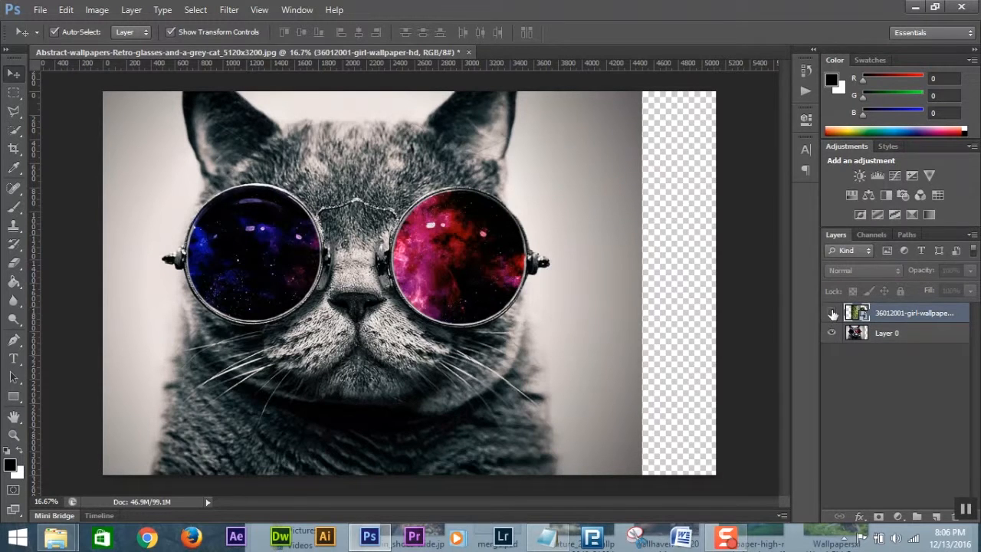
{"action": "left_click", "coordinate": [886, 332]}
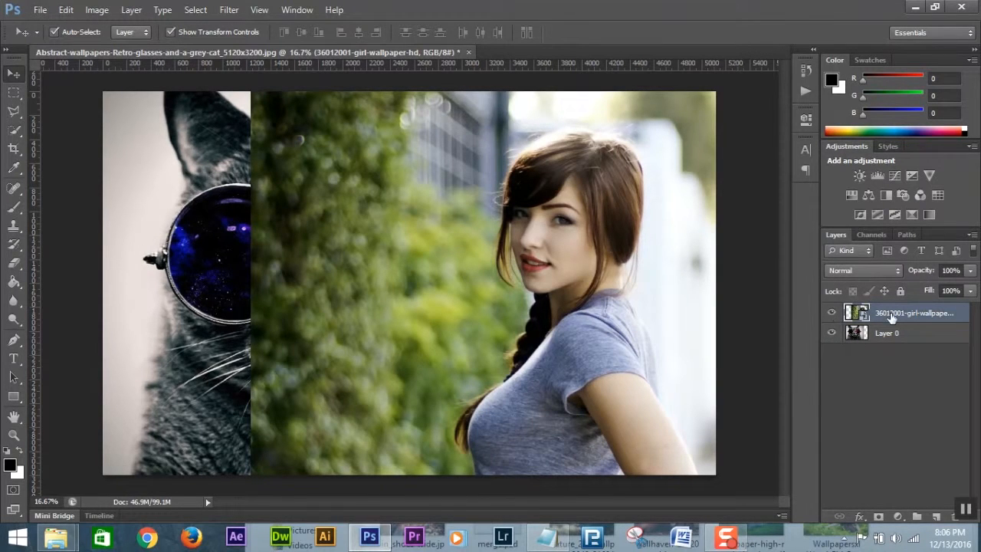
Select the girl wallpaper layer above Layer 0 and add a layer mask to it
{"action": "left_click", "coordinate": [912, 312]}
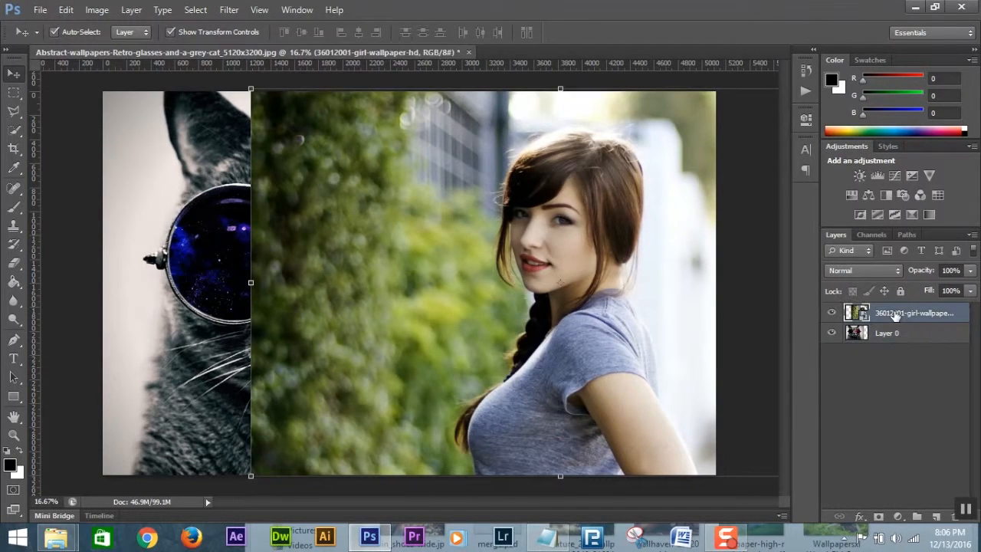
{"action": "double_click", "coordinate": [886, 332]}
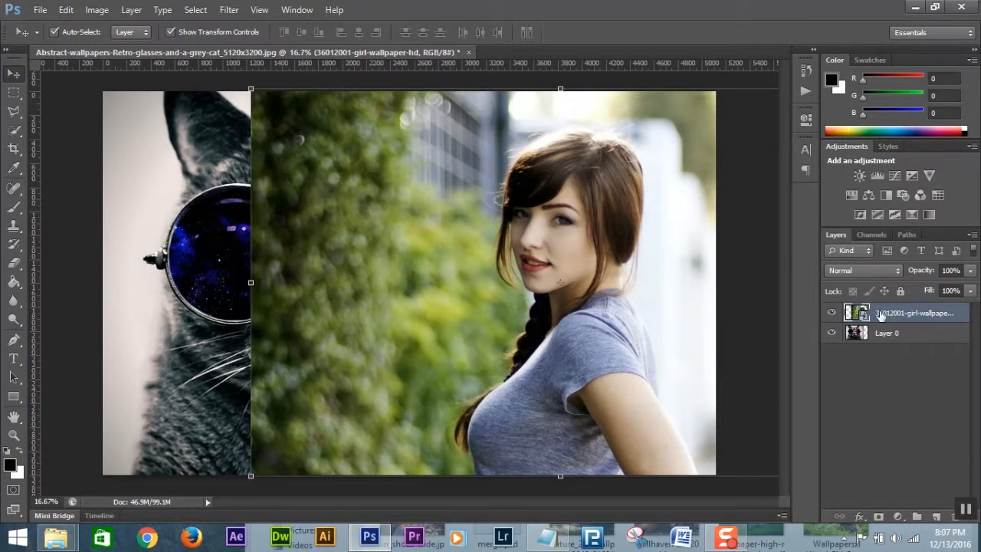
{"action": "mouse_move", "coordinate": [876, 472]}
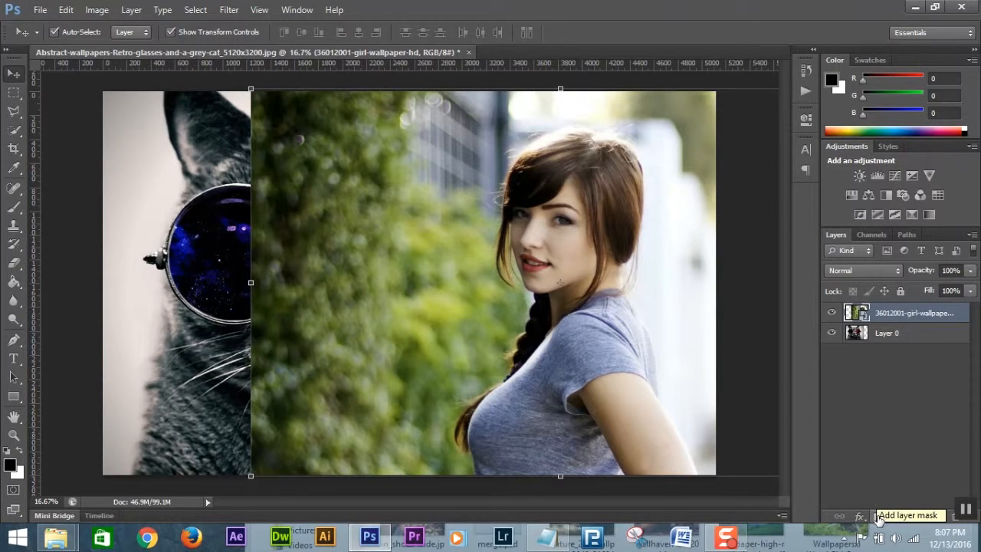
{"action": "mouse_move", "coordinate": [879, 515]}
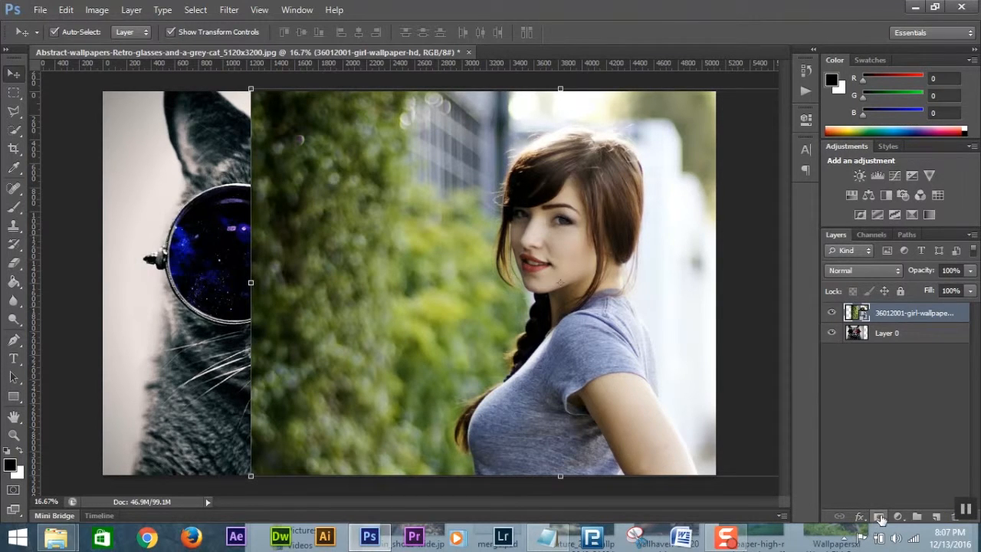
{"action": "mouse_move", "coordinate": [886, 322]}
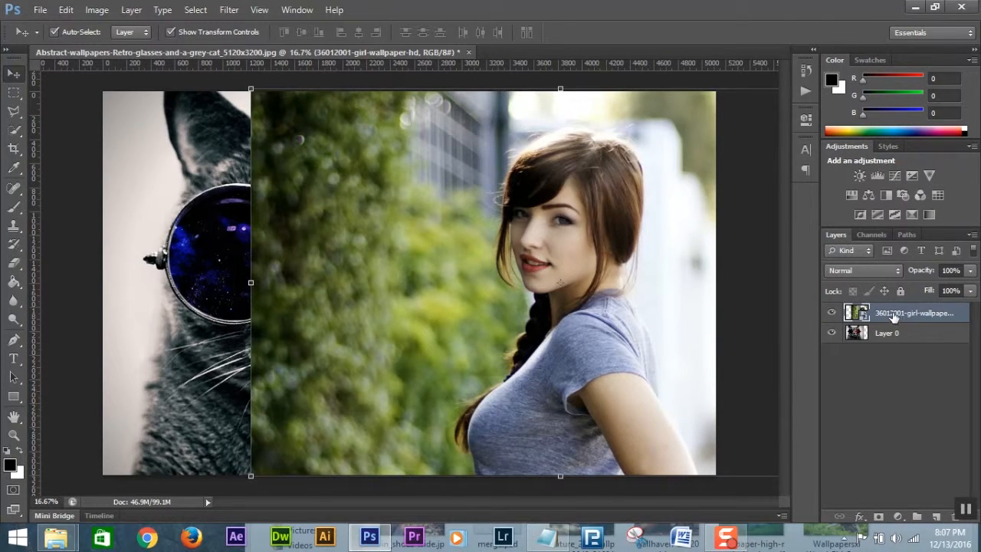
{"action": "left_click", "coordinate": [886, 332]}
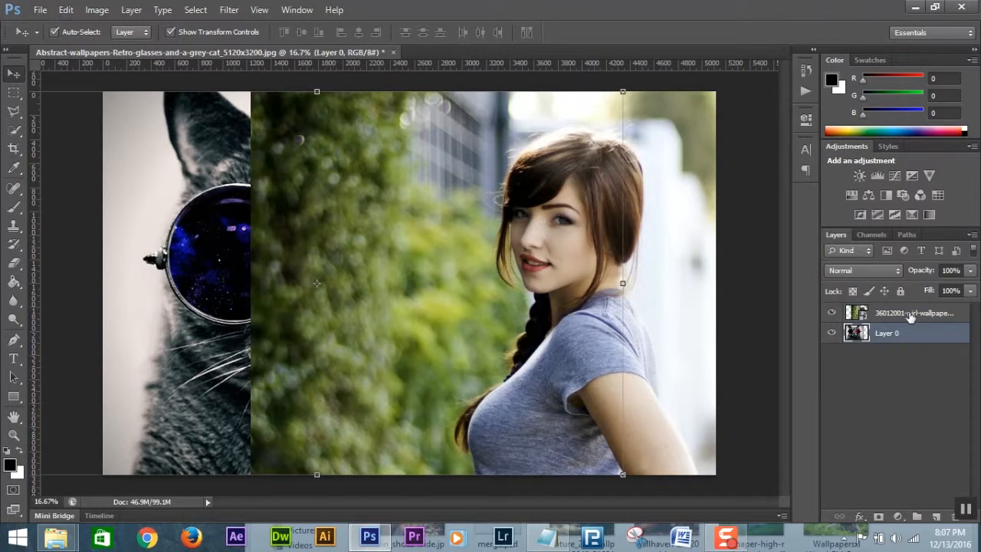
{"action": "left_click", "coordinate": [912, 312]}
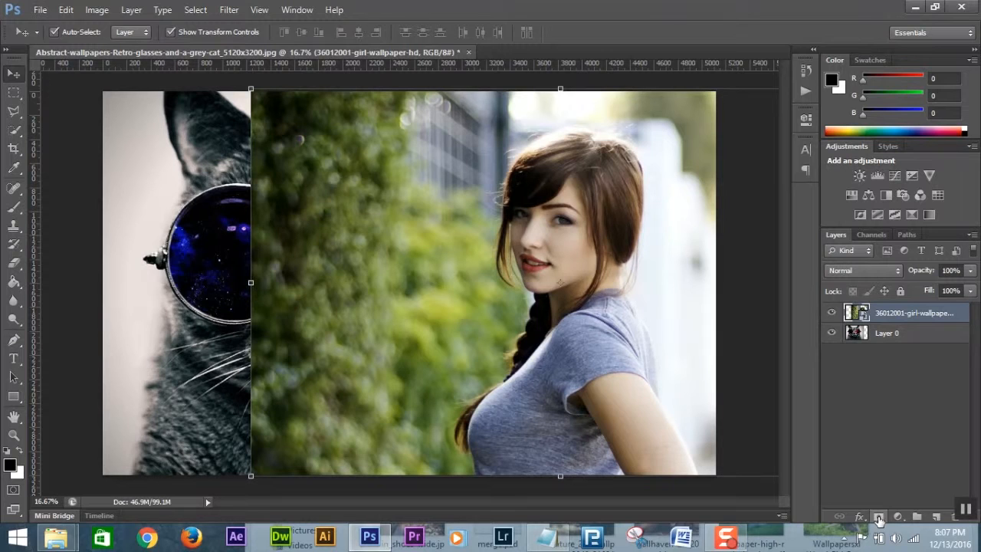
{"action": "left_click", "coordinate": [878, 515]}
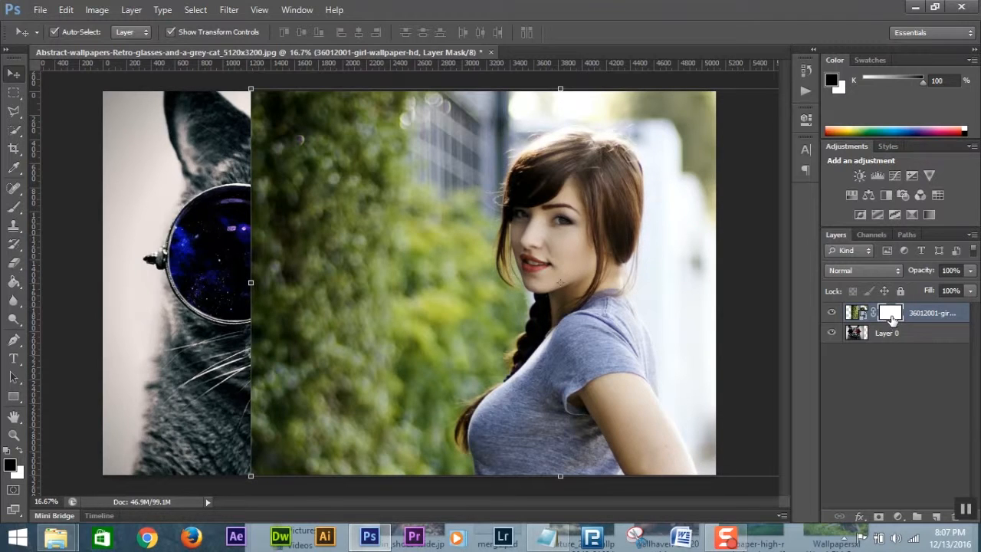
{"action": "mouse_move", "coordinate": [888, 320]}
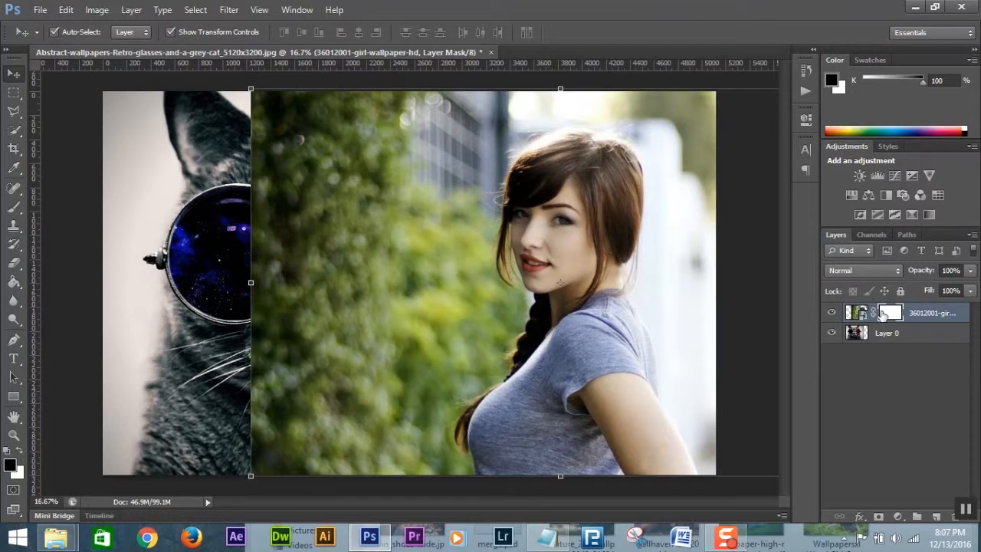
{"action": "left_click", "coordinate": [891, 313]}
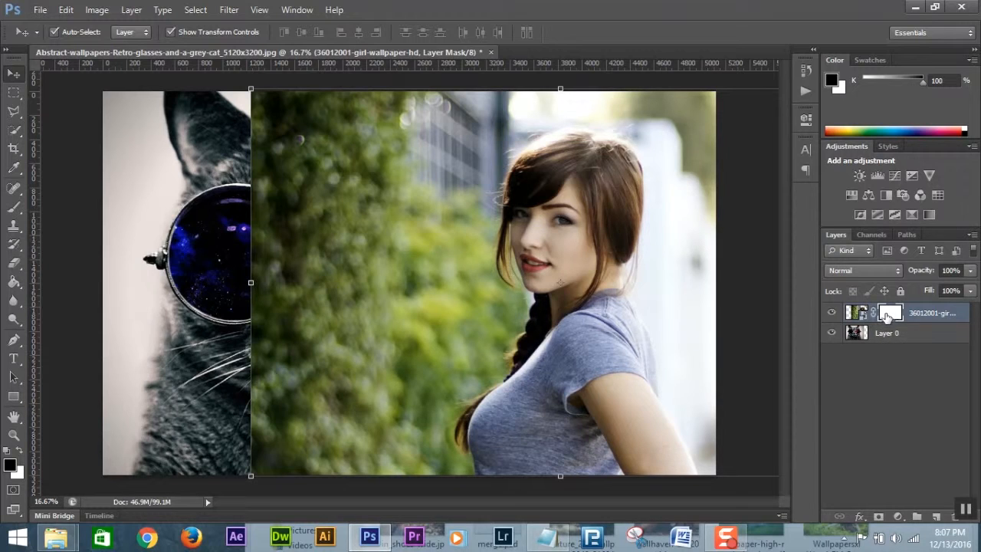
{"action": "left_click", "coordinate": [889, 313]}
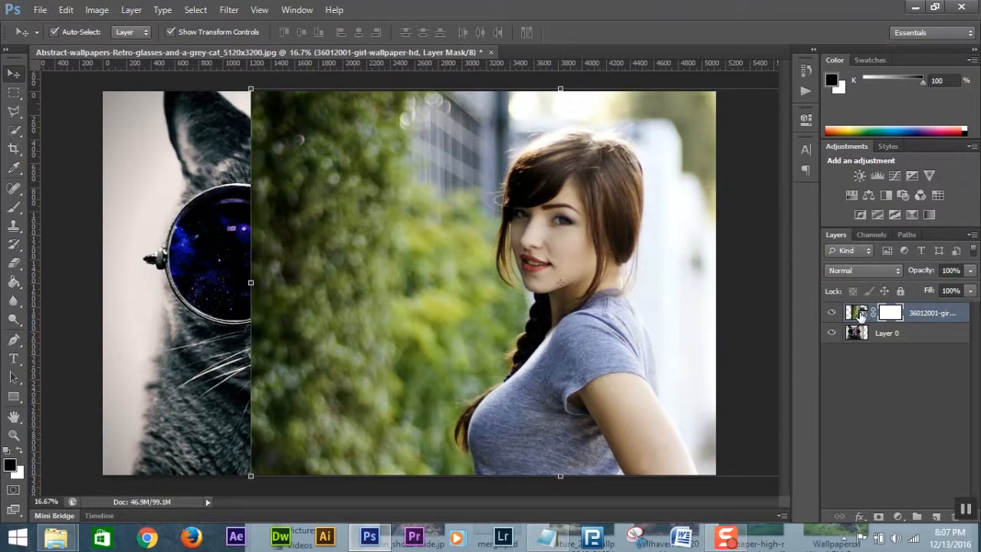
{"action": "left_click", "coordinate": [889, 312]}
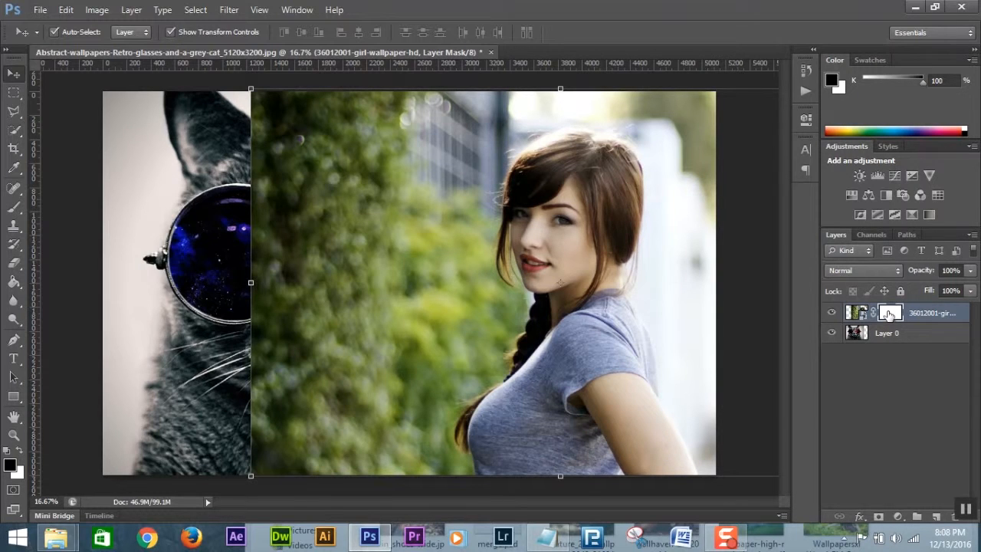
{"action": "left_click", "coordinate": [889, 312]}
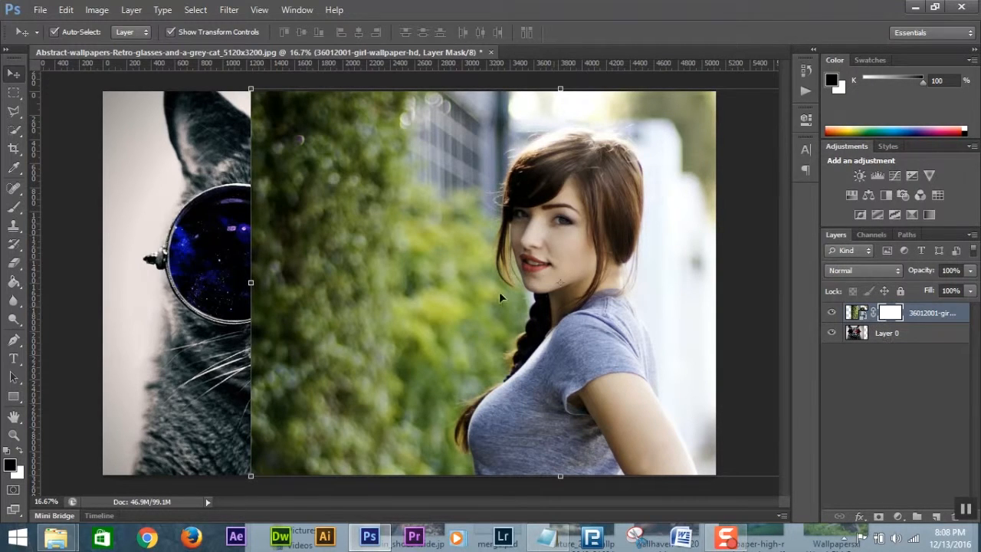
{"action": "mouse_move", "coordinate": [22, 207]}
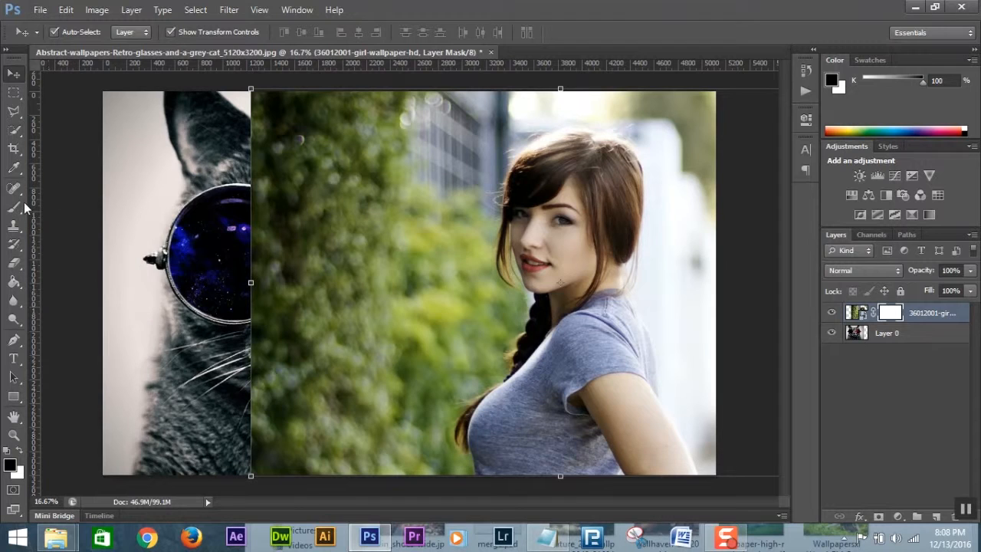
Choose the Brush tool and confirm black as the foreground painting colour
{"action": "right_click", "coordinate": [14, 206]}
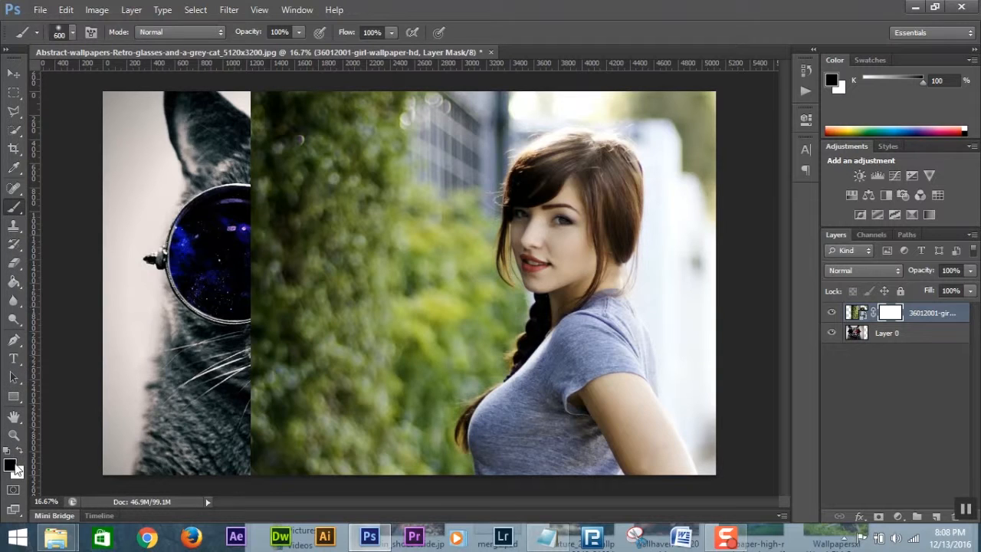
{"action": "left_click", "coordinate": [10, 466]}
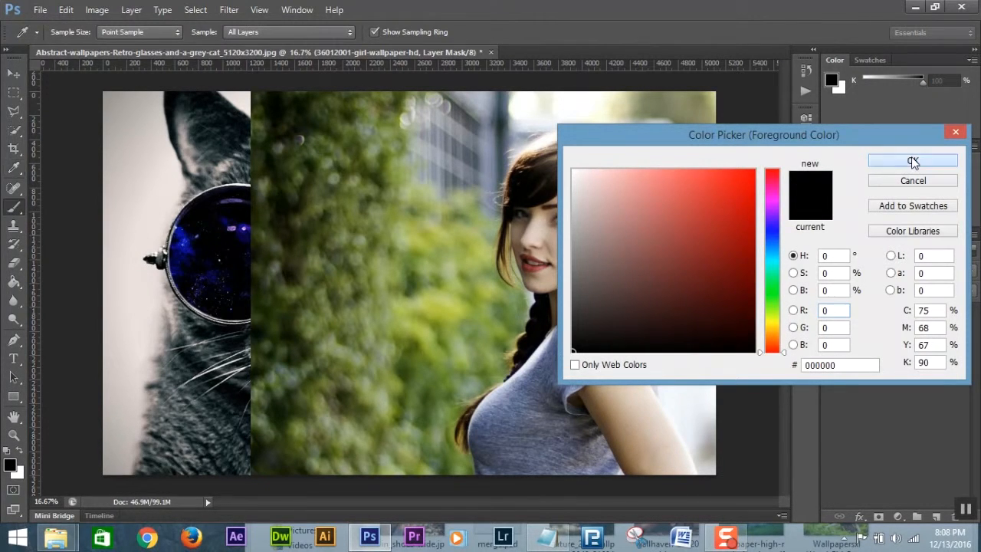
{"action": "left_click", "coordinate": [913, 161]}
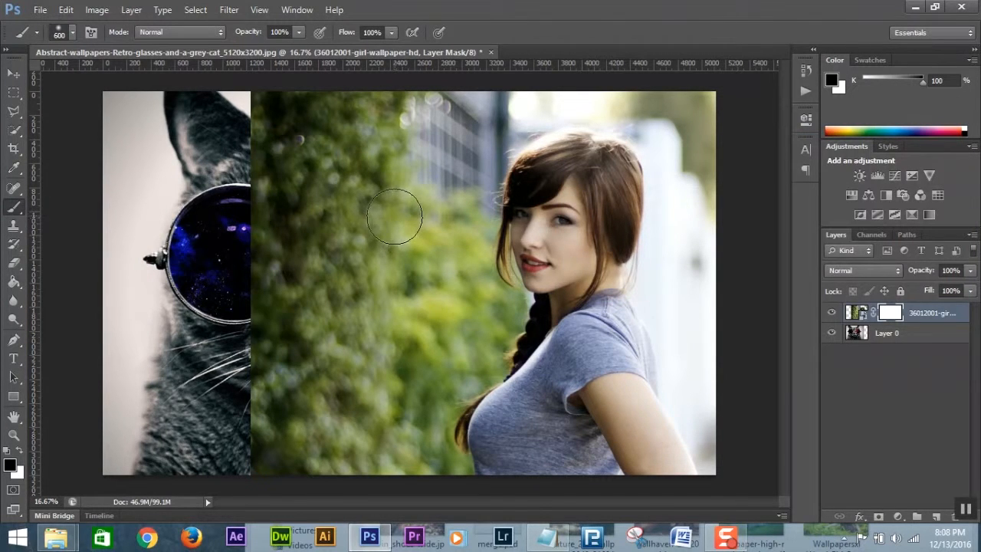
{"action": "mouse_move", "coordinate": [391, 181]}
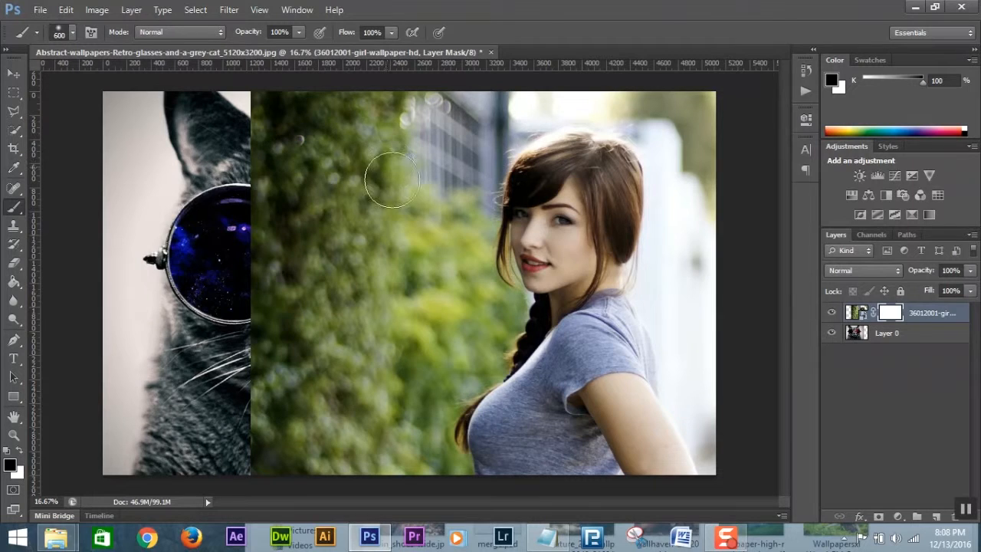
{"action": "mouse_move", "coordinate": [380, 191]}
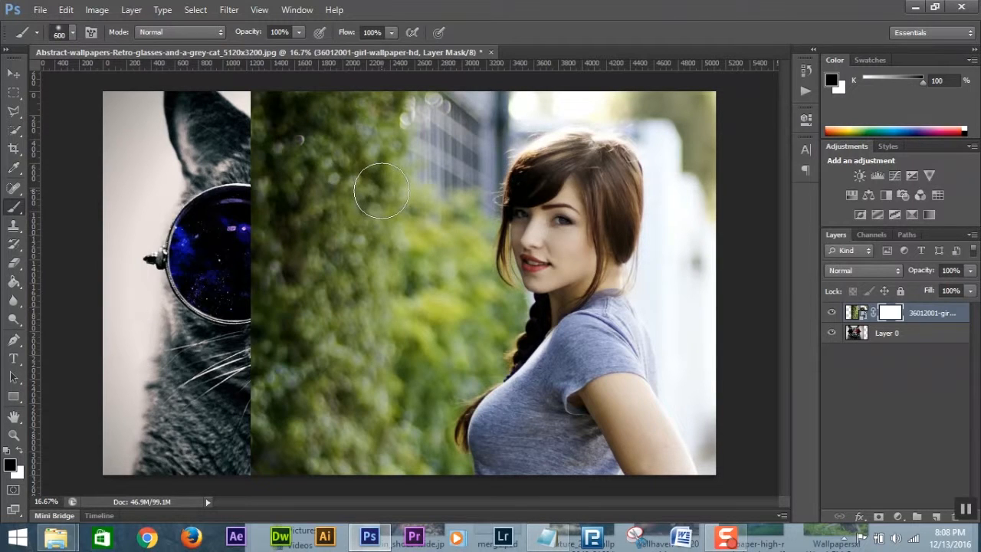
{"action": "mouse_move", "coordinate": [60, 214]}
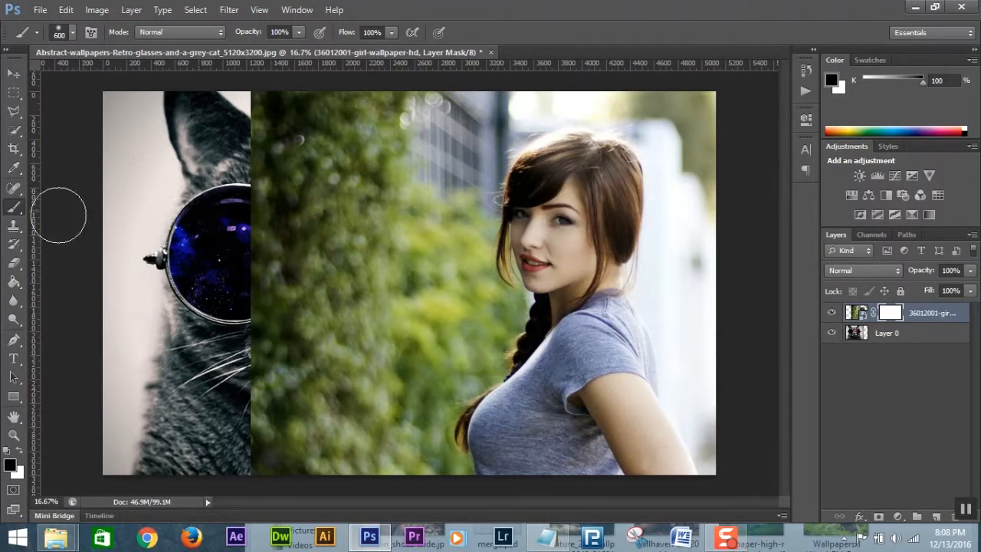
{"action": "mouse_move", "coordinate": [65, 126]}
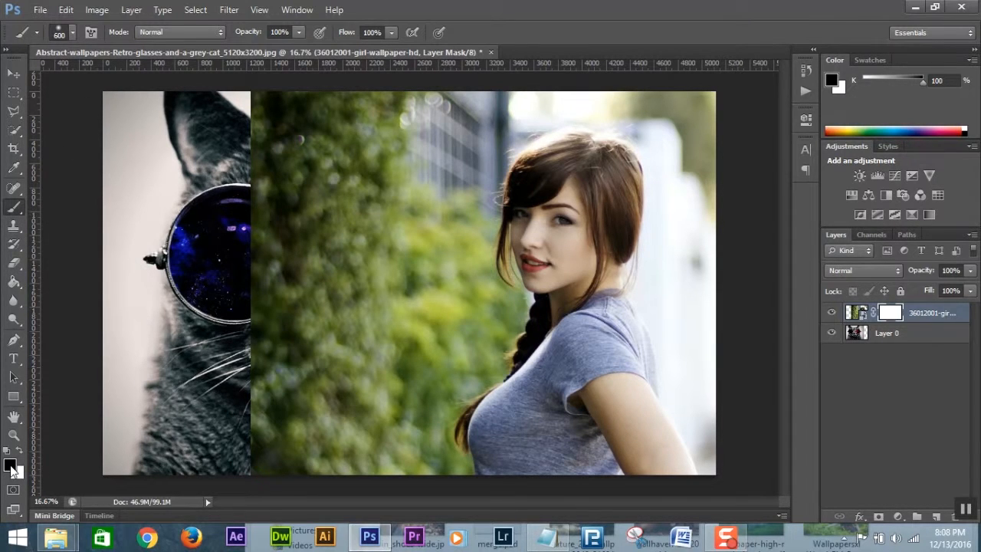
Pick a soft round brush tip in the Brush Preset picker and make the brush much larger
{"action": "left_click", "coordinate": [74, 32]}
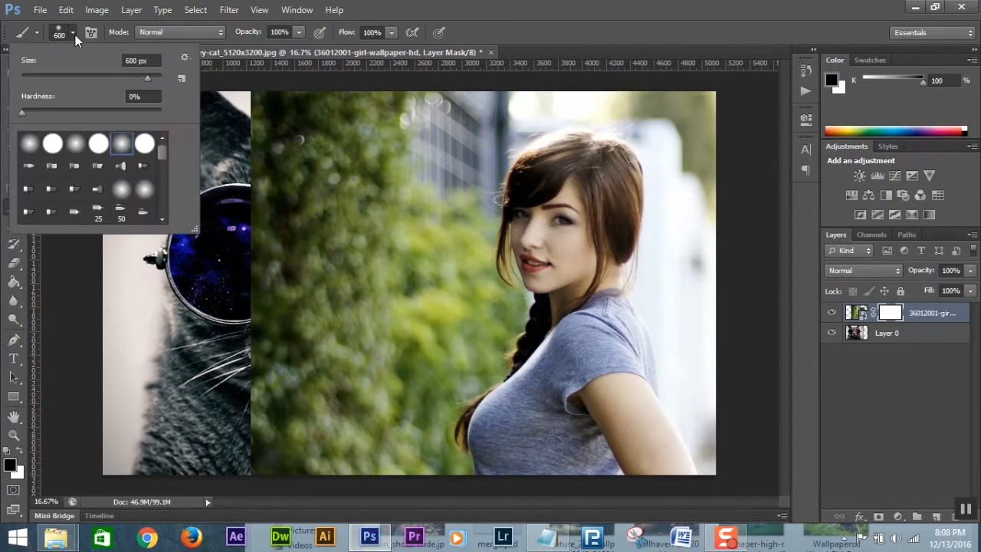
{"action": "mouse_move", "coordinate": [122, 153]}
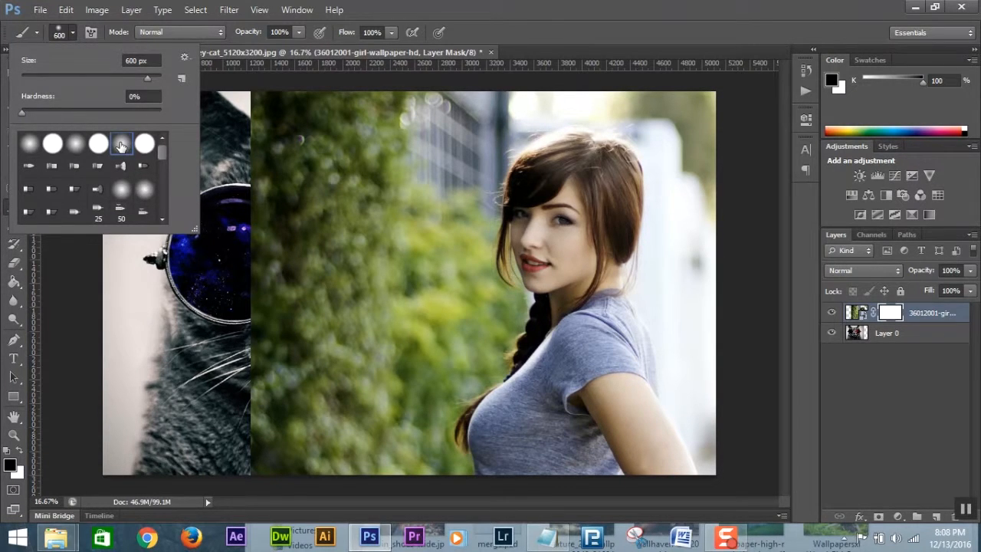
{"action": "left_click", "coordinate": [278, 147]}
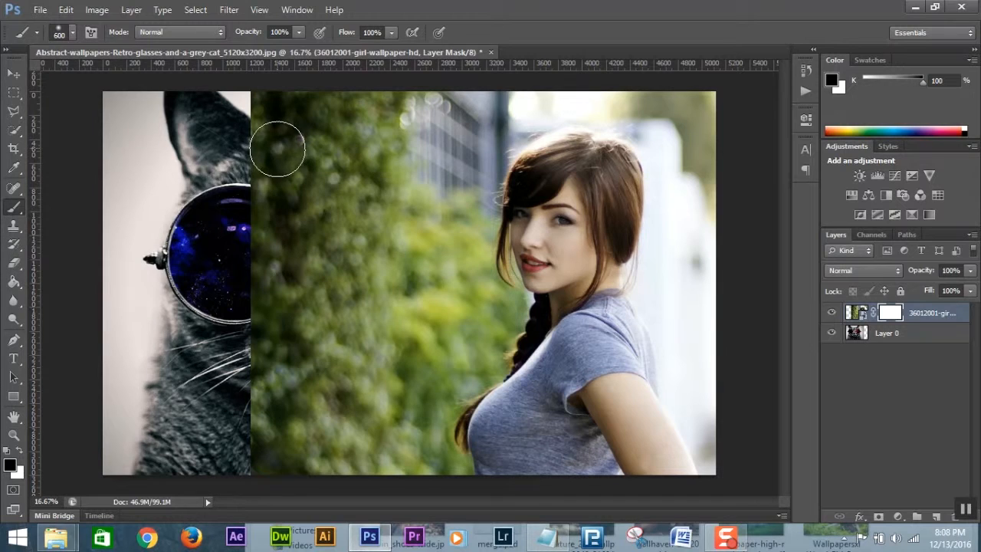
{"action": "left_click", "coordinate": [70, 32]}
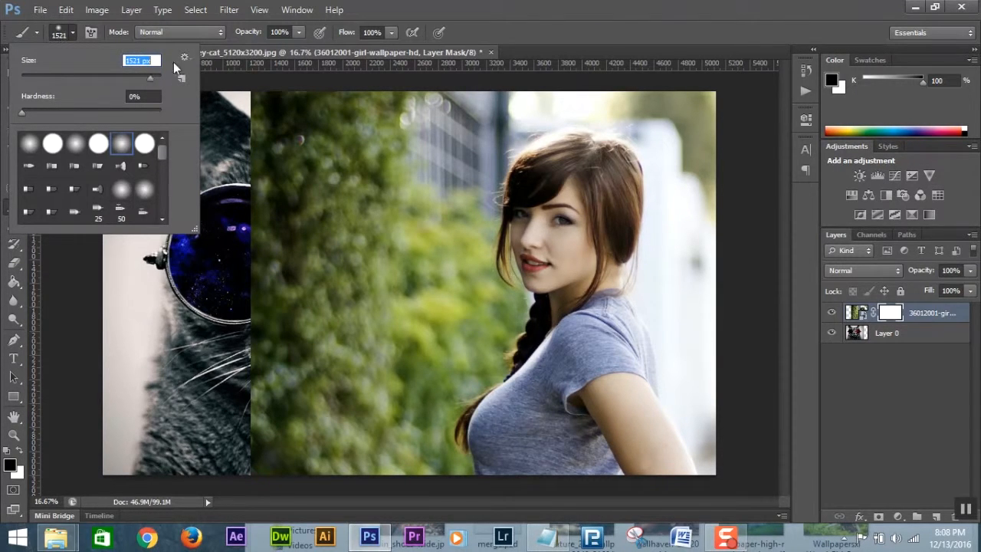
{"action": "left_click", "coordinate": [303, 230]}
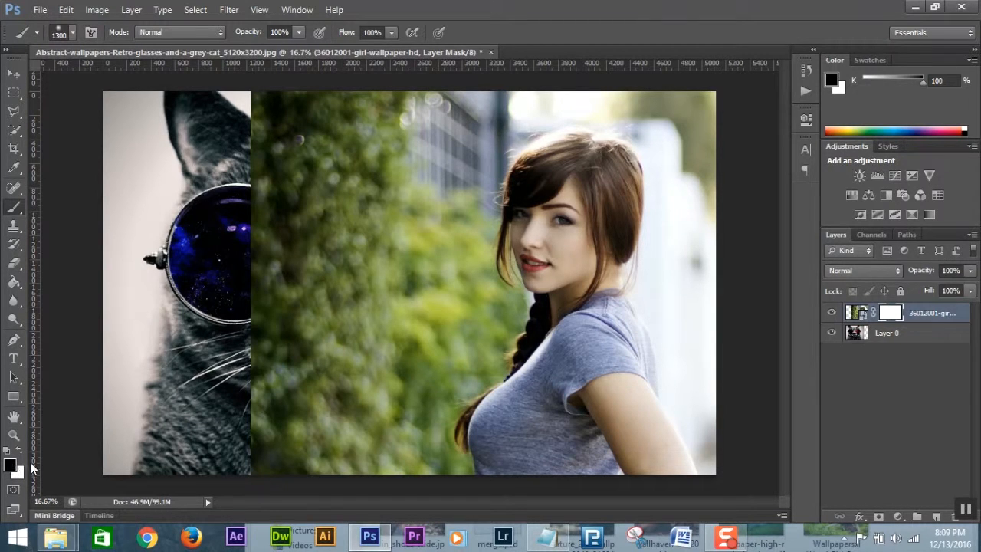
{"action": "mouse_move", "coordinate": [15, 211]}
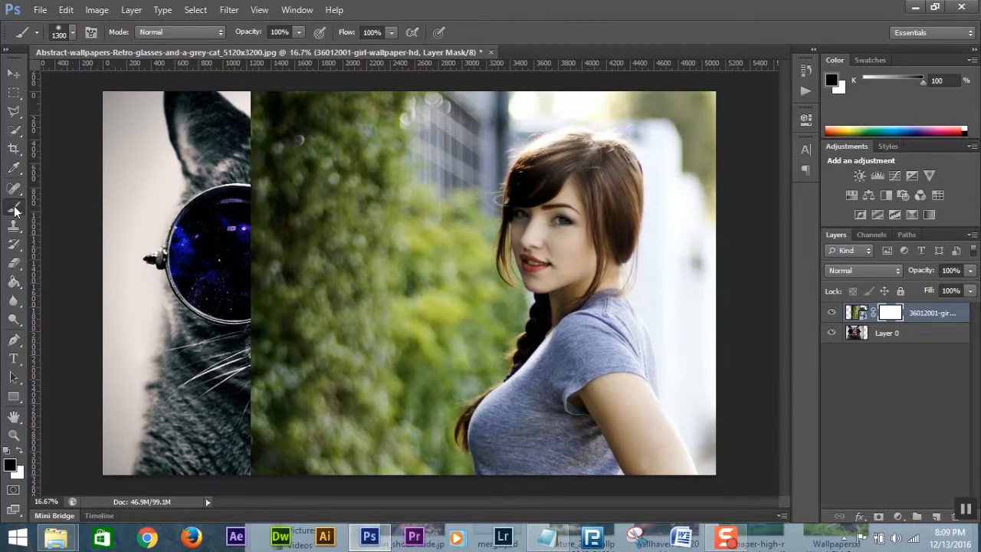
{"action": "mouse_move", "coordinate": [307, 120]}
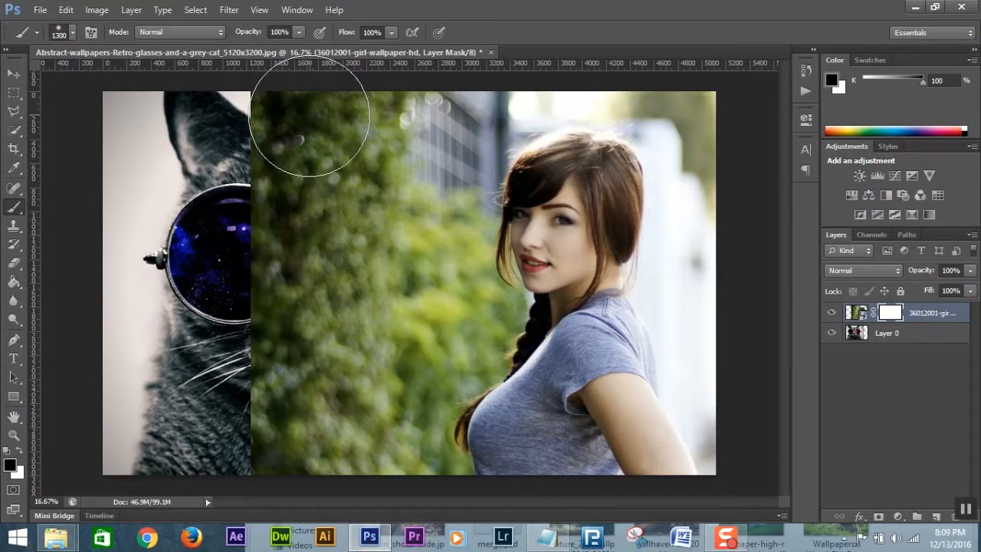
{"action": "mouse_move", "coordinate": [313, 197]}
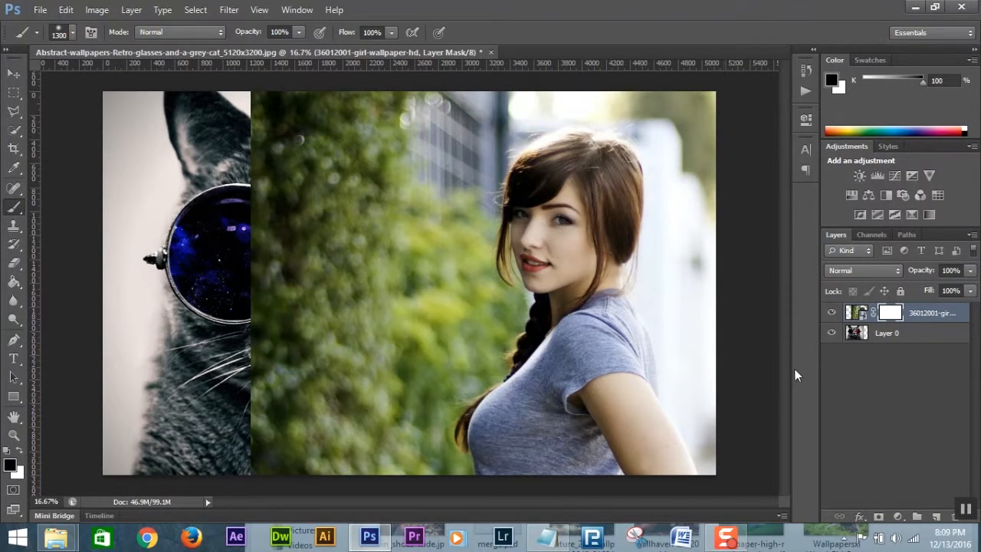
Paint black on the mask at top left to reveal the cat's head and face
{"action": "left_click", "coordinate": [889, 313]}
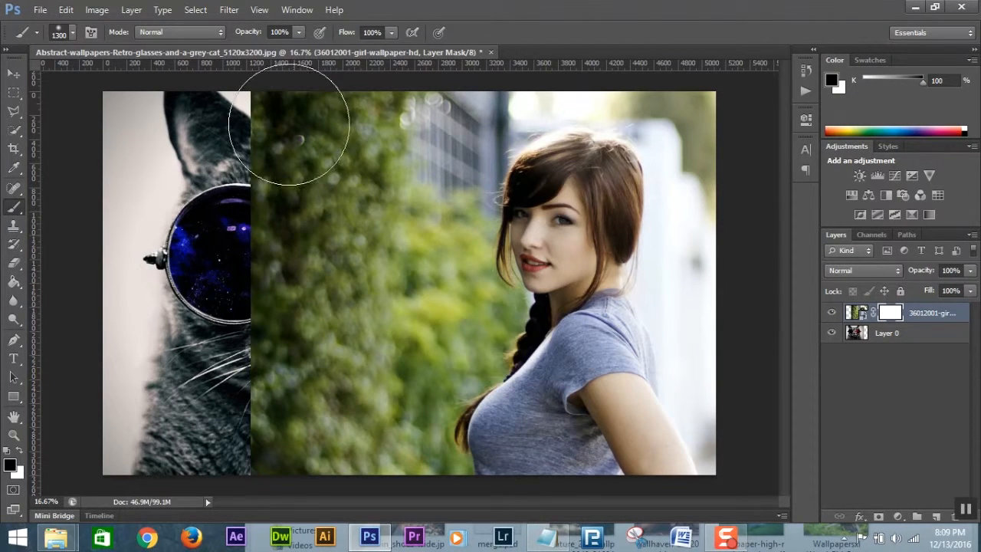
{"action": "left_click_drag", "start_coordinate": [291, 123], "coordinate": [276, 138]}
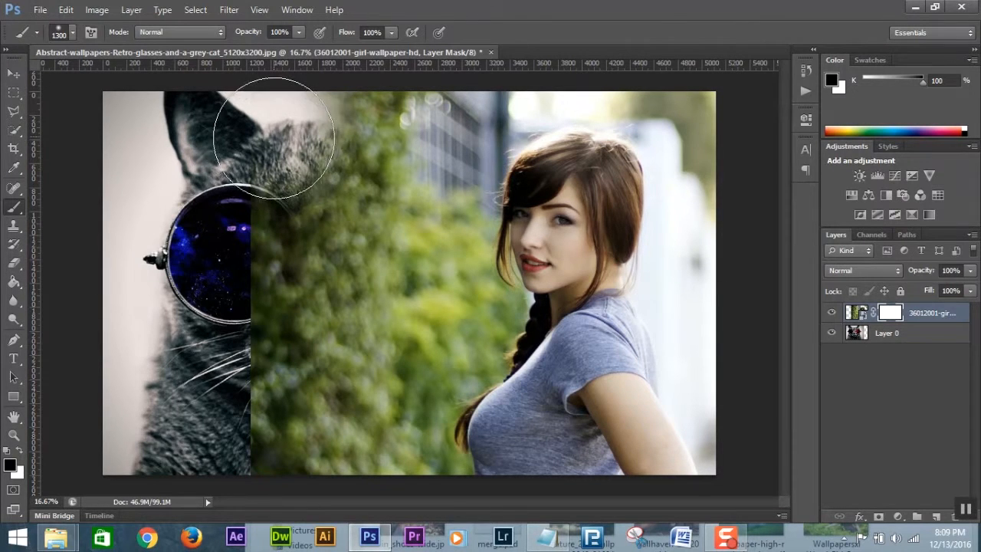
{"action": "left_click_drag", "start_coordinate": [273, 138], "coordinate": [245, 253]}
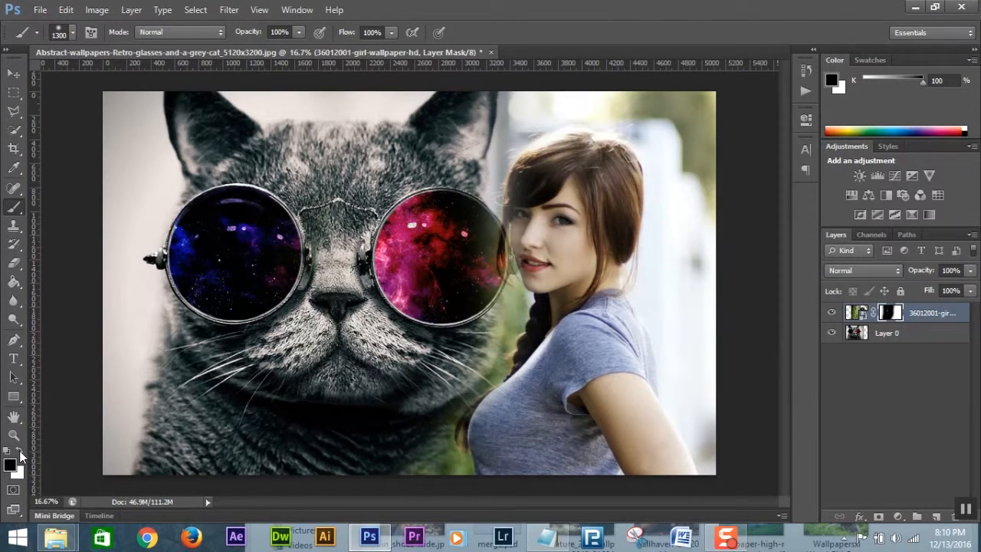
Paint white over the right lens area to conceal the cat's face again
{"action": "left_click", "coordinate": [10, 466]}
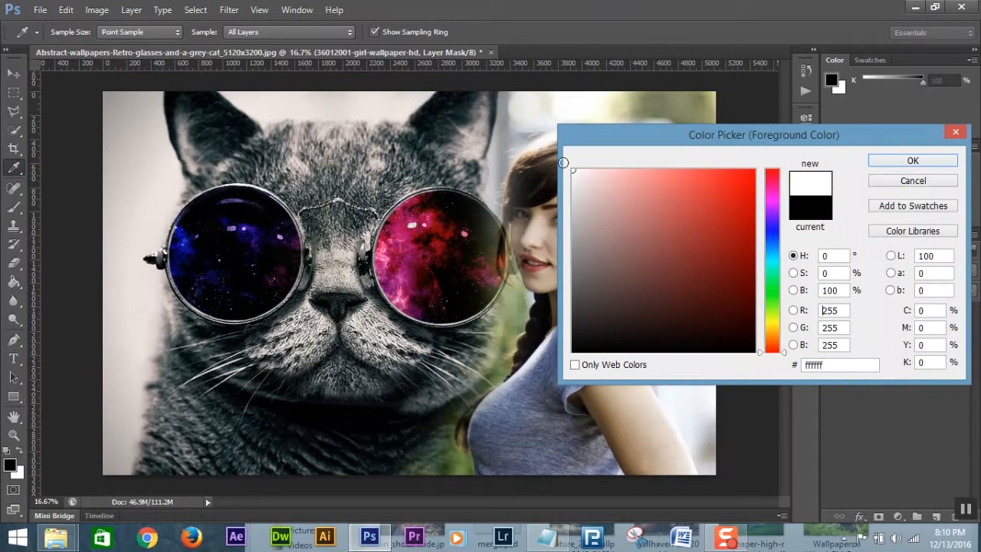
{"action": "left_click", "coordinate": [912, 160]}
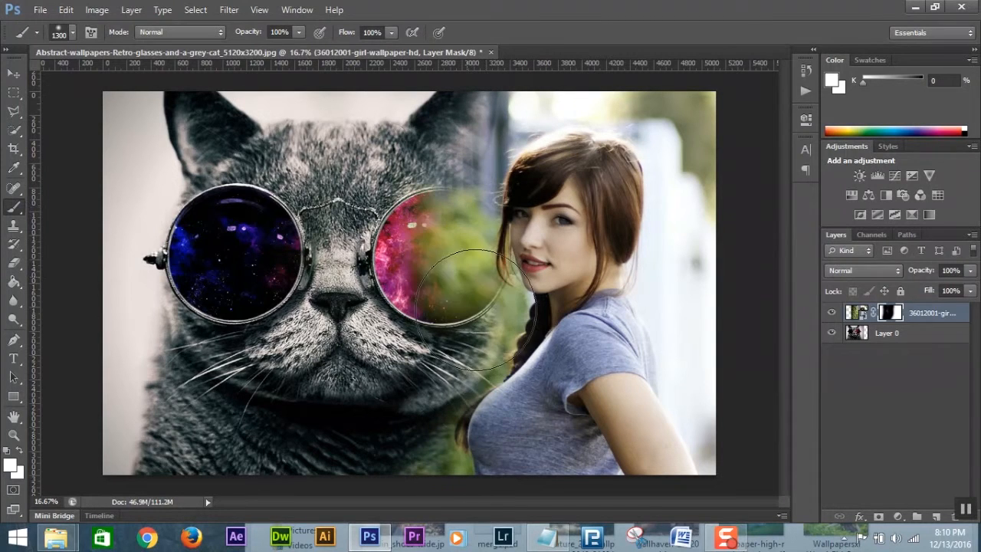
{"action": "left_click_drag", "start_coordinate": [472, 299], "coordinate": [426, 468]}
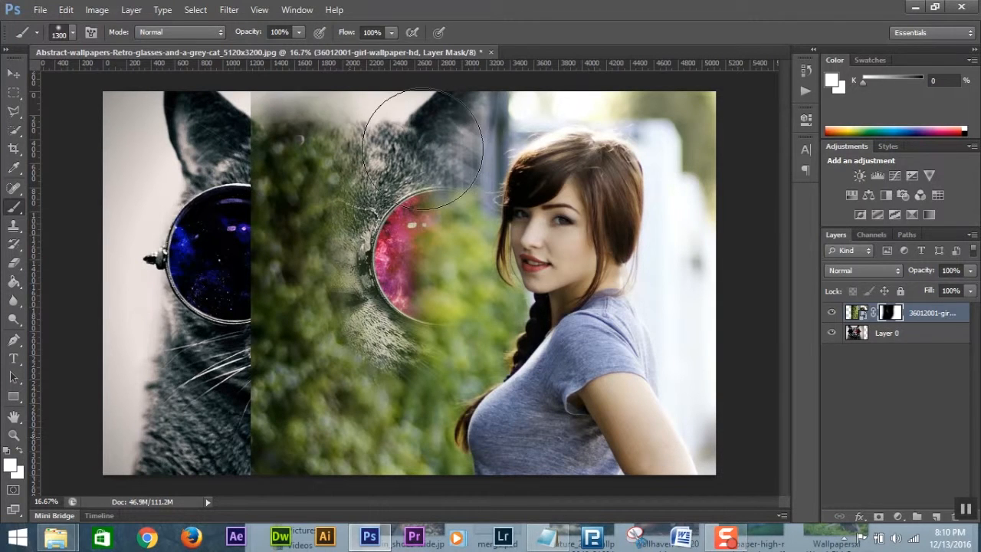
{"action": "left_click_drag", "start_coordinate": [421, 150], "coordinate": [375, 299]}
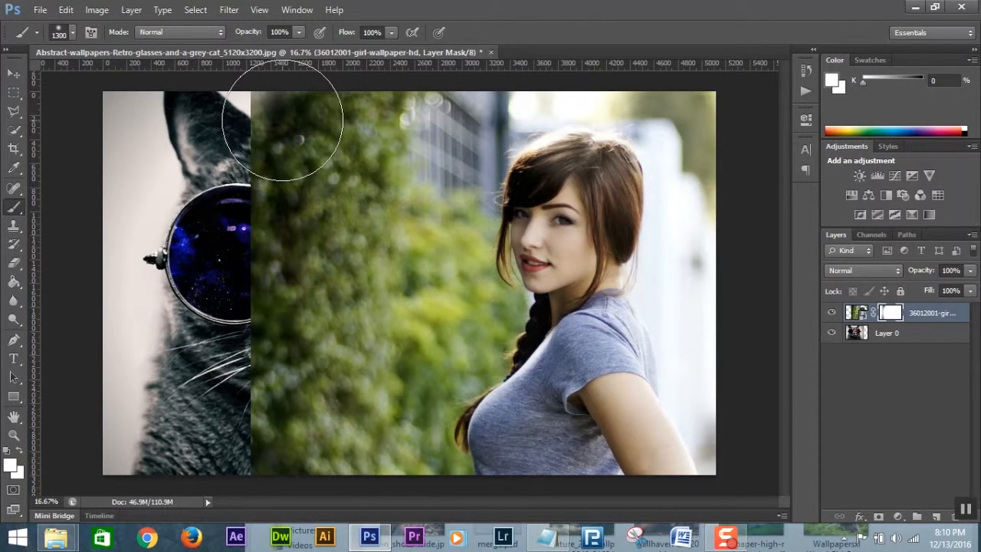
{"action": "mouse_move", "coordinate": [457, 138]}
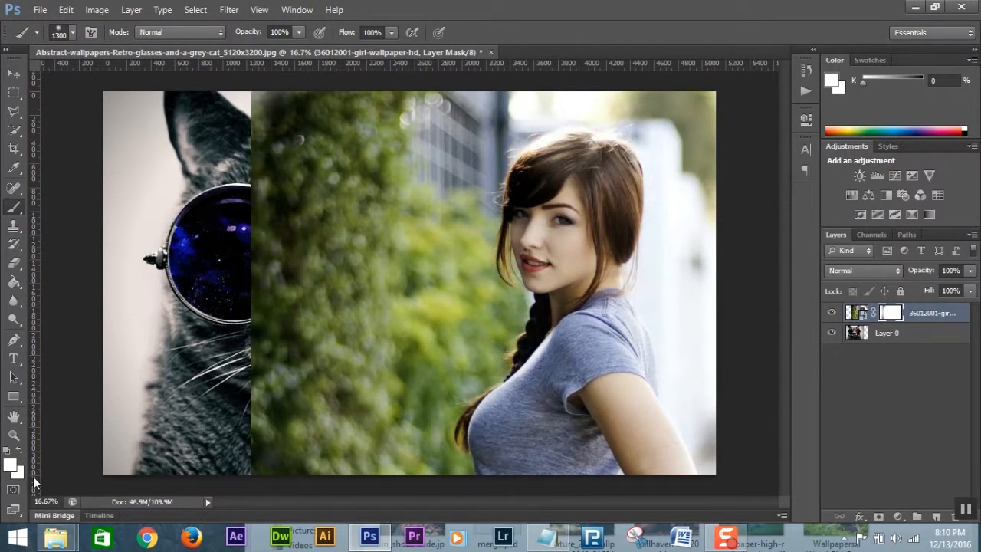
Swap to black with X and repaint to reveal the cat, blending the right lens into the girl's hair
{"action": "left_click", "coordinate": [23, 462]}
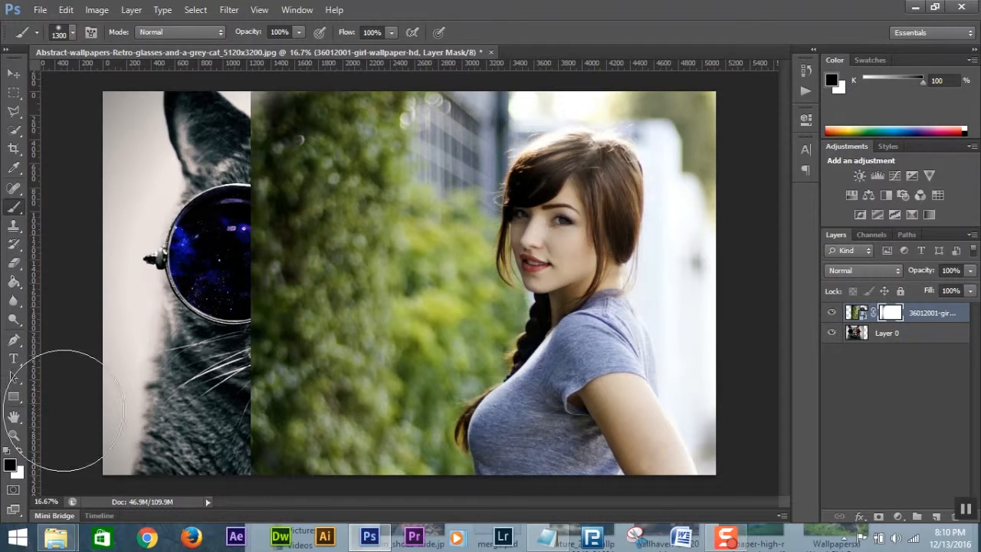
{"action": "mouse_move", "coordinate": [294, 136]}
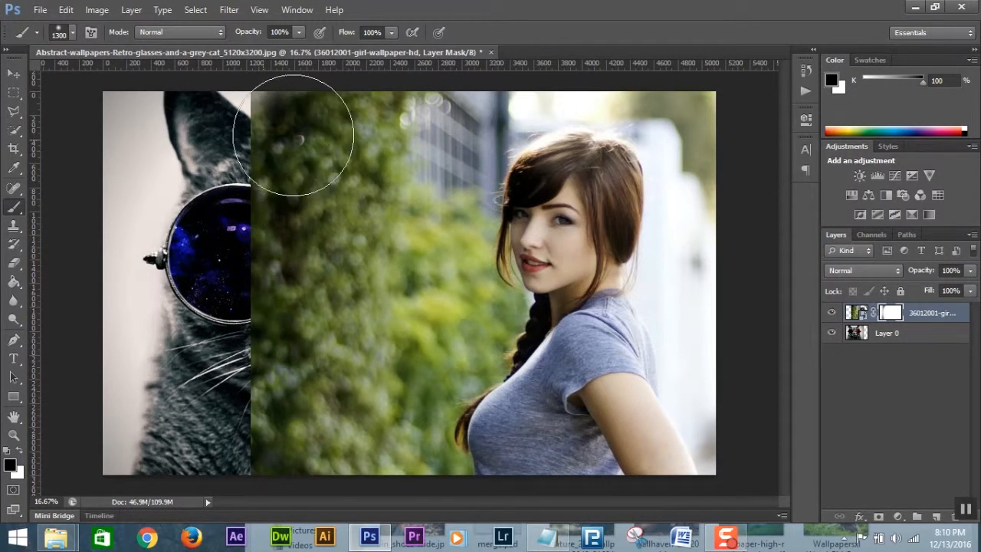
{"action": "left_click_drag", "start_coordinate": [294, 135], "coordinate": [407, 126]}
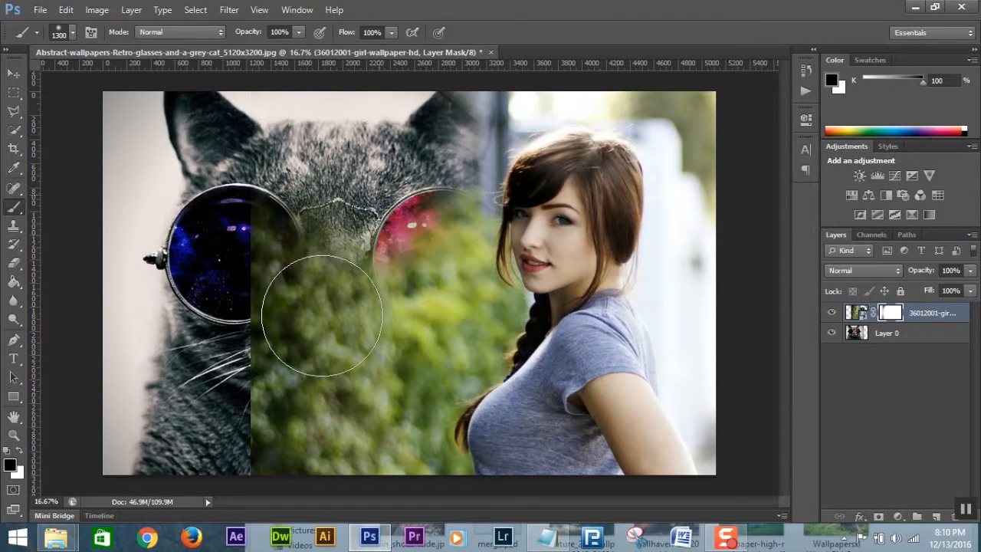
{"action": "left_click_drag", "start_coordinate": [322, 314], "coordinate": [295, 375]}
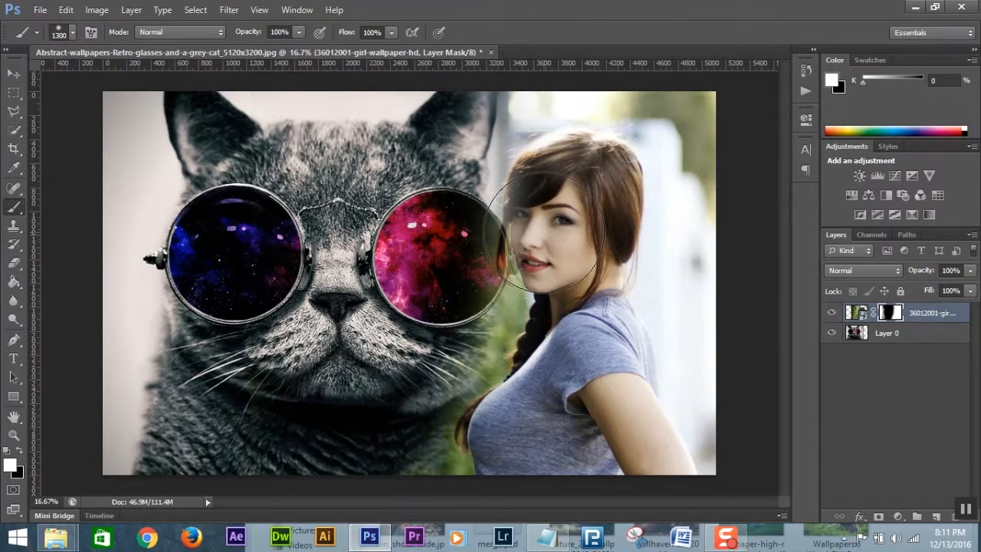
{"action": "mouse_move", "coordinate": [567, 168]}
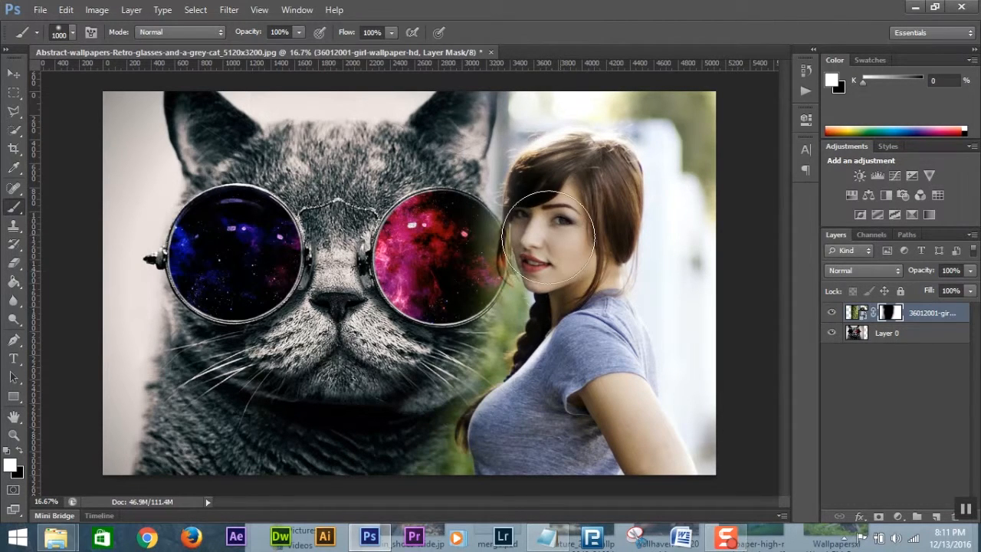
{"action": "left_click_drag", "start_coordinate": [549, 238], "coordinate": [594, 257]}
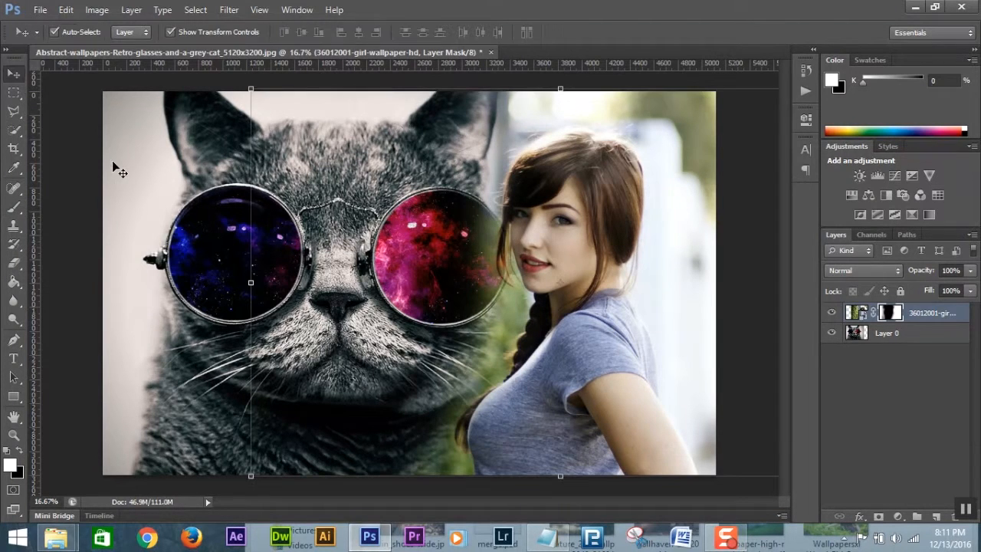
{"action": "left_click", "coordinate": [831, 333]}
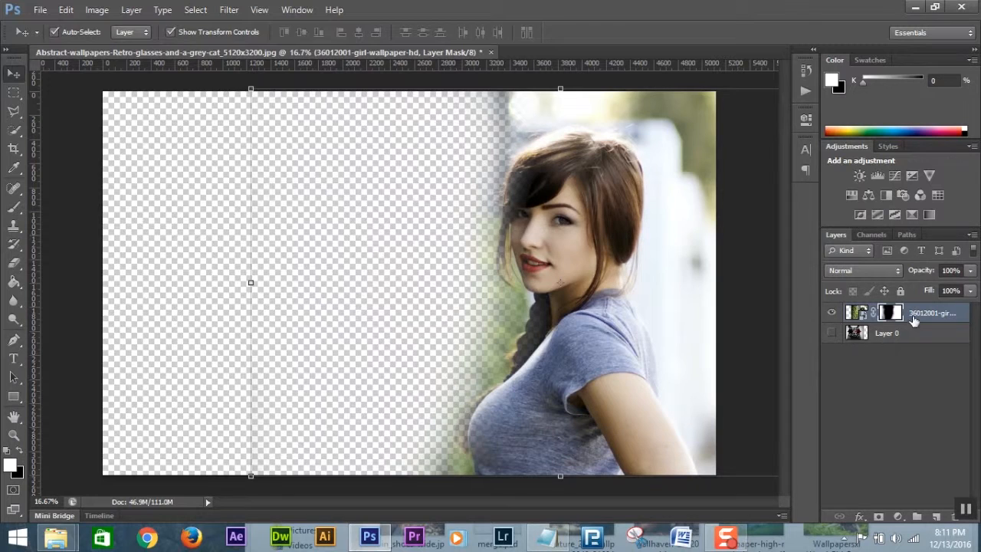
{"action": "mouse_move", "coordinate": [877, 365]}
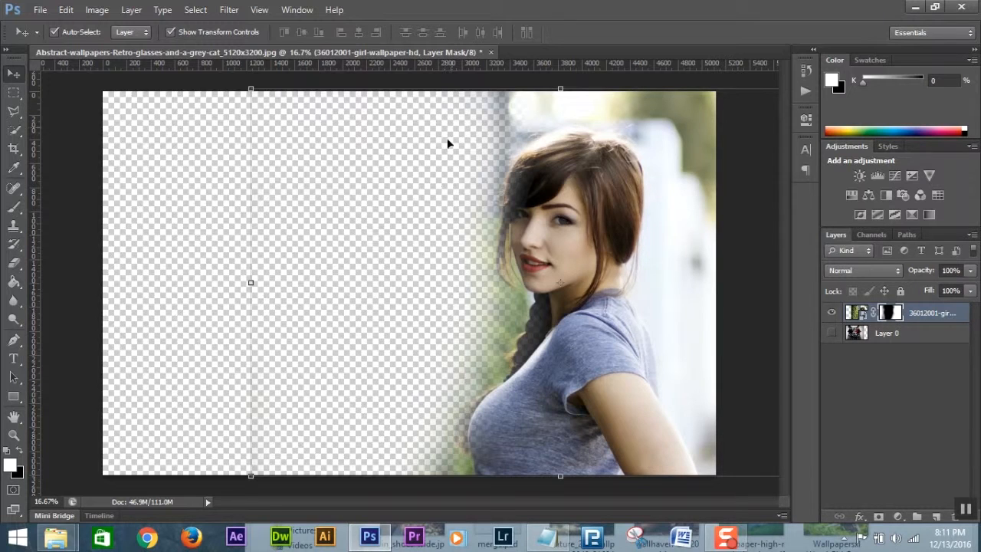
{"action": "mouse_move", "coordinate": [375, 422]}
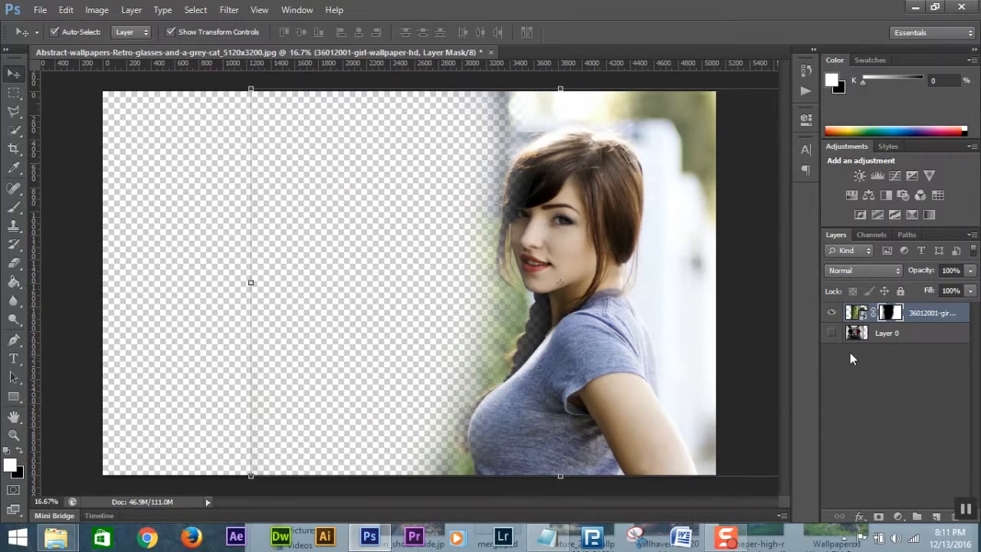
{"action": "left_click", "coordinate": [830, 333]}
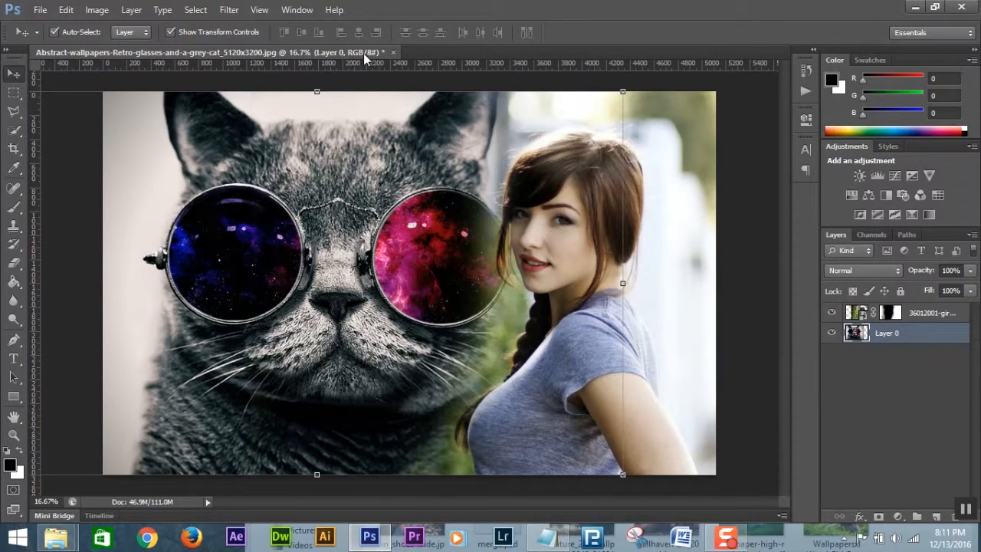
Save the composite via Save As as a Photoshop PSD in the Pics folder
{"action": "left_click", "coordinate": [39, 9]}
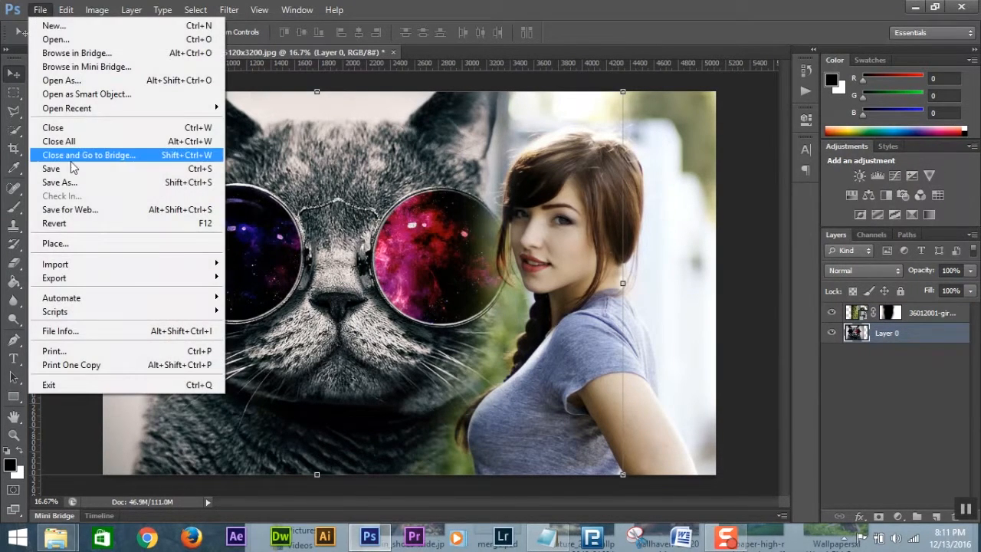
{"action": "left_click", "coordinate": [58, 181]}
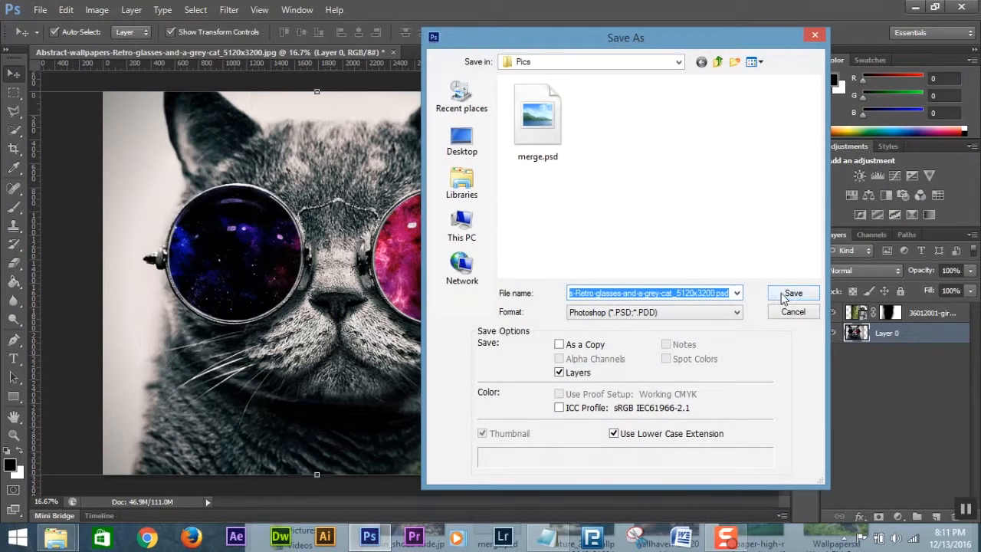
{"action": "left_click", "coordinate": [793, 293]}
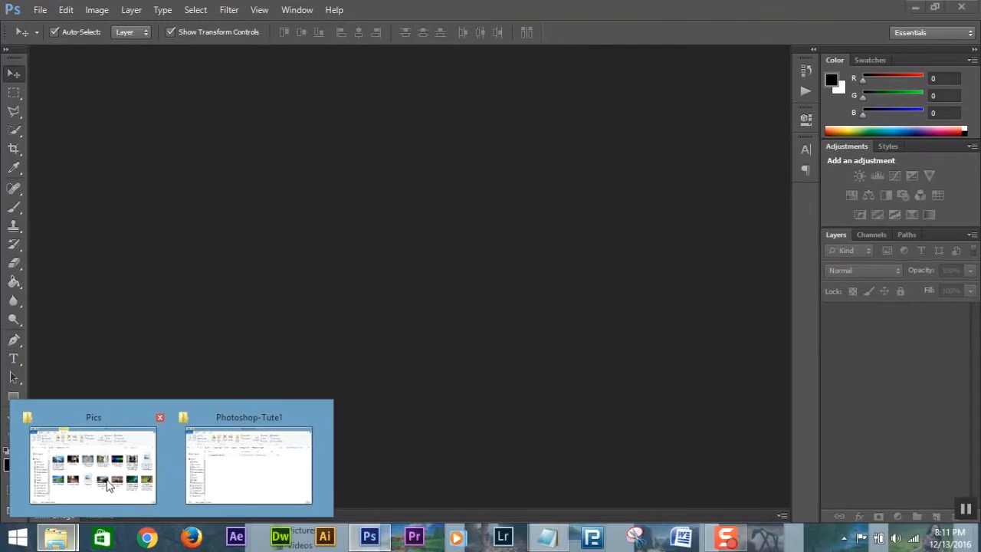
Open 220213.jpeg in Photoshop and bring abstract-wallpaper-dark.jpg in as a layer above it
{"action": "left_click", "coordinate": [94, 466]}
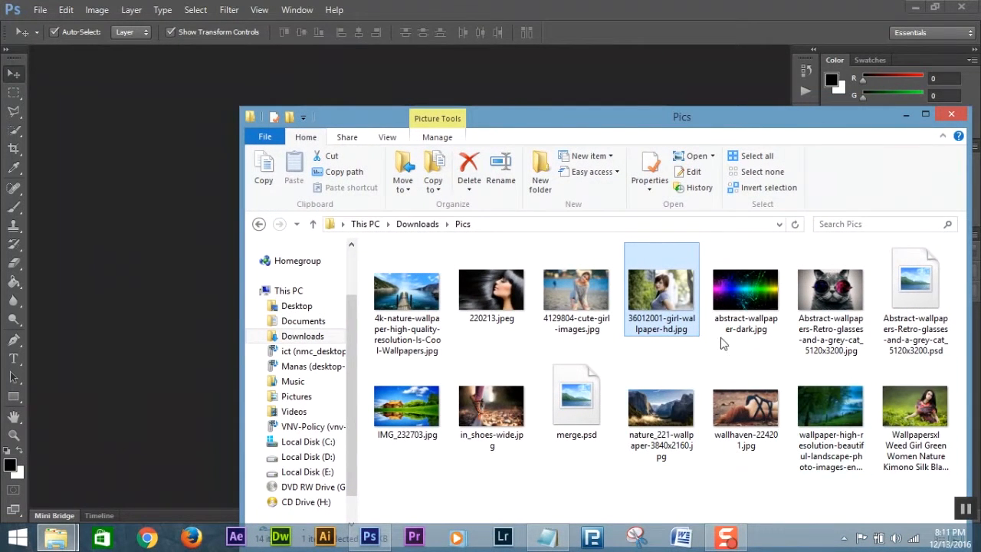
{"action": "left_click", "coordinate": [490, 290]}
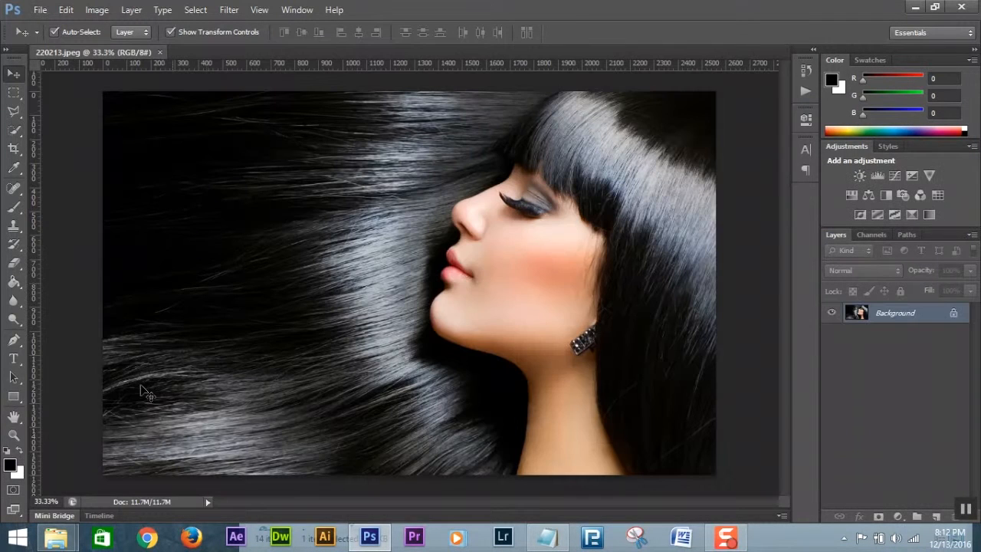
{"action": "left_click", "coordinate": [57, 536]}
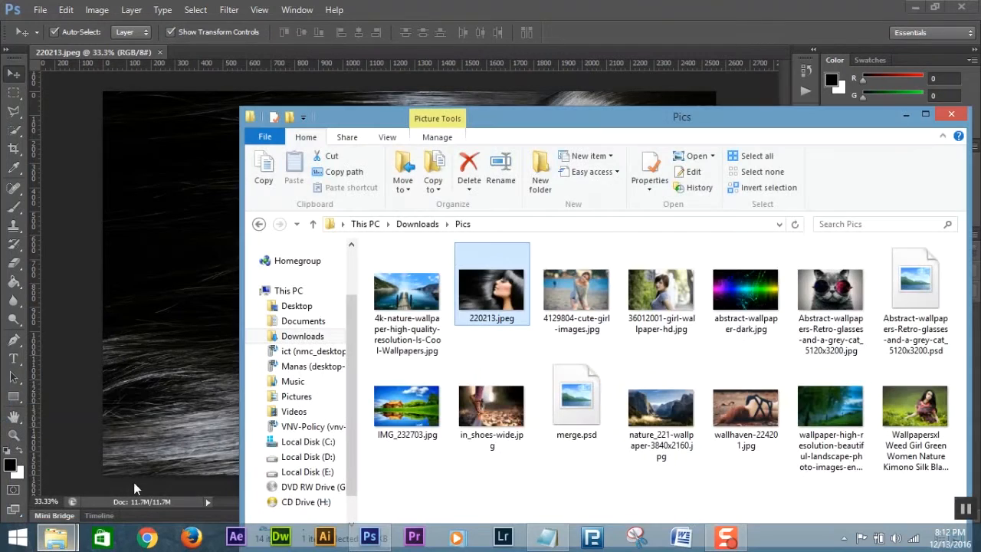
{"action": "left_click", "coordinate": [748, 316]}
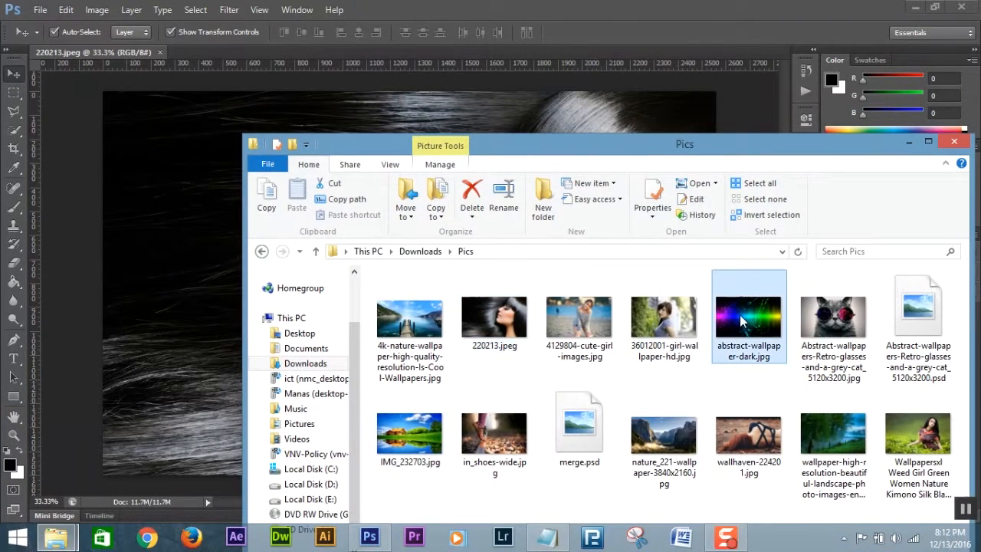
{"action": "left_click", "coordinate": [954, 141]}
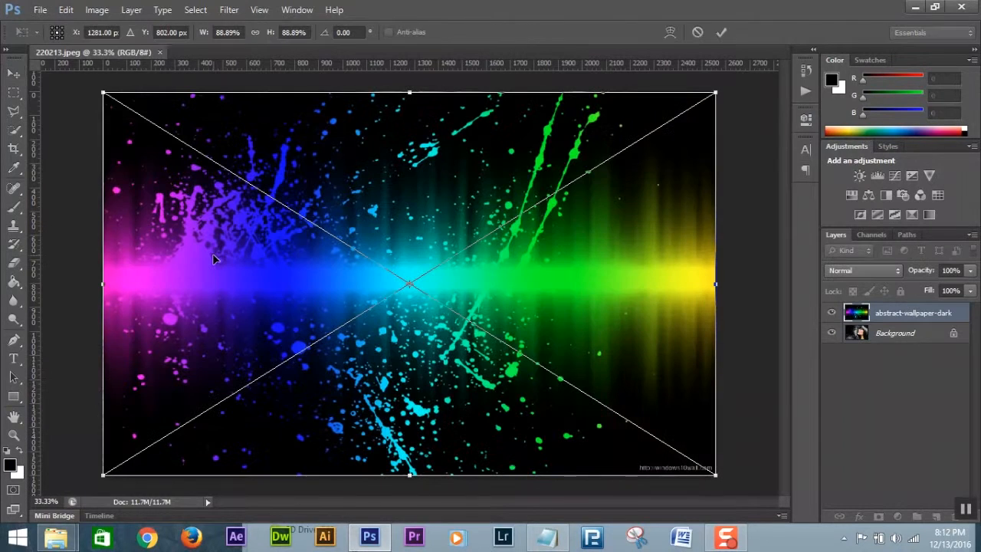
Place the splash wallpaper layer and drag it into position over the woman's portrait
{"action": "left_click", "coordinate": [214, 254]}
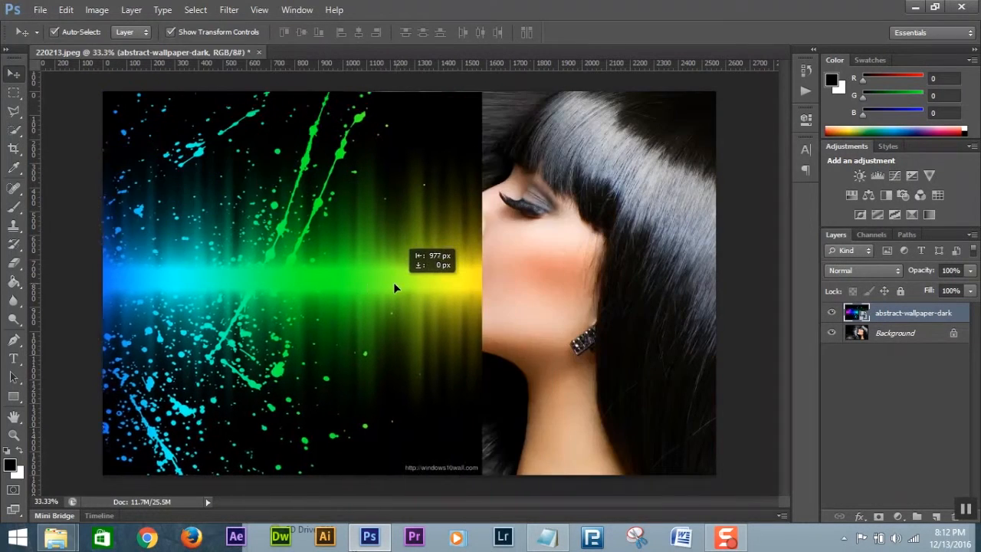
{"action": "left_click_drag", "start_coordinate": [395, 289], "coordinate": [570, 288]}
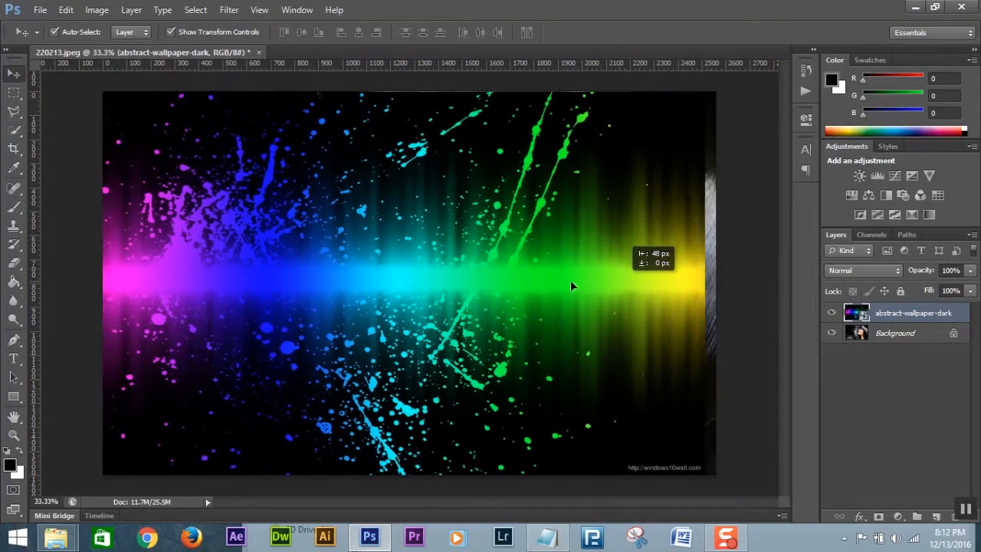
{"action": "left_click_drag", "start_coordinate": [570, 287], "coordinate": [365, 294]}
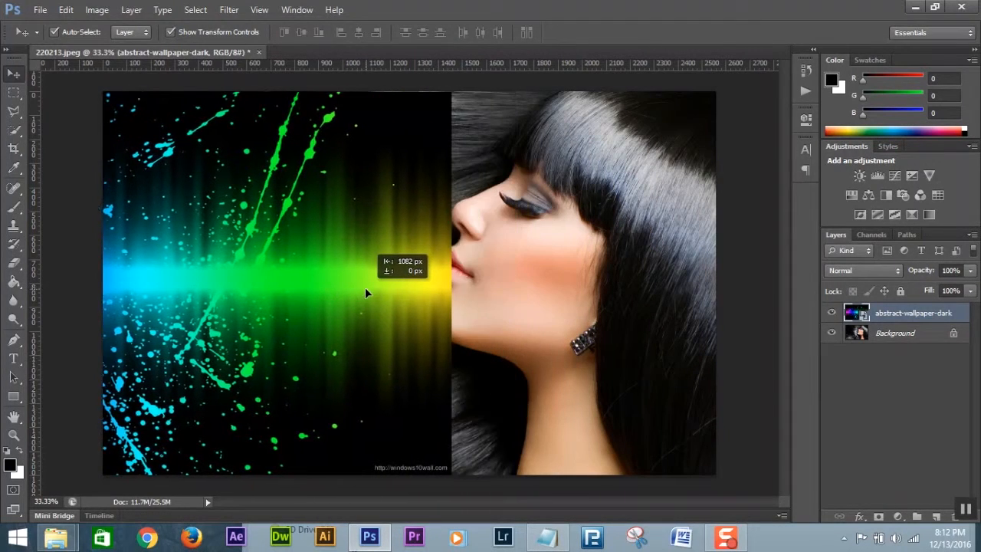
{"action": "left_click_drag", "start_coordinate": [364, 294], "coordinate": [558, 284]}
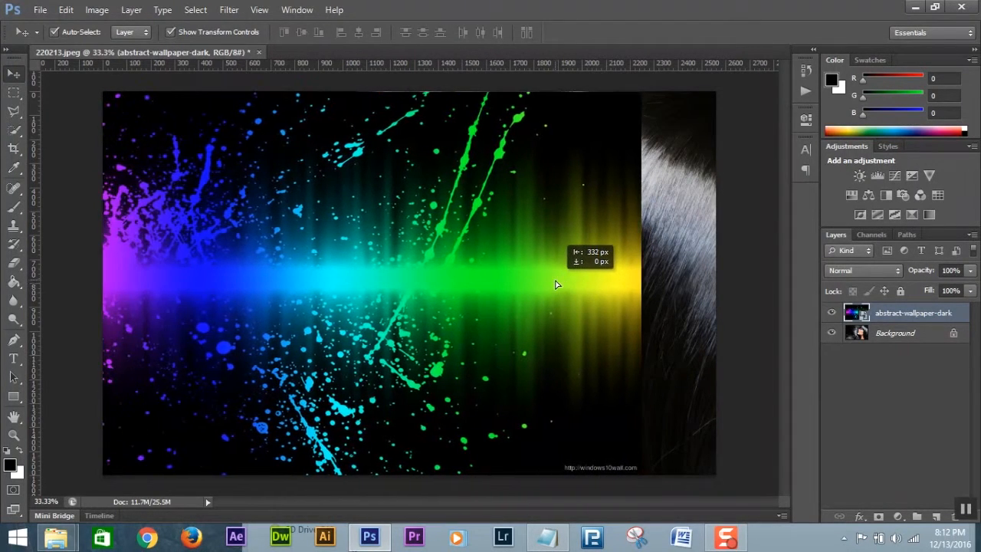
{"action": "left_click_drag", "start_coordinate": [558, 284], "coordinate": [536, 284]}
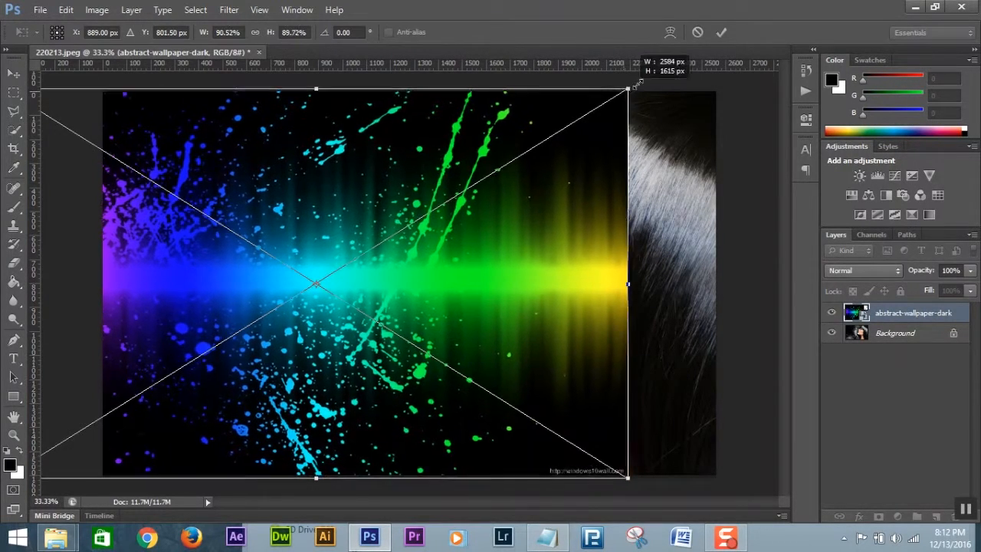
Scale the wallpaper up with Free Transform so it covers most of the portrait, then commit
{"action": "left_click_drag", "start_coordinate": [628, 87], "coordinate": [647, 80]}
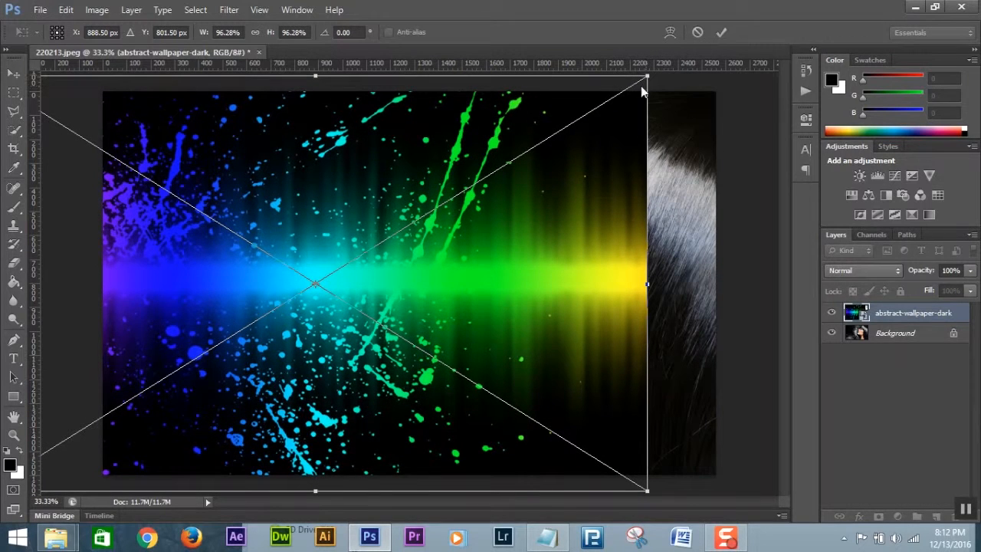
{"action": "left_click_drag", "start_coordinate": [647, 80], "coordinate": [632, 80]}
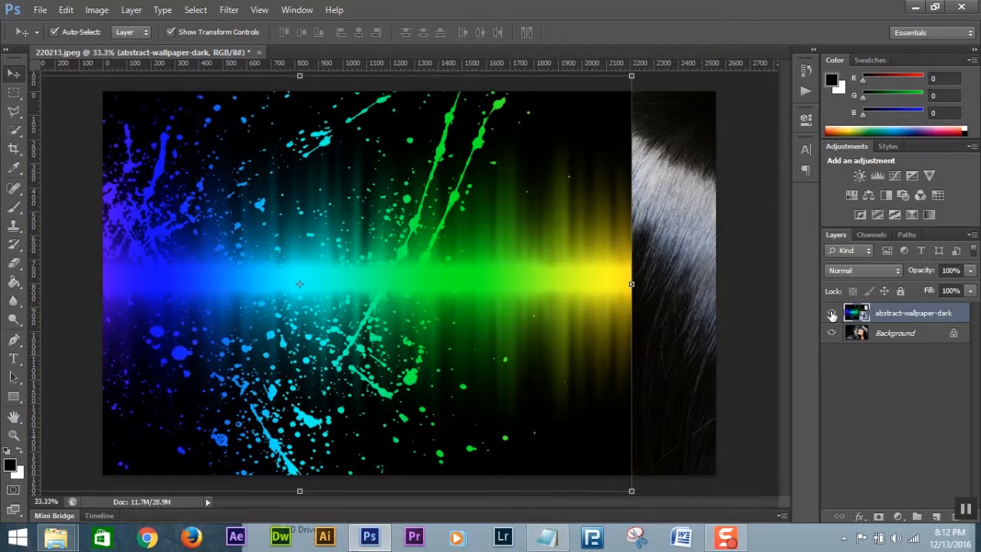
{"action": "left_click", "coordinate": [831, 313]}
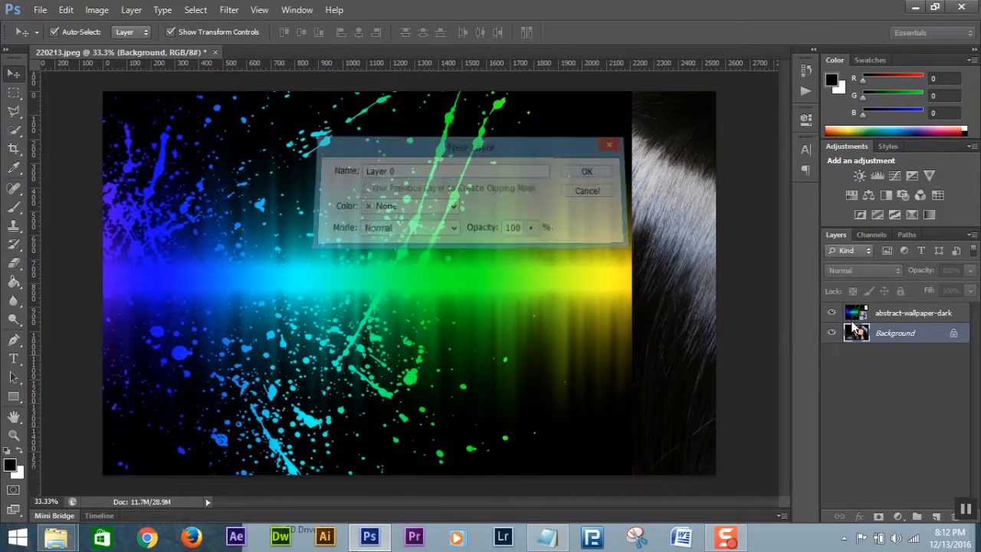
Convert the portrait Background to Layer 0 and add a layer mask to the wallpaper layer
{"action": "left_click", "coordinate": [587, 172]}
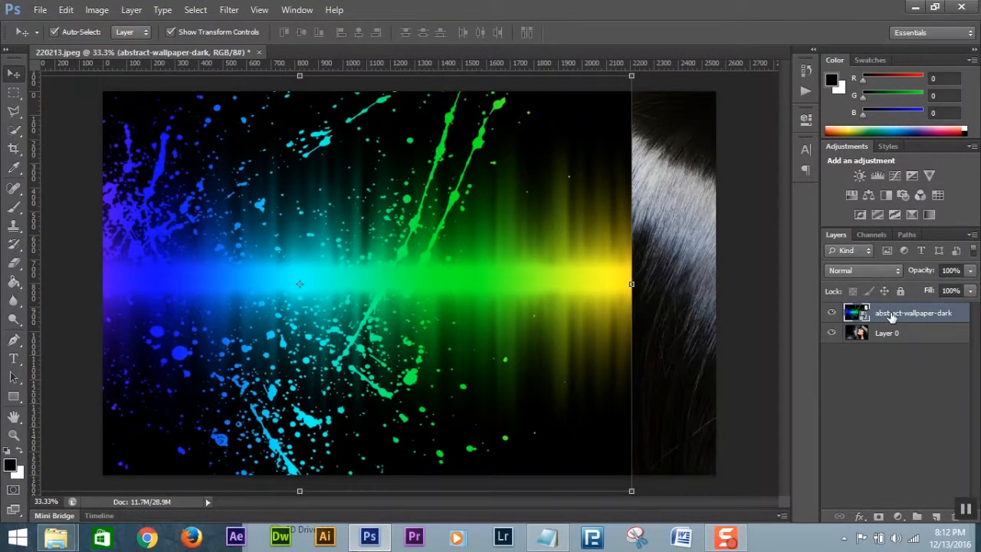
{"action": "mouse_move", "coordinate": [860, 515]}
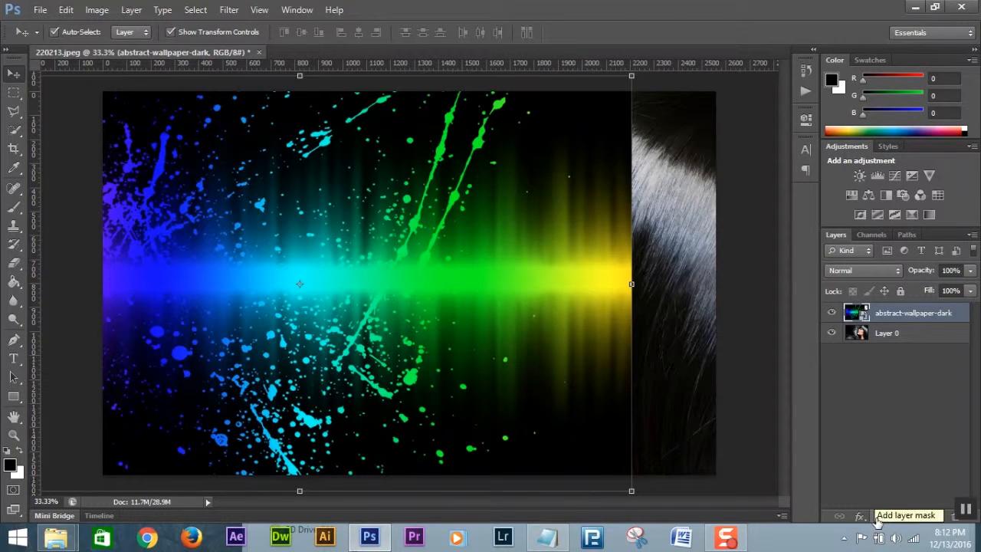
{"action": "left_click", "coordinate": [879, 516]}
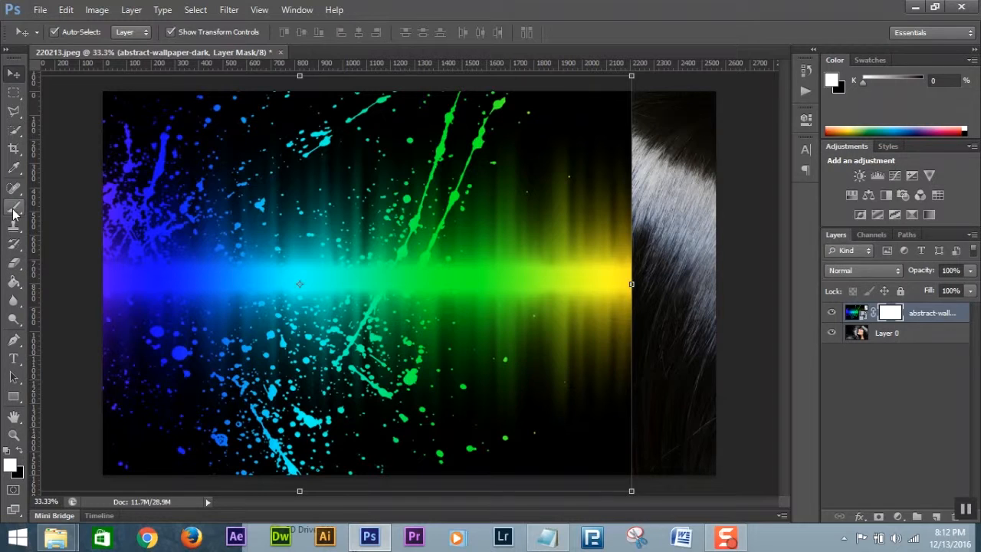
{"action": "left_click", "coordinate": [13, 207]}
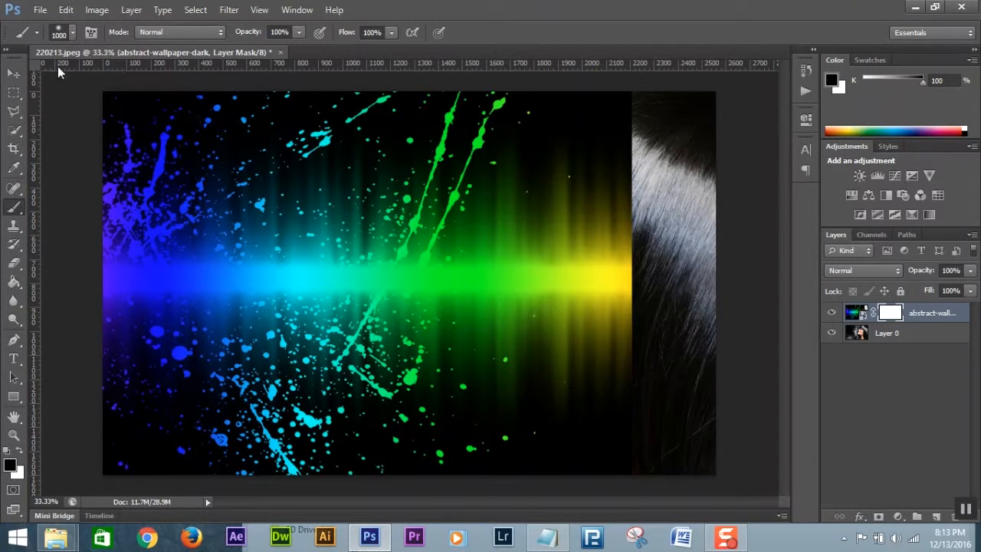
With a large soft black brush on the mask, reveal the woman's hair, face, chin and neck
{"action": "left_click", "coordinate": [74, 32]}
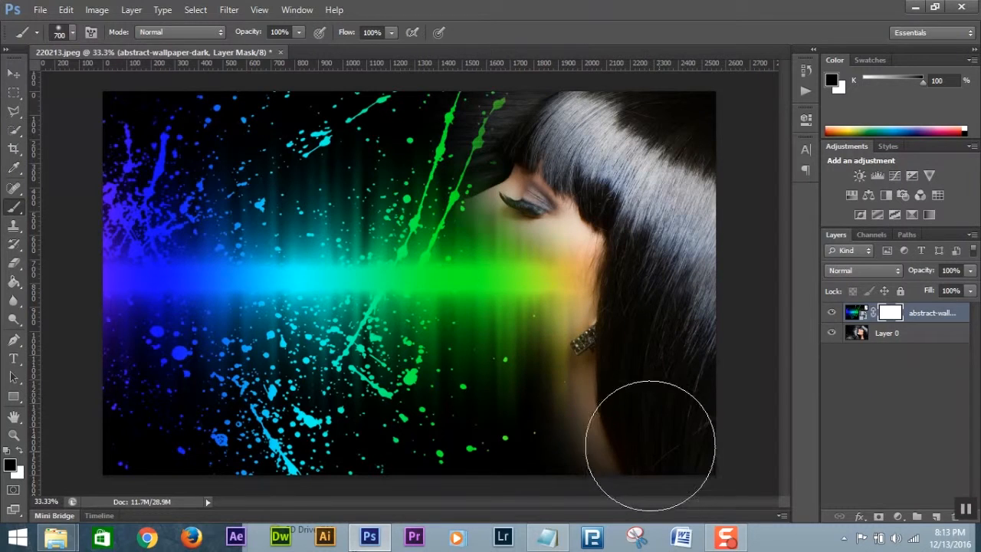
{"action": "left_click_drag", "start_coordinate": [651, 445], "coordinate": [490, 230]}
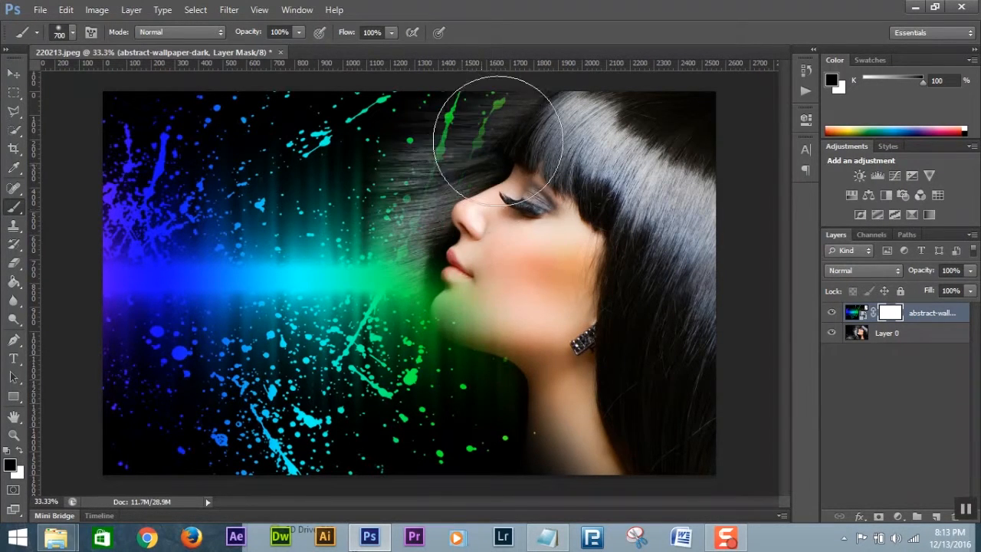
{"action": "left_click_drag", "start_coordinate": [493, 141], "coordinate": [493, 273]}
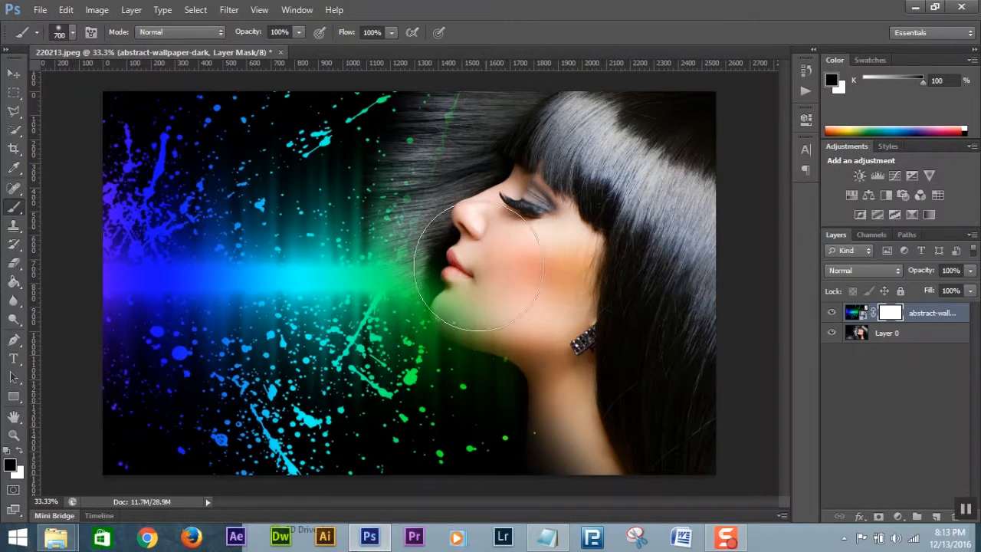
{"action": "left_click_drag", "start_coordinate": [478, 268], "coordinate": [568, 410]}
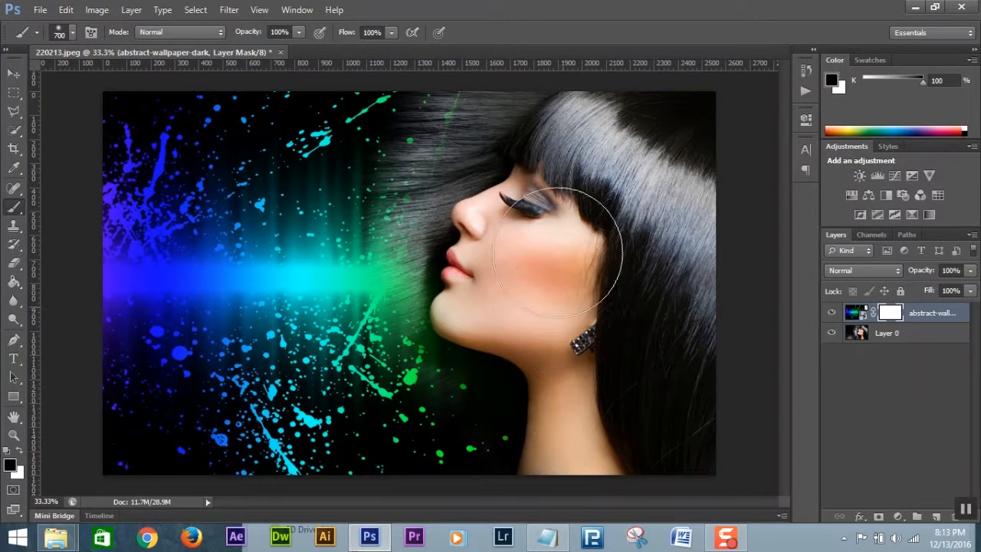
Hide the remaining splash over her flowing hair across the left side of the canvas
{"action": "left_click_drag", "start_coordinate": [551, 253], "coordinate": [459, 386]}
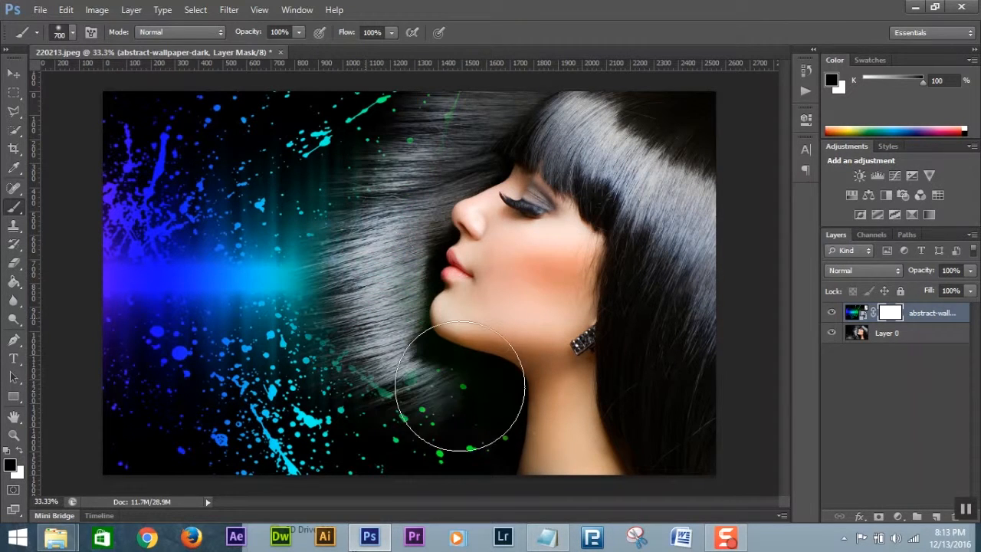
{"action": "left_click_drag", "start_coordinate": [460, 387], "coordinate": [322, 276]}
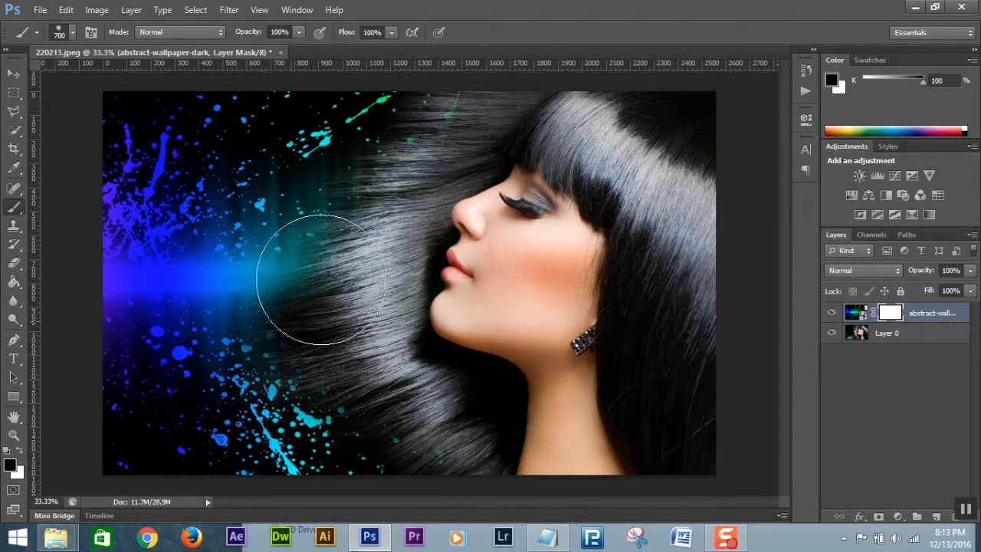
{"action": "left_click_drag", "start_coordinate": [322, 279], "coordinate": [104, 263]}
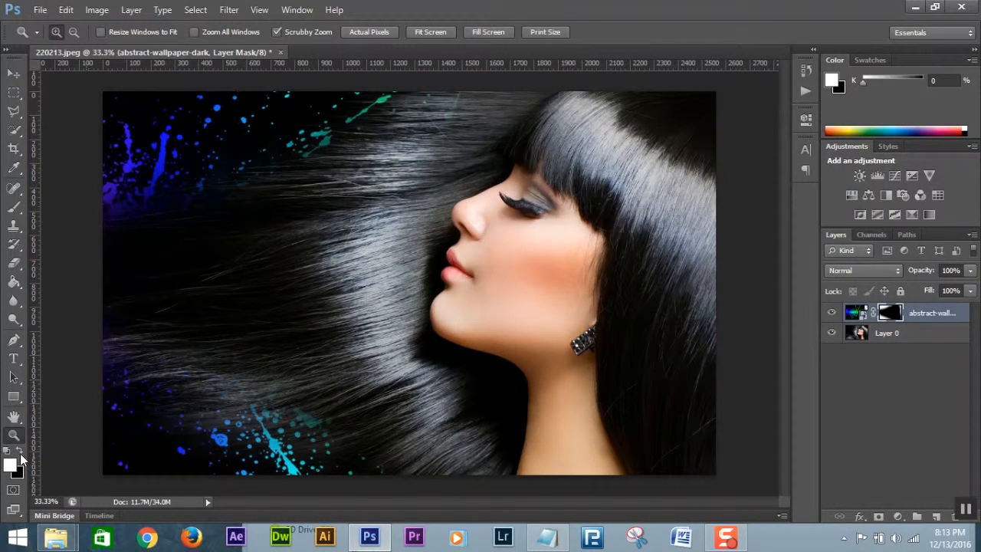
{"action": "mouse_move", "coordinate": [195, 223]}
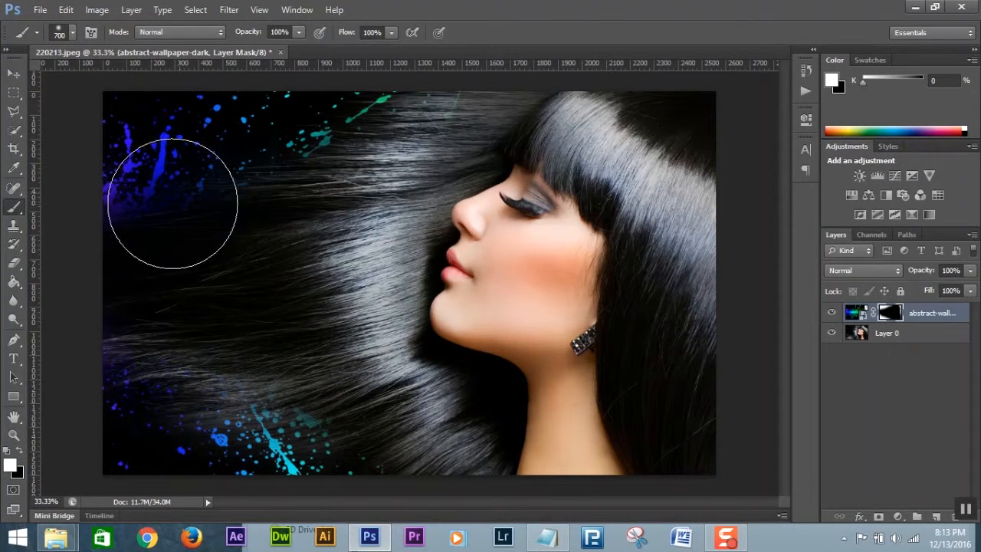
Paint white on the mask to restore the colorful splashes across the left, fading into her hair
{"action": "left_click_drag", "start_coordinate": [171, 202], "coordinate": [417, 104]}
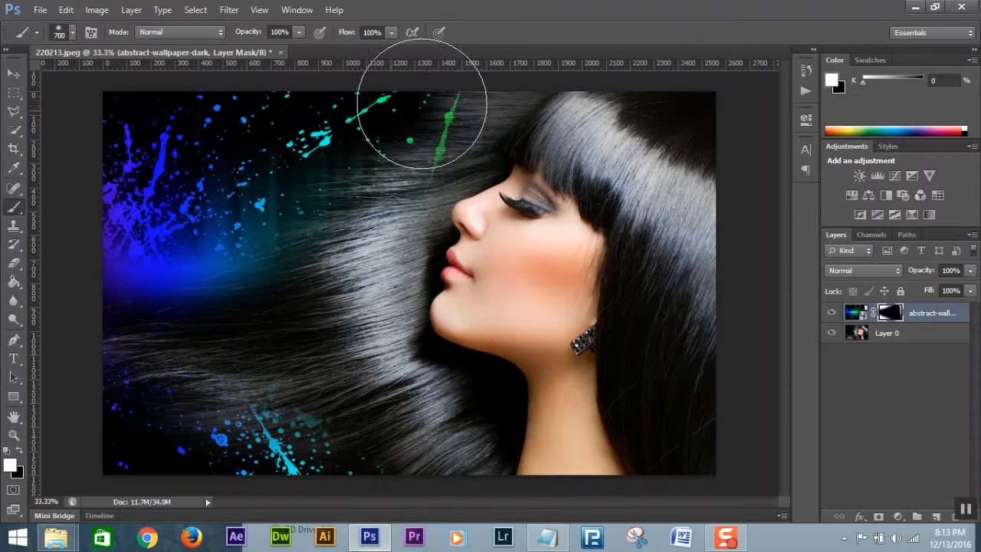
{"action": "left_click_drag", "start_coordinate": [417, 119], "coordinate": [150, 334]}
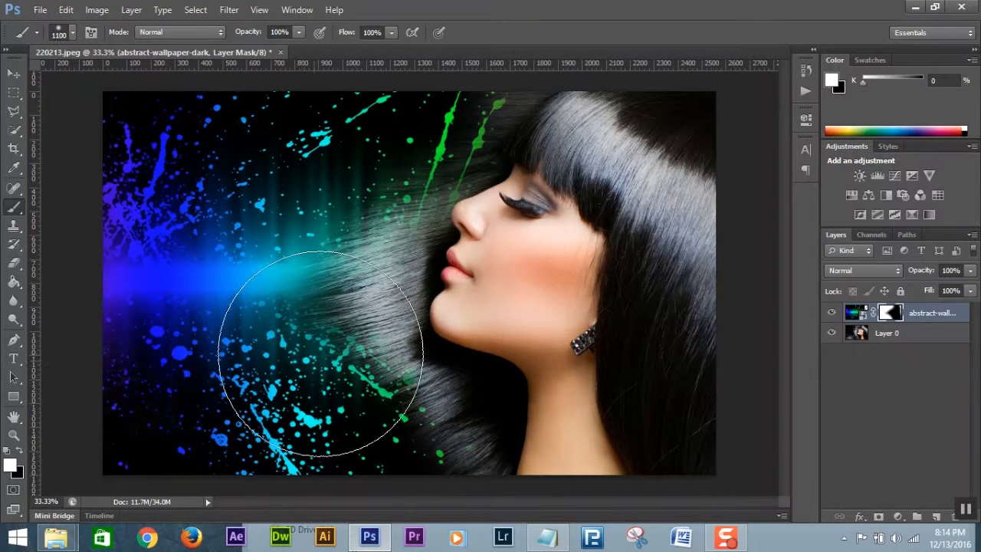
{"action": "left_click_drag", "start_coordinate": [319, 355], "coordinate": [360, 444]}
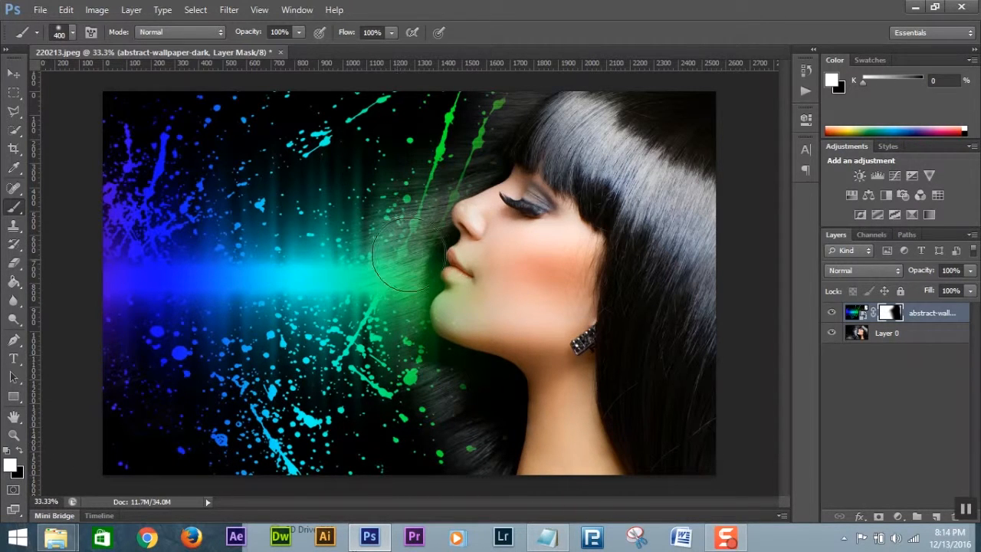
{"action": "left_click_drag", "start_coordinate": [413, 253], "coordinate": [98, 451]}
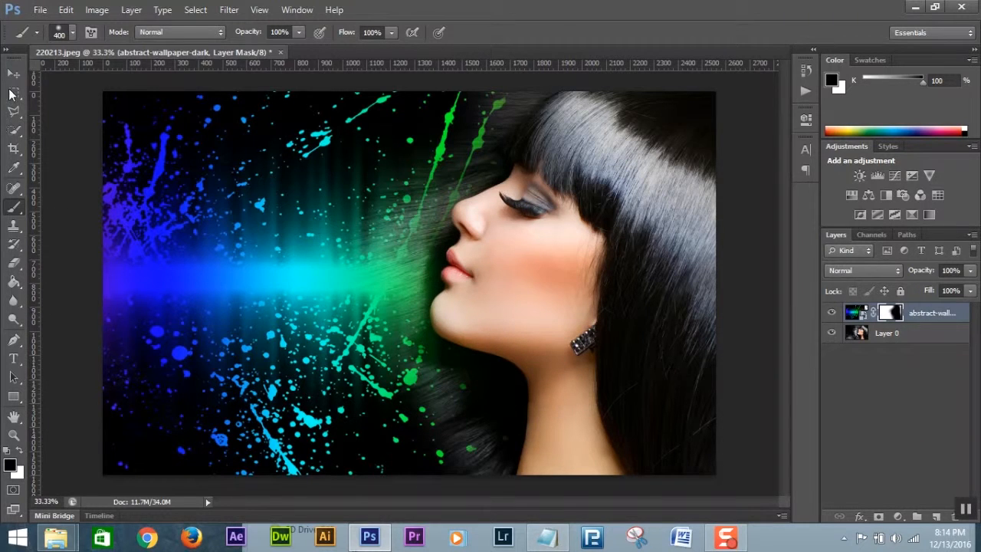
{"action": "left_click", "coordinate": [13, 73]}
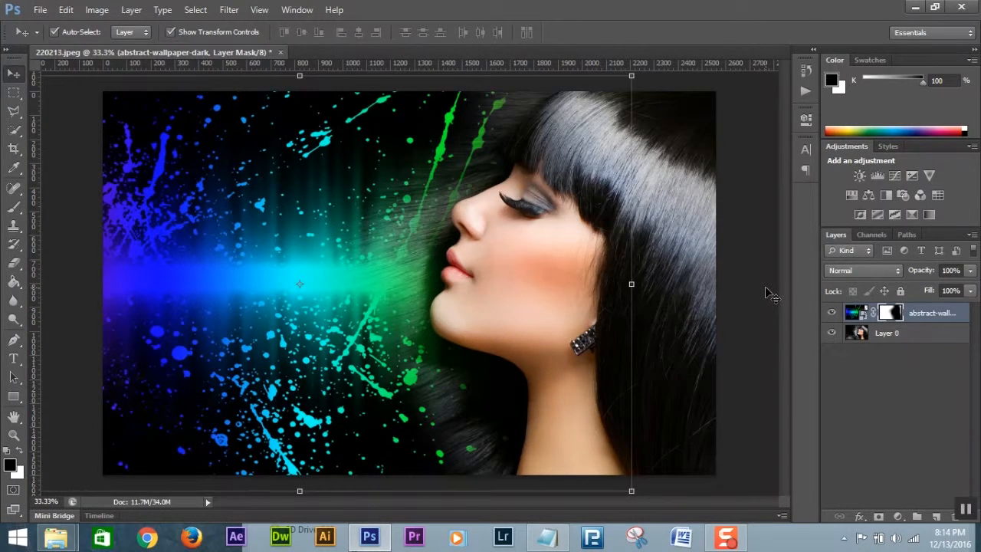